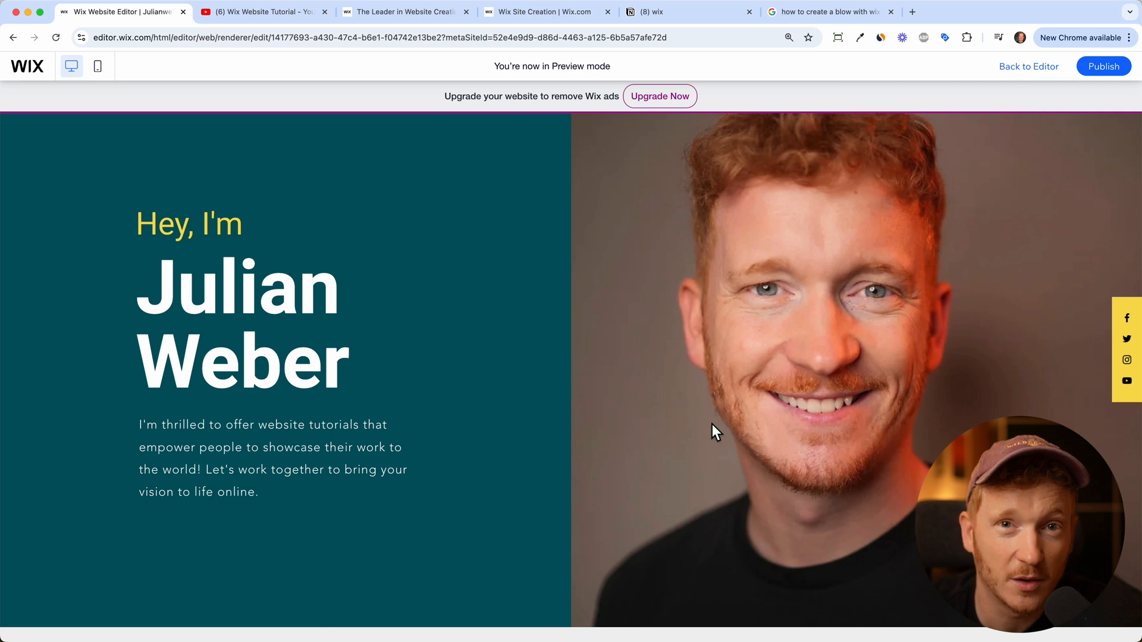
Scroll through the home page preview and go to the Blog page from the header menu.
scroll("down", 3)
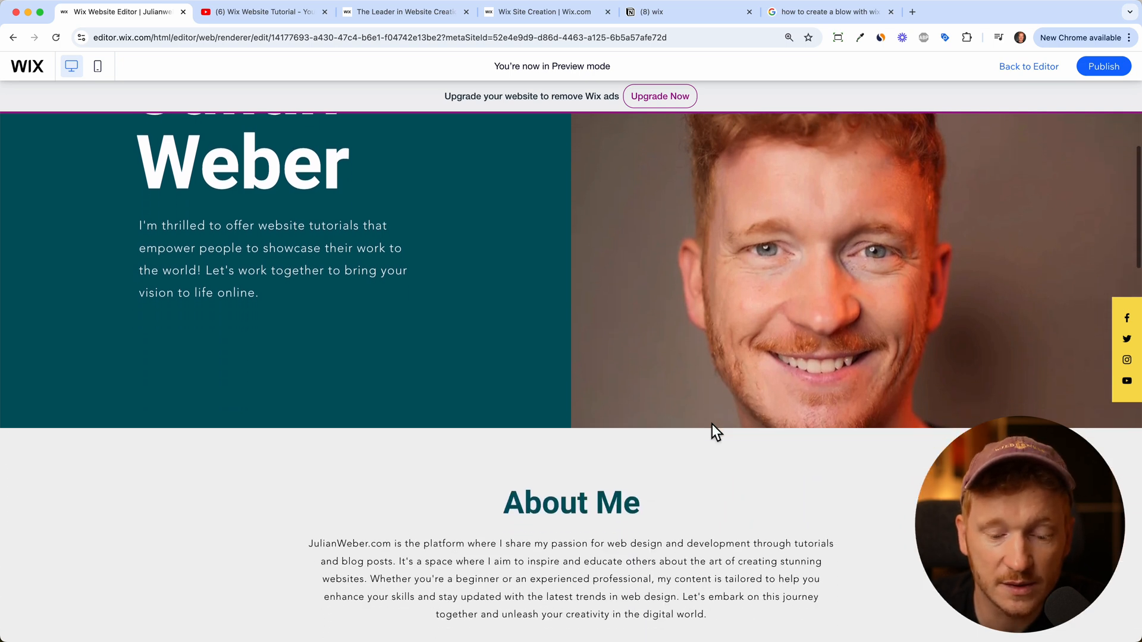
scroll("down", 3)
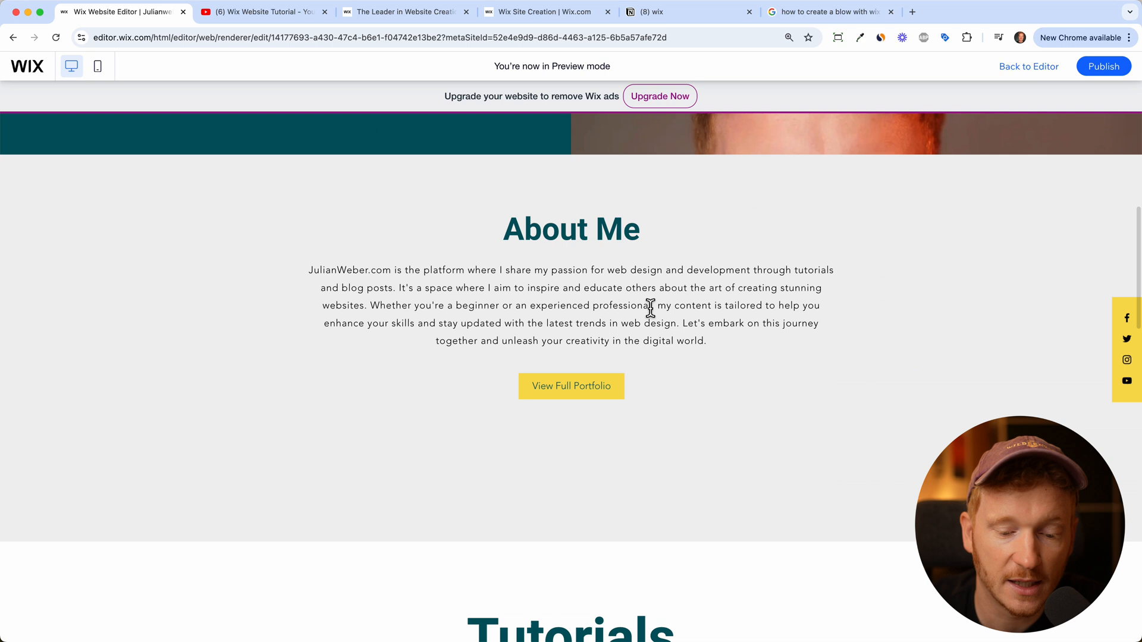
scroll("down", 3)
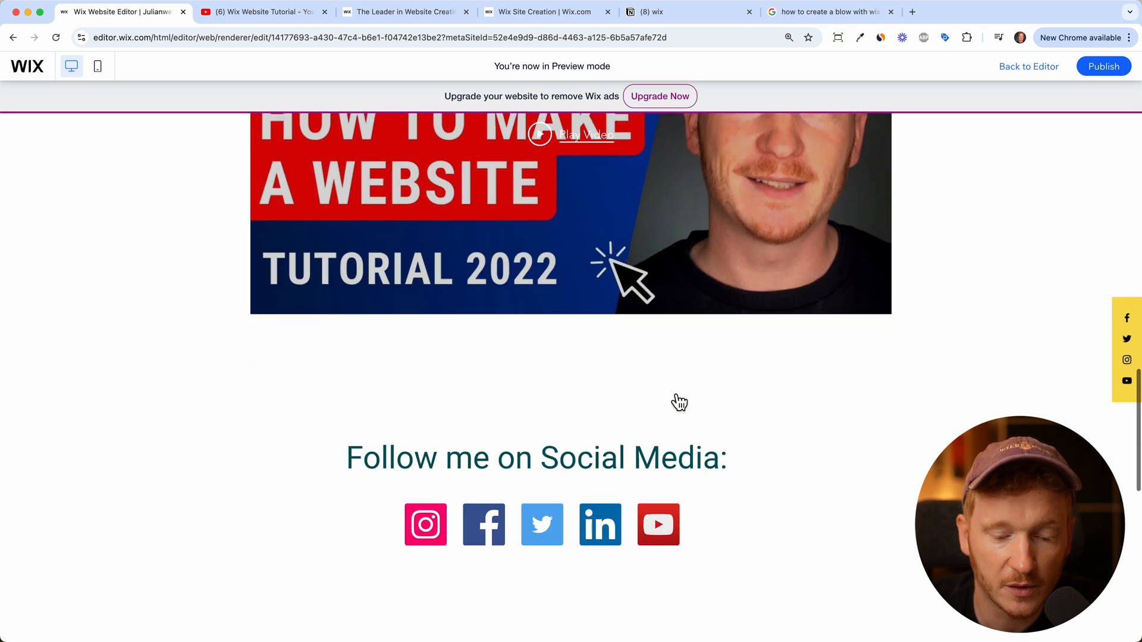
scroll("down", 3)
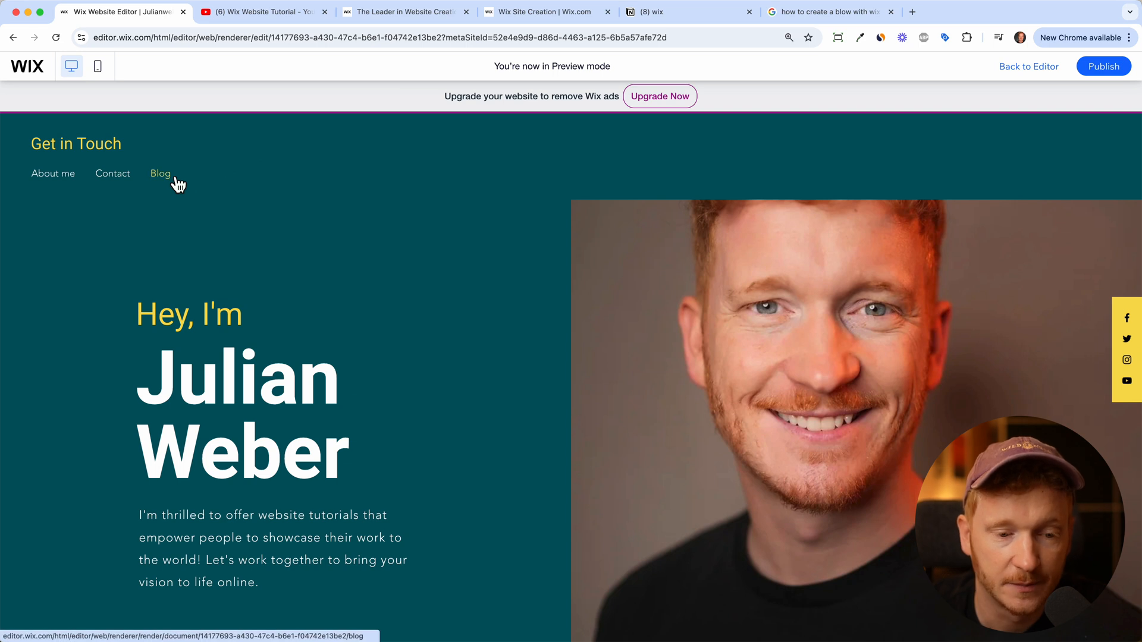
left_click(161, 174)
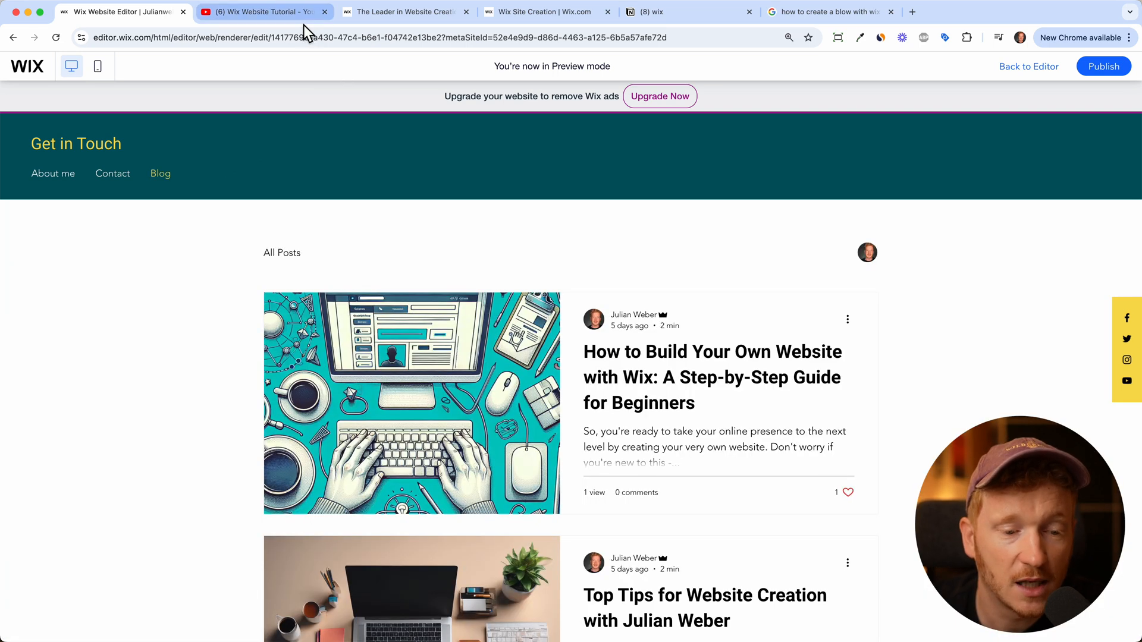
Reach the Wix new-site setup flow from the YouTube tutorial's 'Try Wix for free' link.
left_click(262, 12)
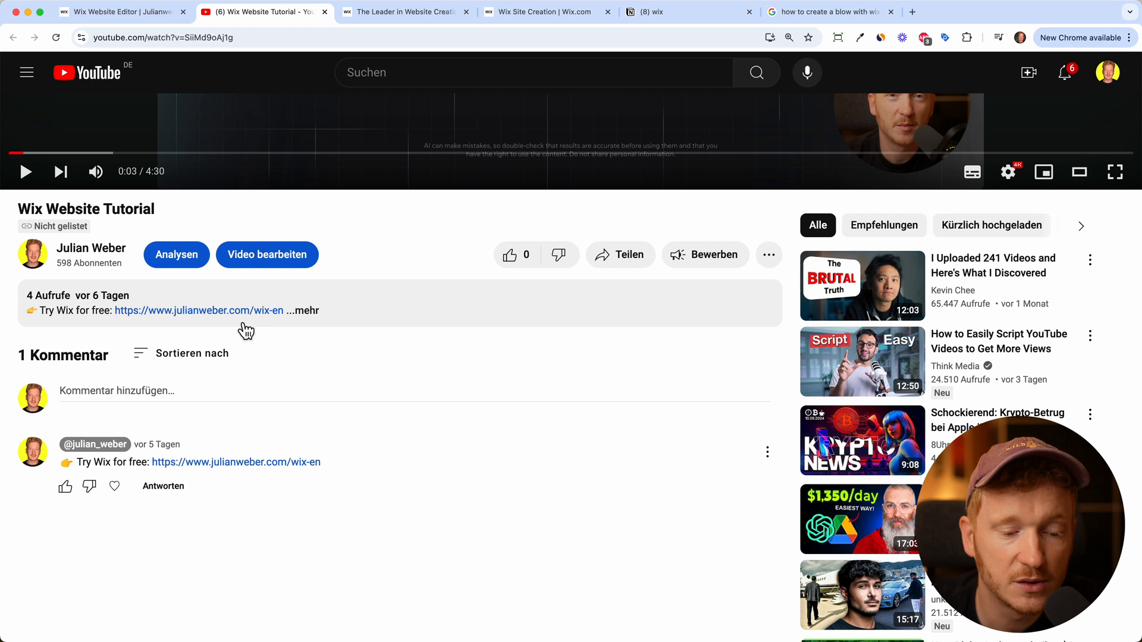
mouse_move(257, 326)
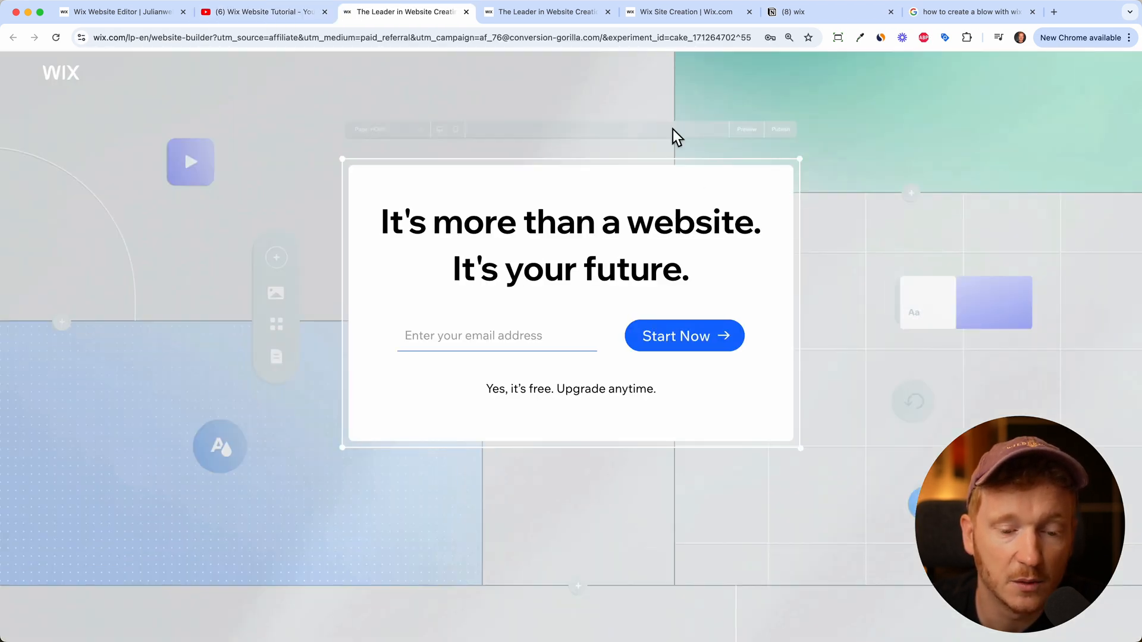
mouse_move(414, 323)
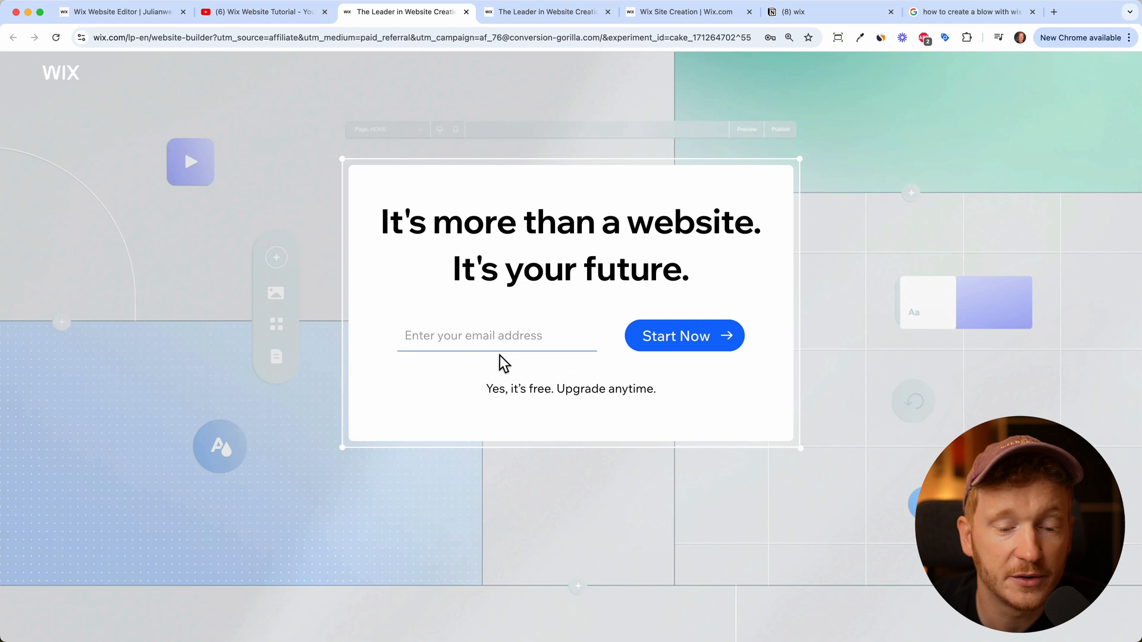
mouse_move(314, 81)
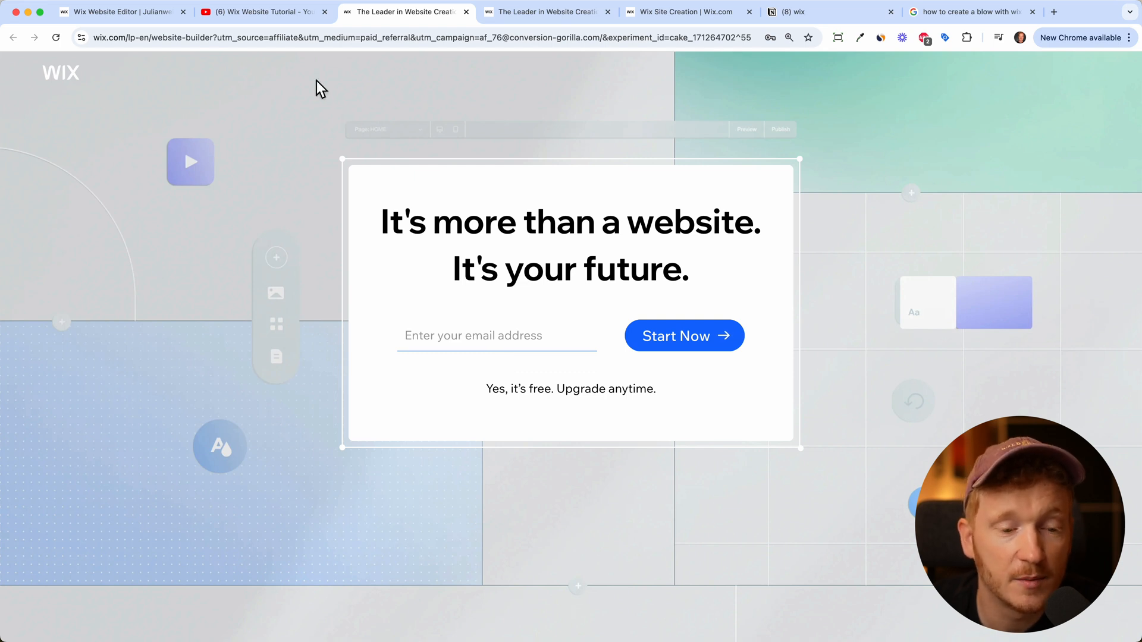
left_click(258, 12)
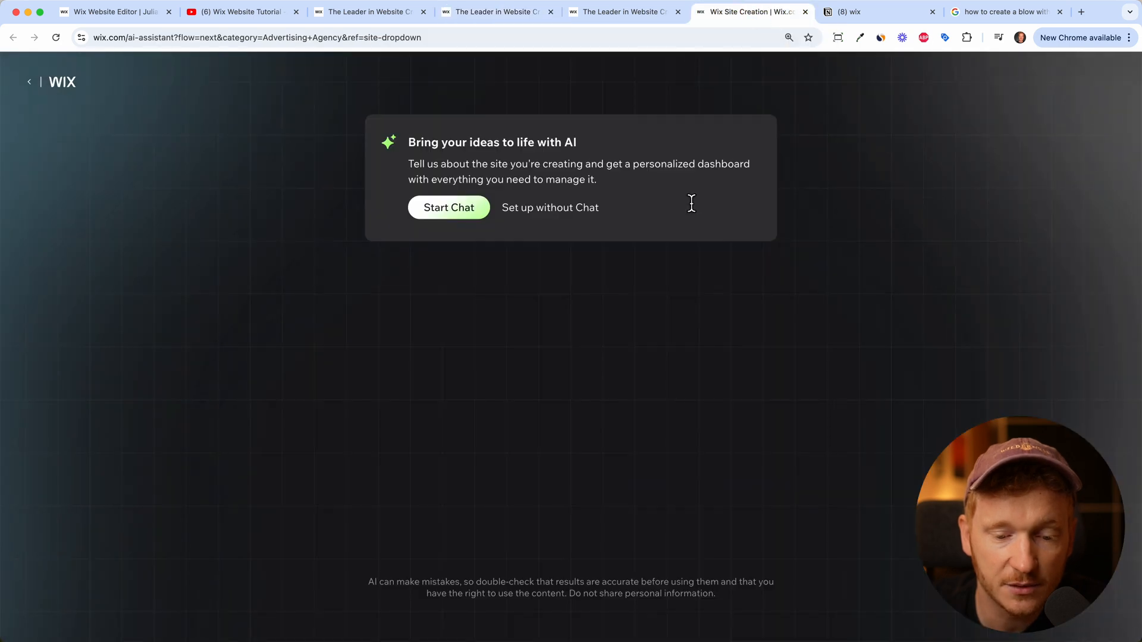
mouse_move(806, 271)
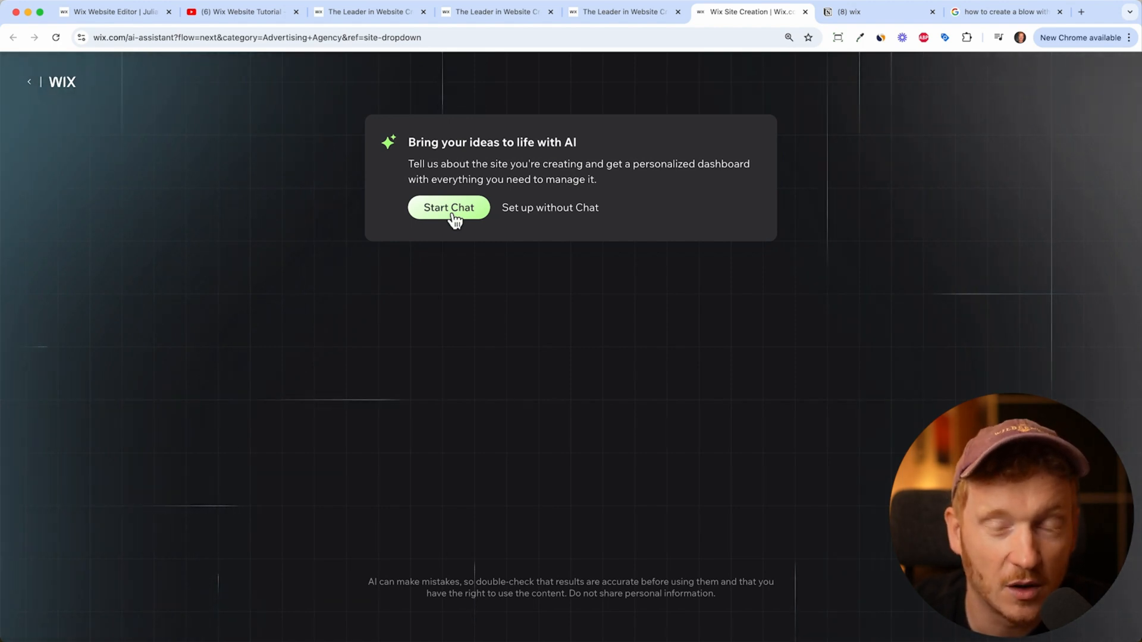
mouse_move(571, 281)
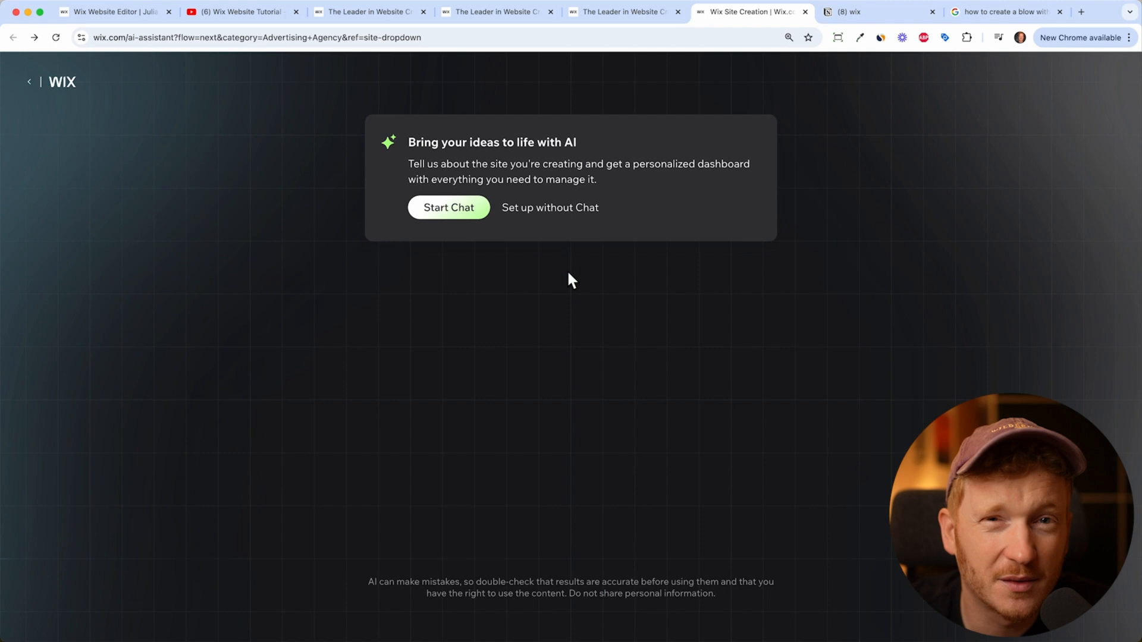
mouse_move(556, 216)
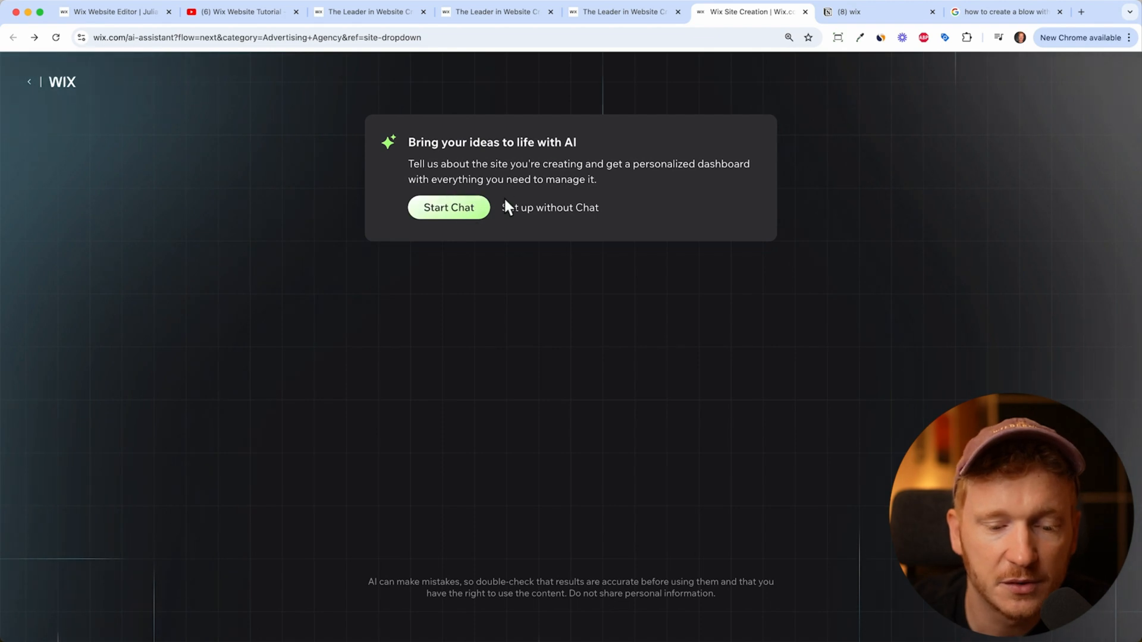
Choose 'Set up without Chat' to skip the AI assistant.
left_click(549, 207)
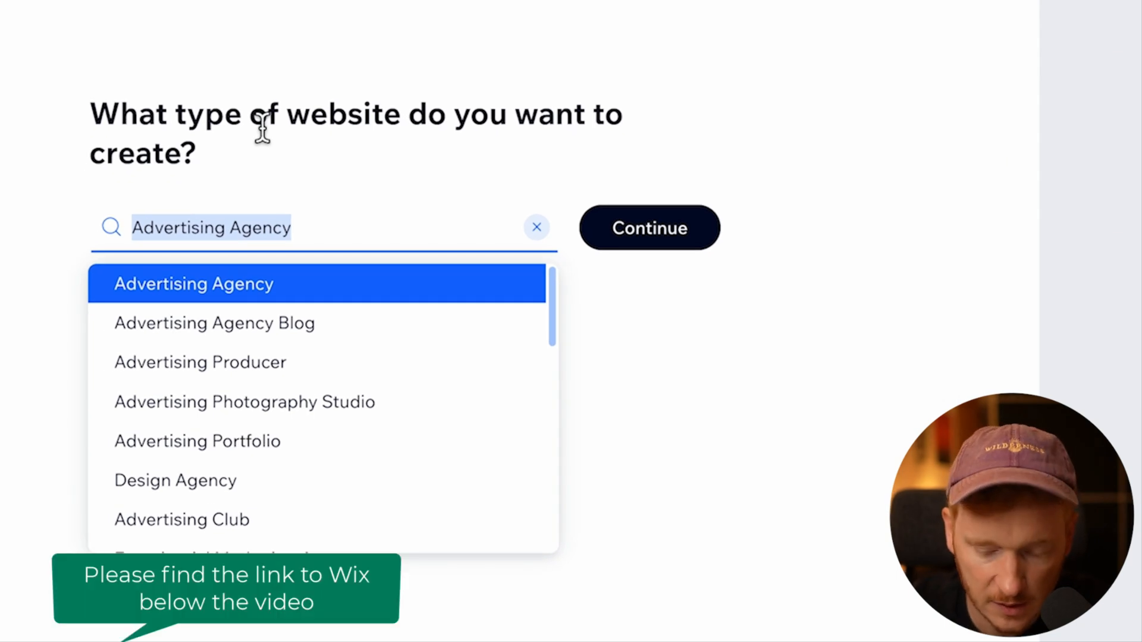
Enter 'Blog' as the website type and continue to the site dashboard.
type("Blog")
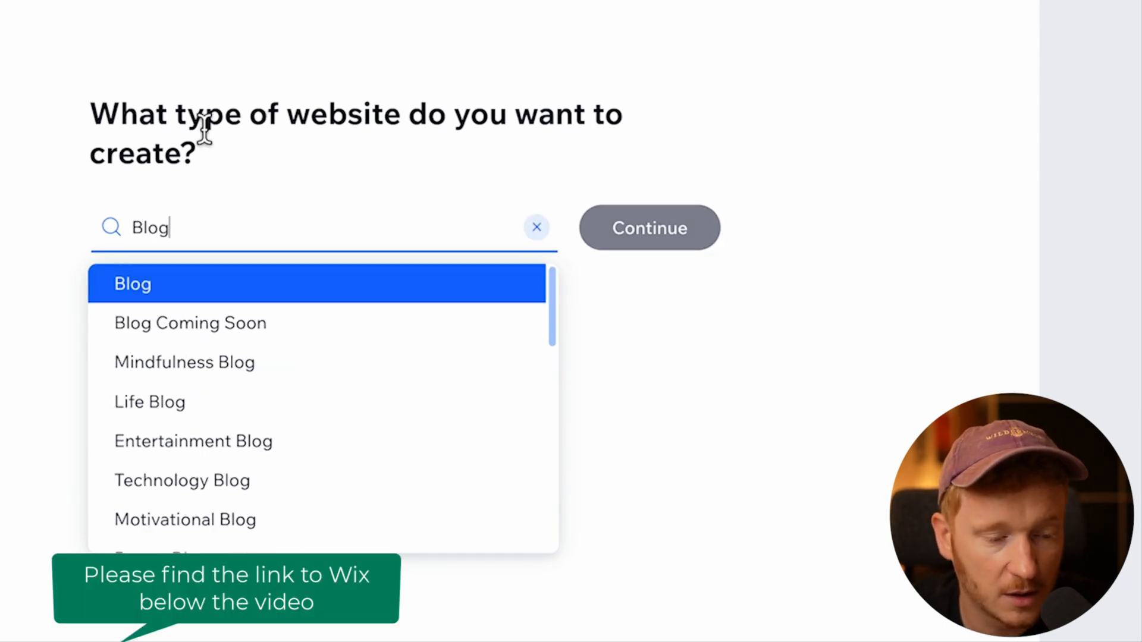
left_click(650, 227)
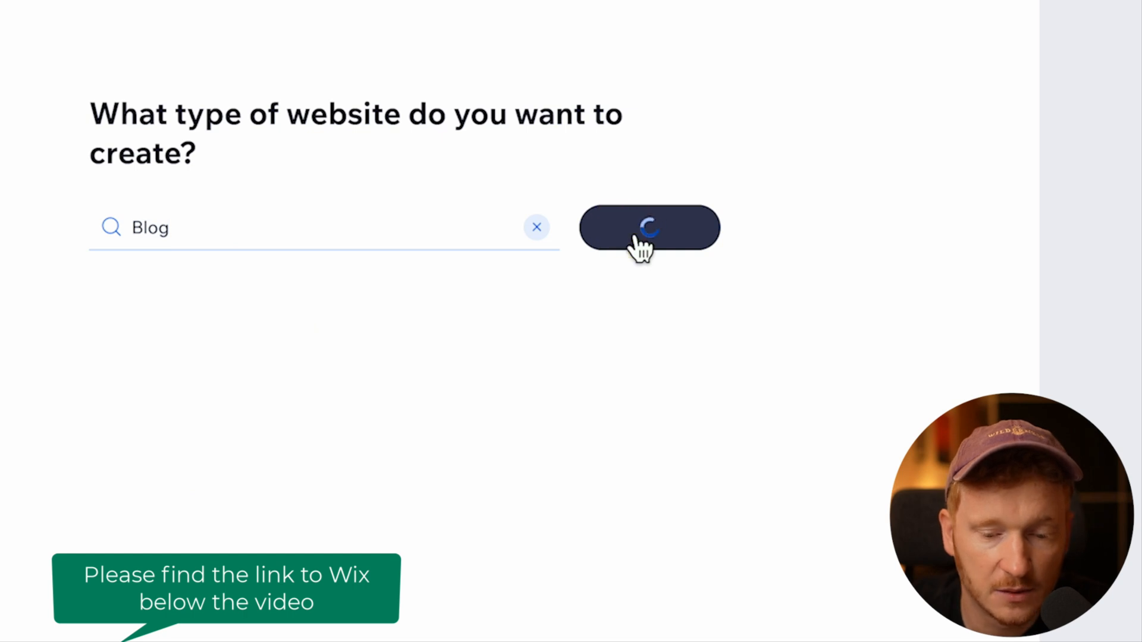
left_click(650, 229)
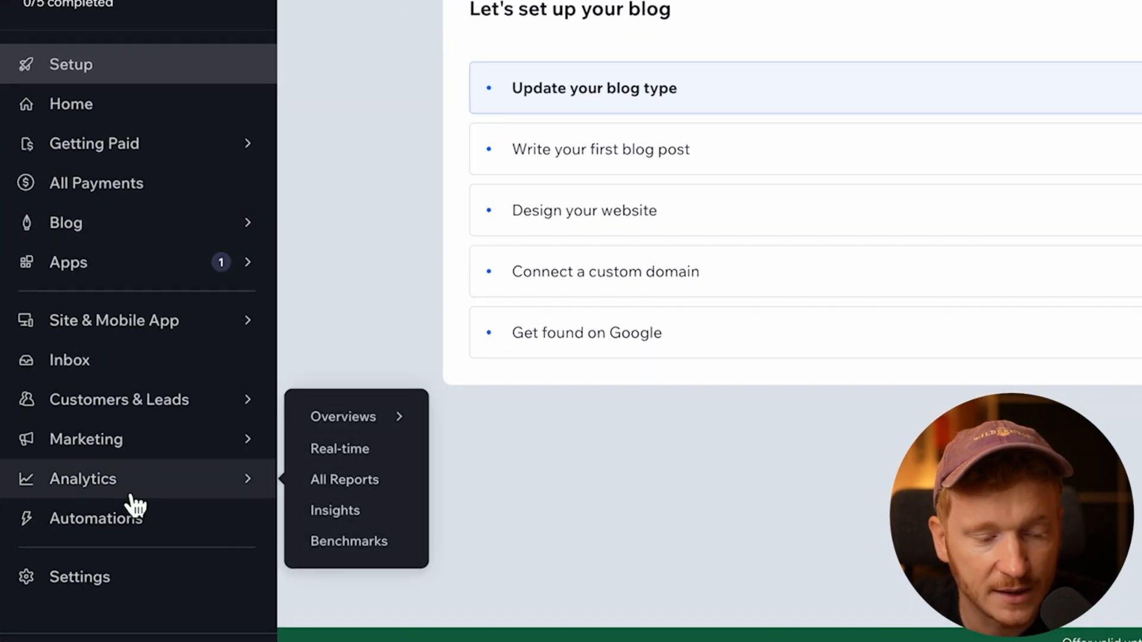
mouse_move(107, 374)
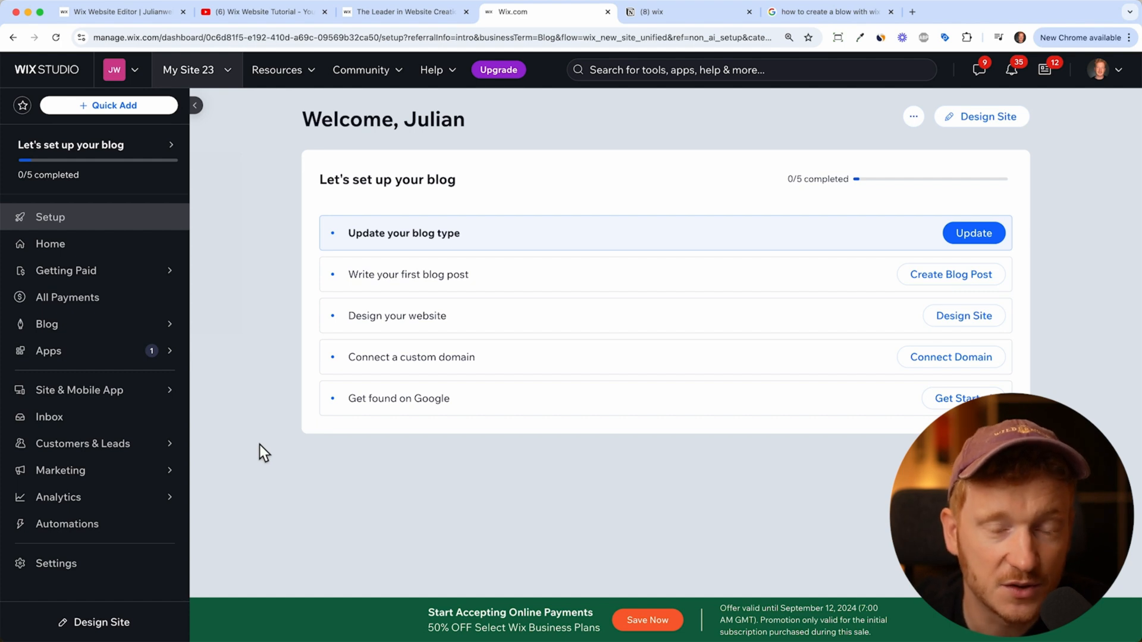
mouse_move(693, 202)
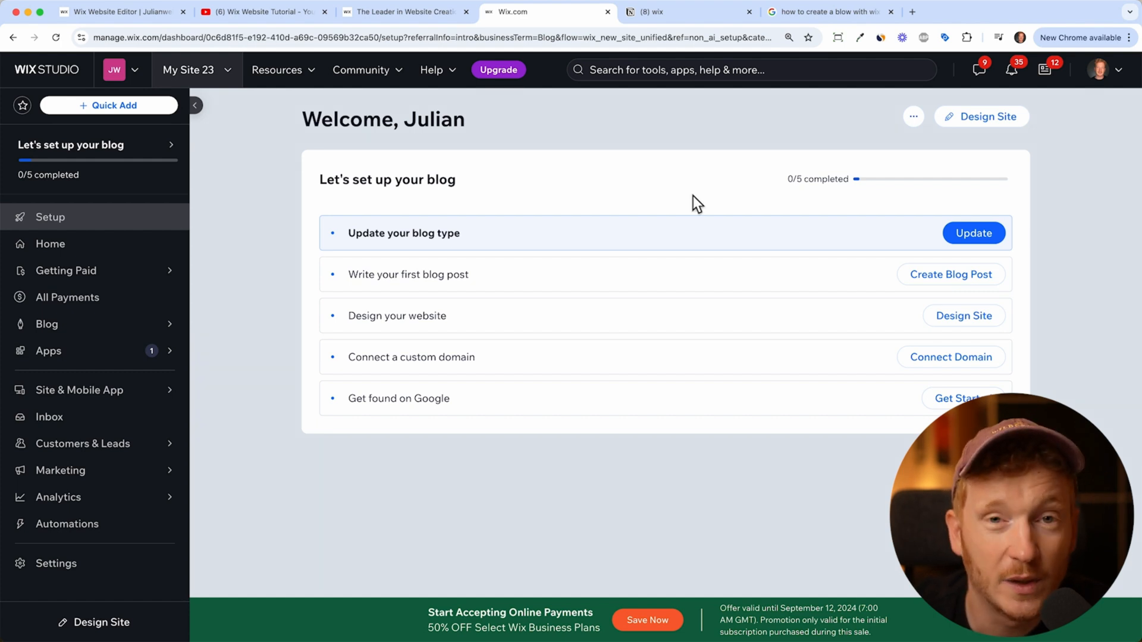
mouse_move(652, 250)
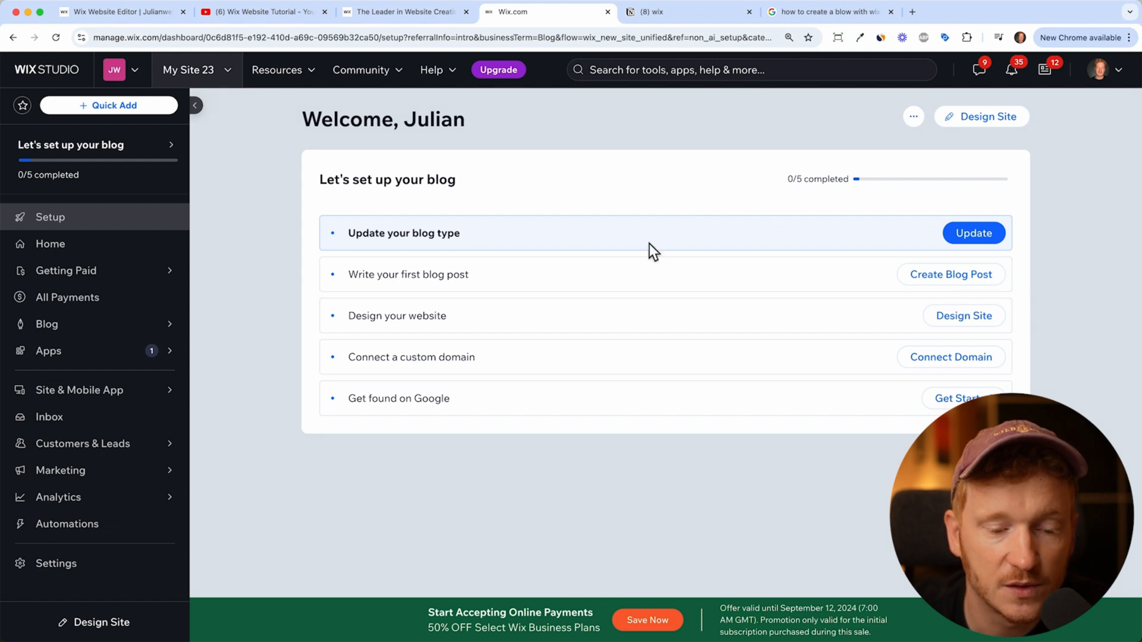
mouse_move(972, 126)
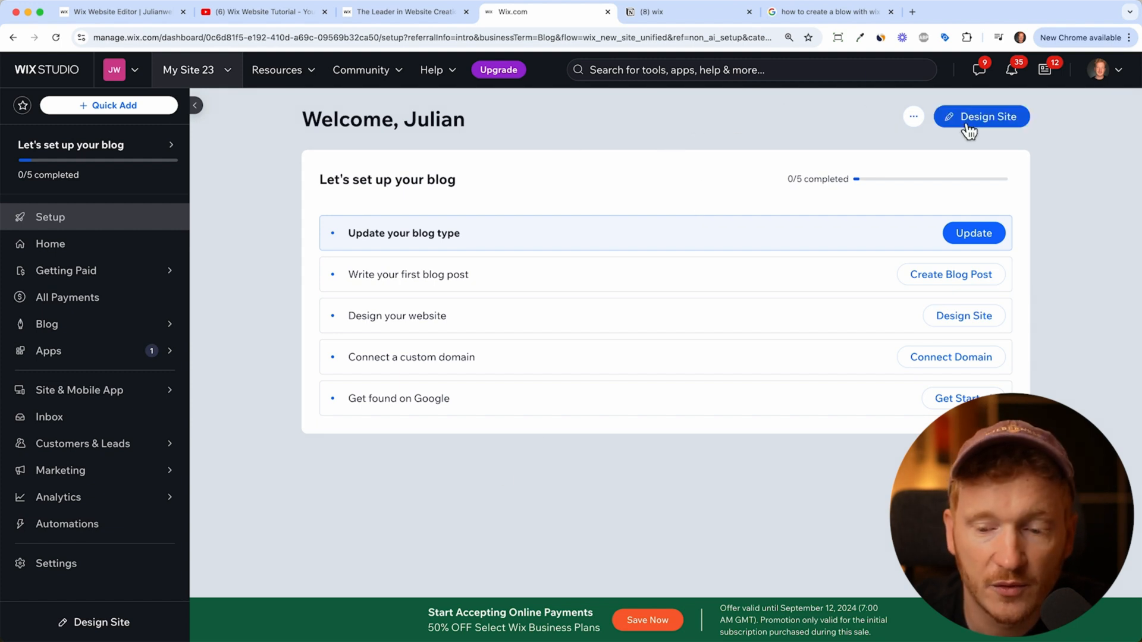
mouse_move(979, 137)
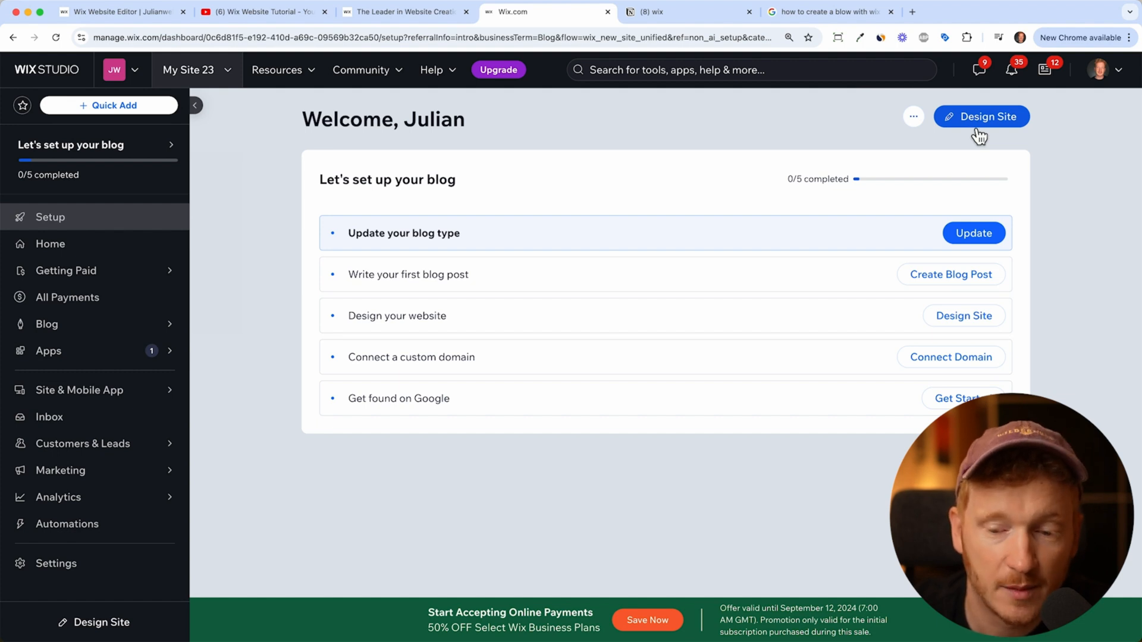
Start designing the new blog site via Design Site on the dashboard.
left_click(981, 116)
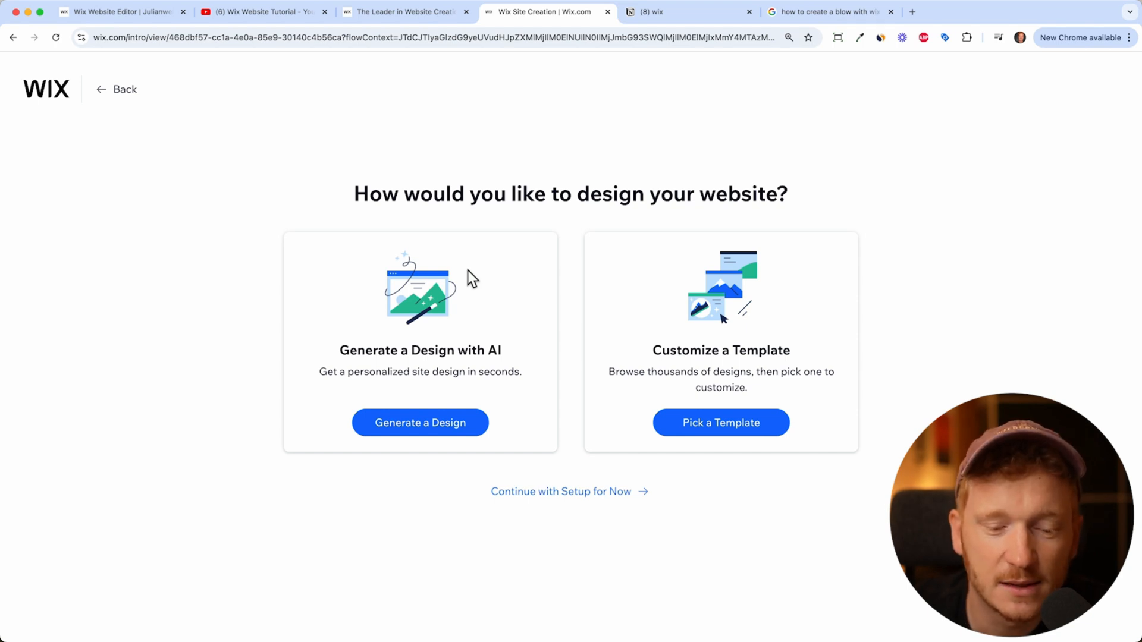
mouse_move(771, 195)
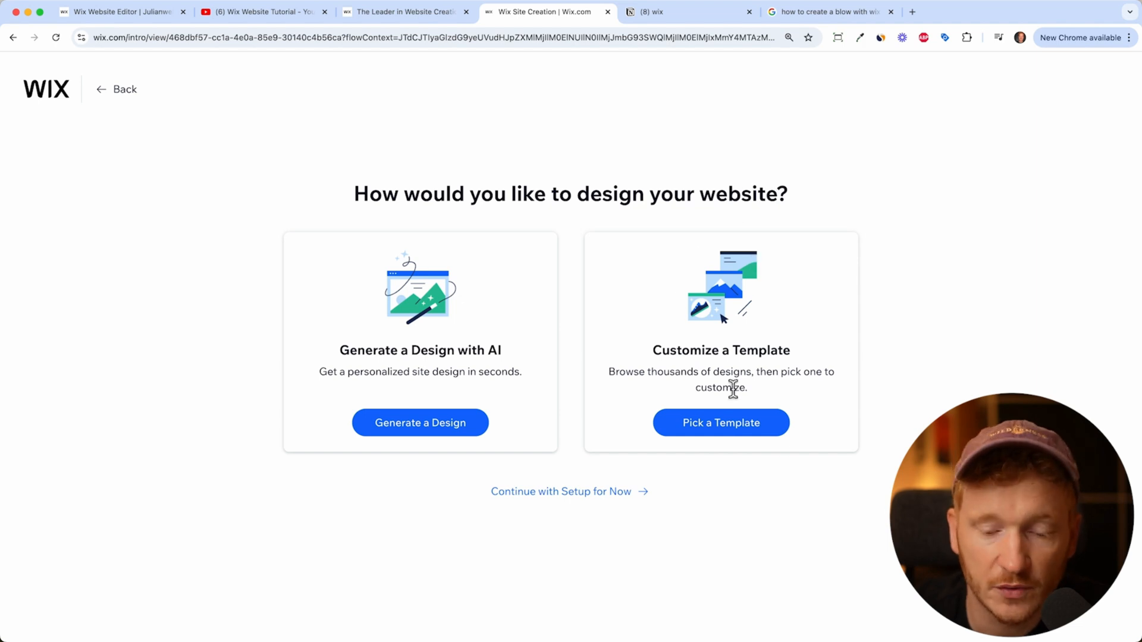
mouse_move(533, 369)
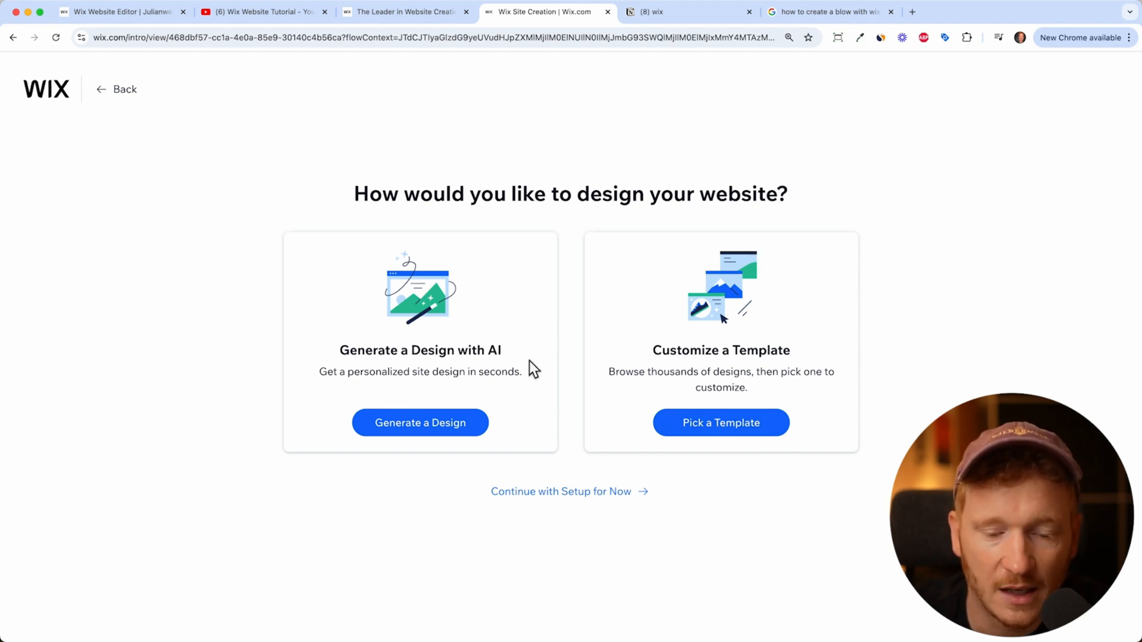
mouse_move(751, 446)
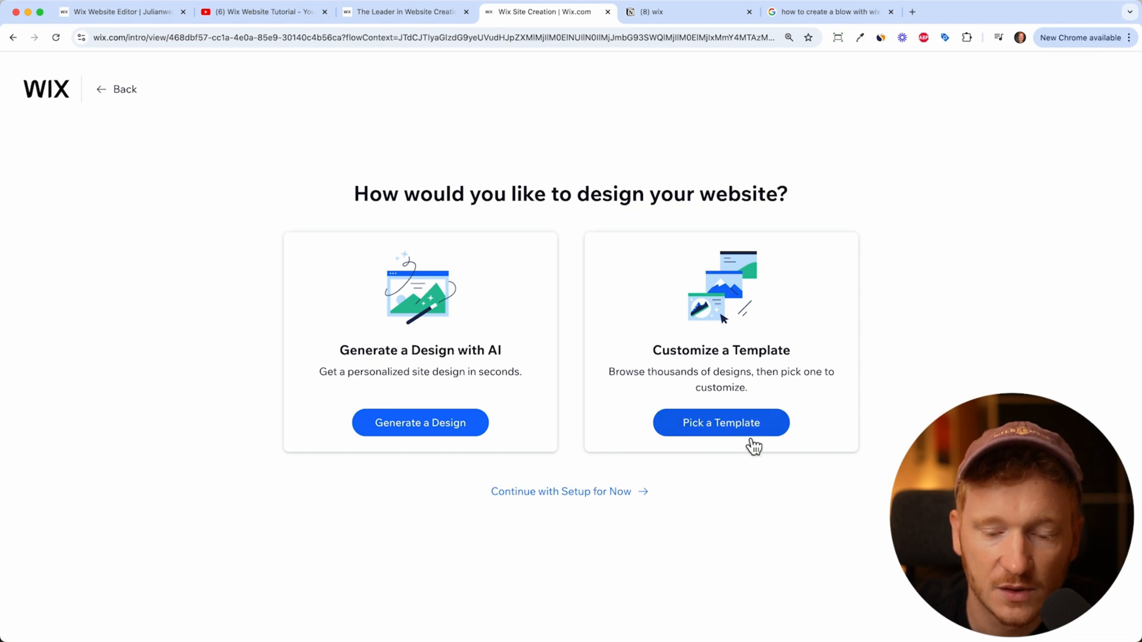
Choose Pick a Template under Customize a Template.
left_click(721, 424)
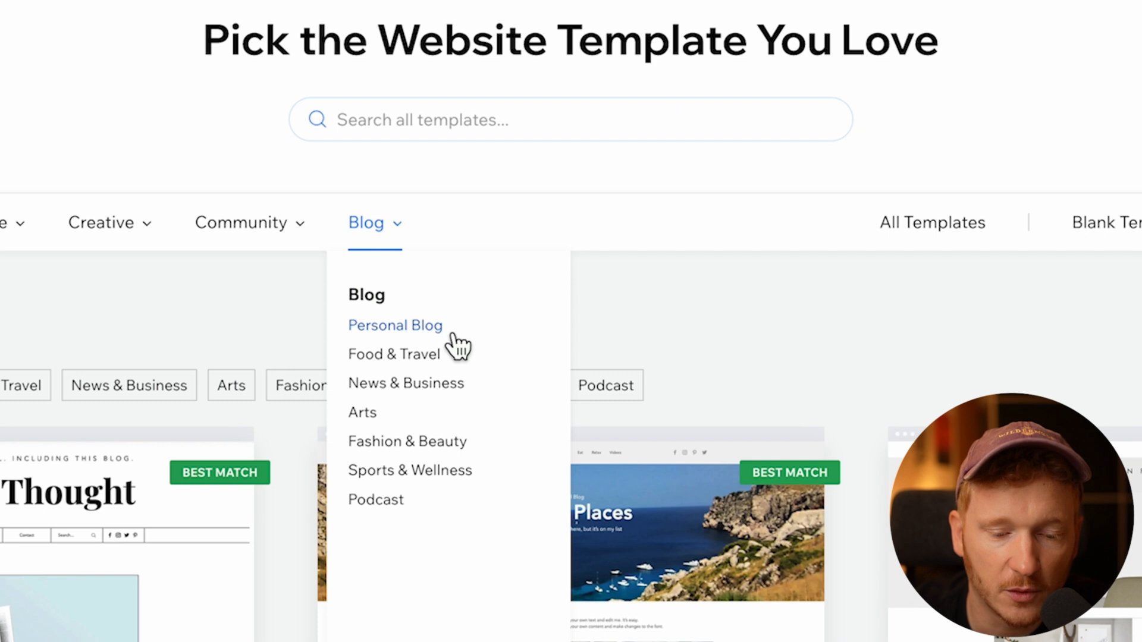
mouse_move(452, 380)
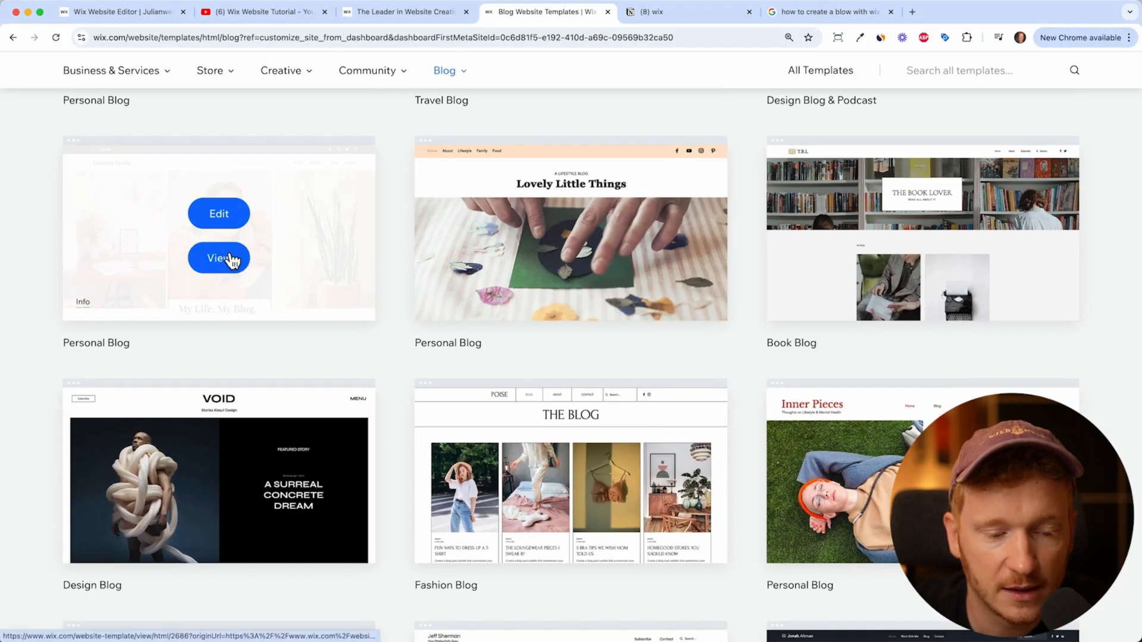
Preview the My Life. My Blog. template, view its decluttering sample post, and return to the gallery.
left_click(218, 258)
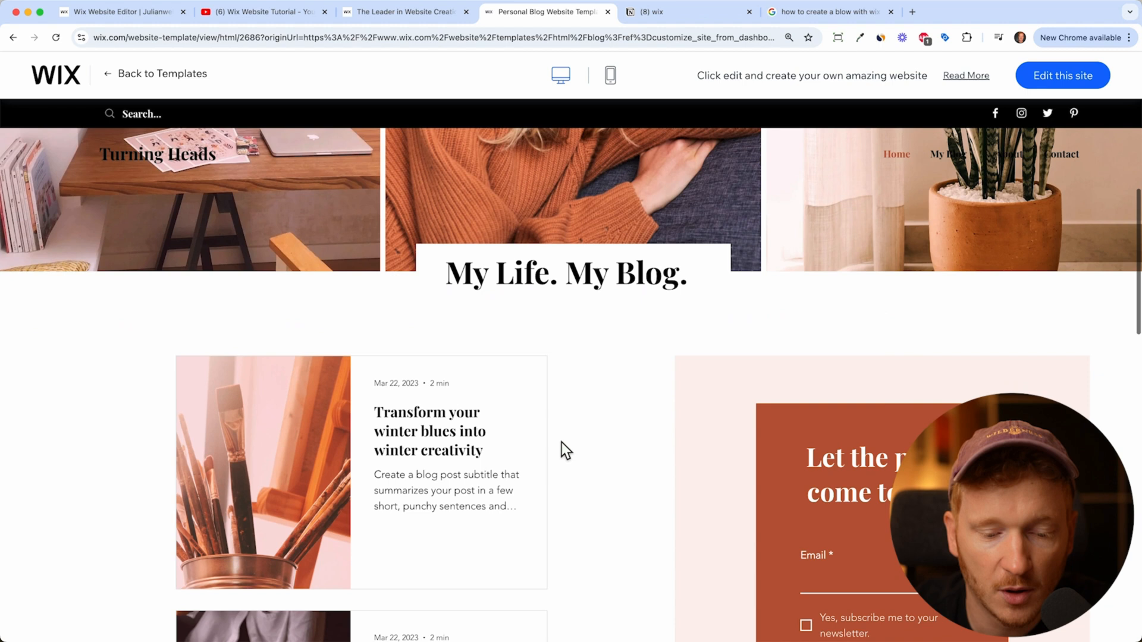
scroll("down", 3)
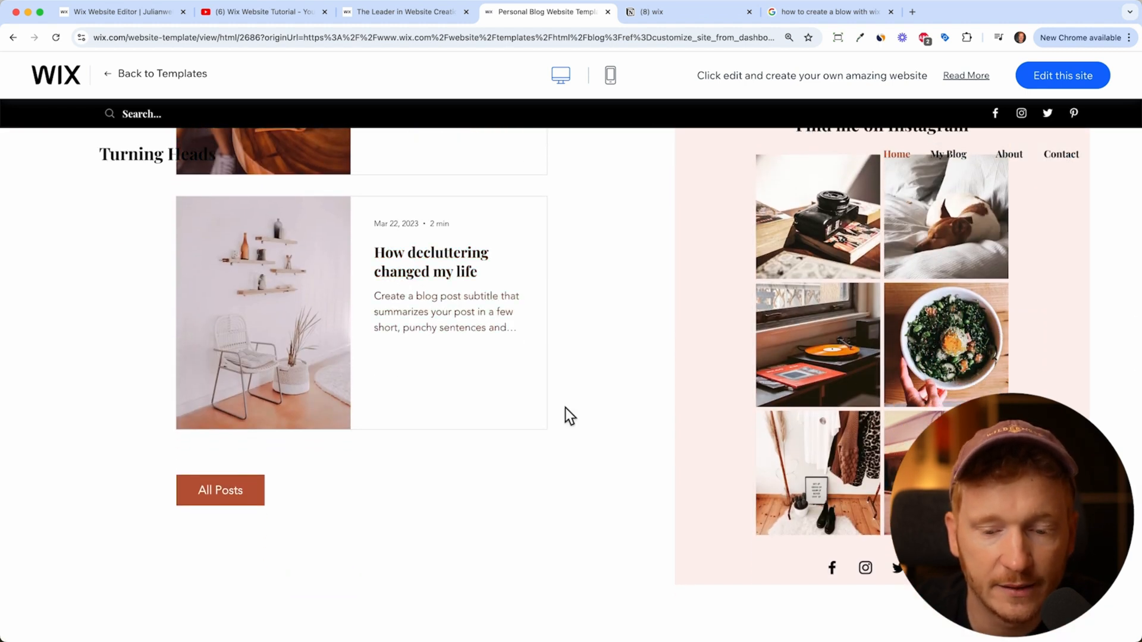
left_click(433, 262)
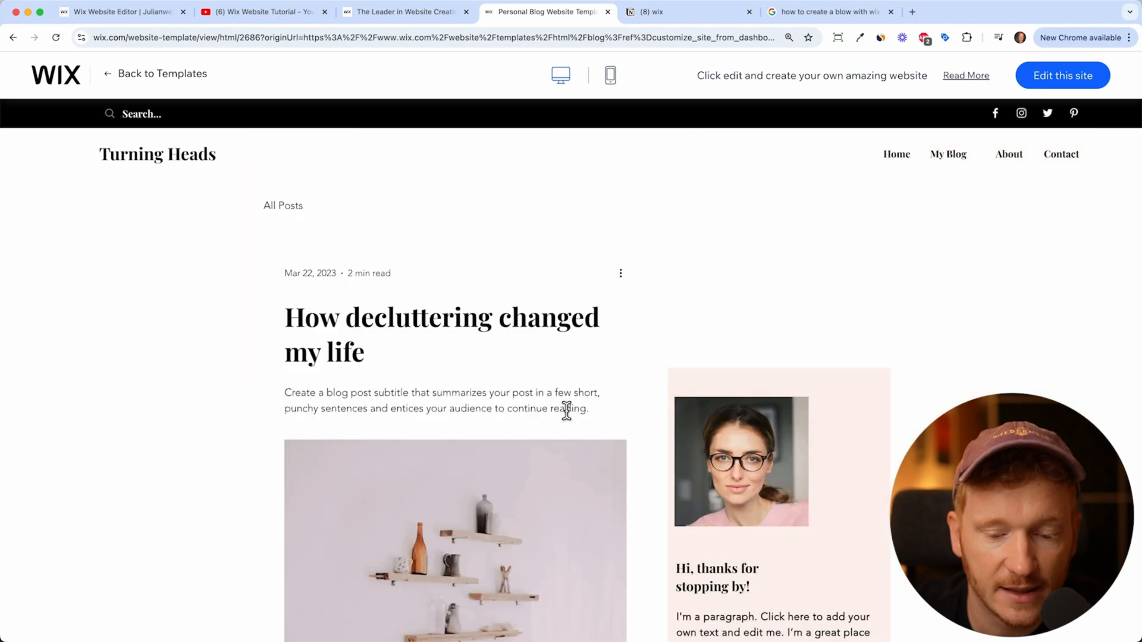
scroll("down", 3)
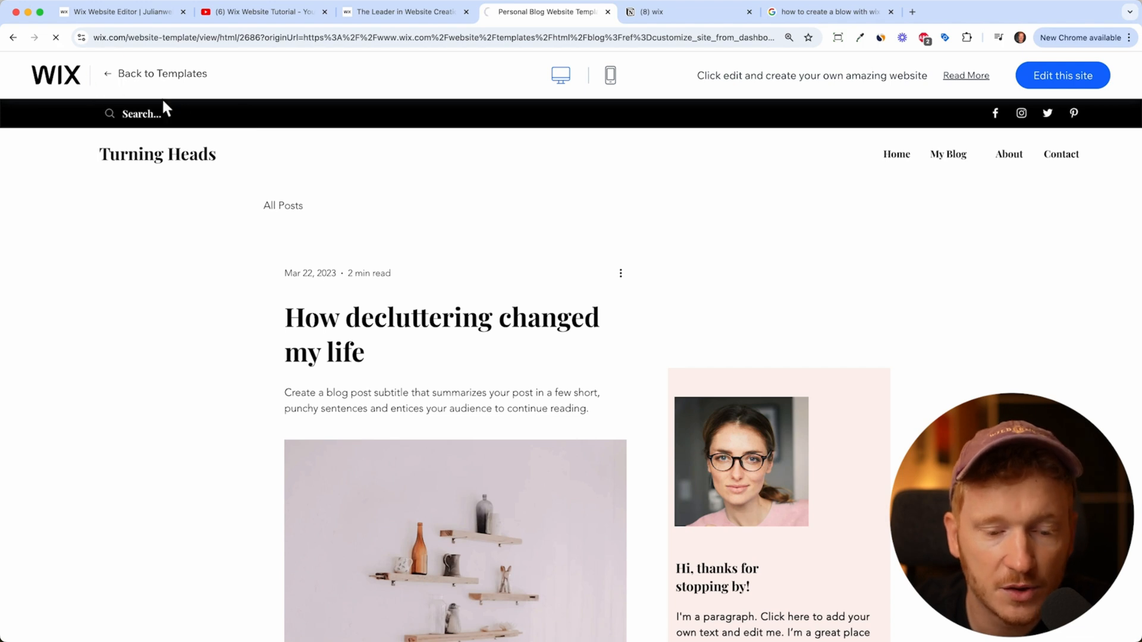
left_click(155, 74)
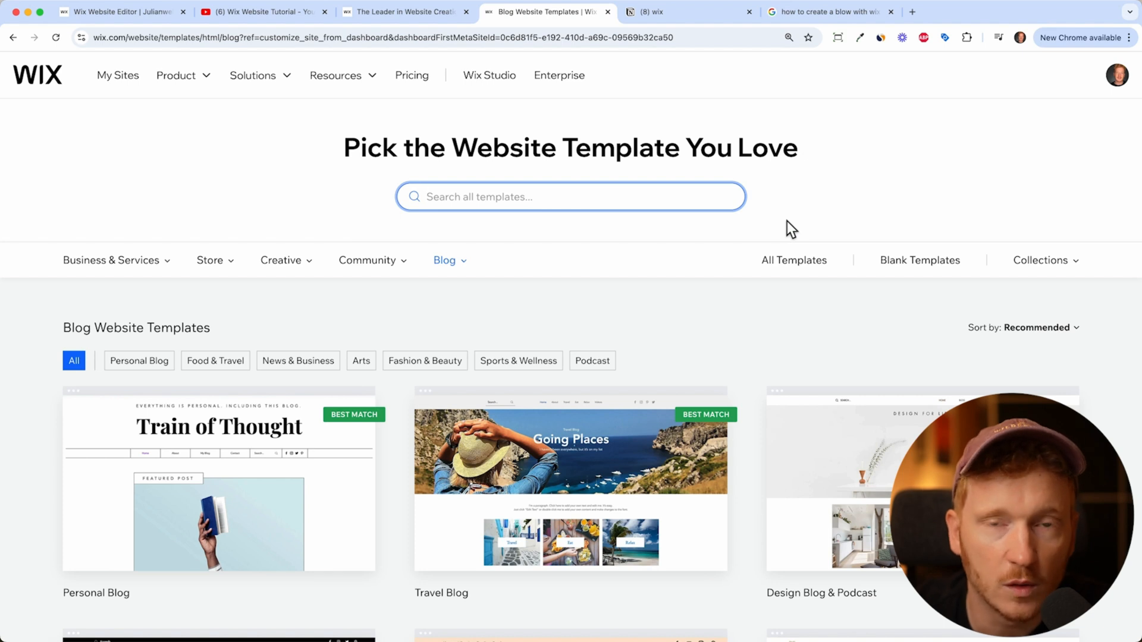
Browse Business and Creative categories to Resumes & CVs and edit the Acting Resume template.
left_click(445, 260)
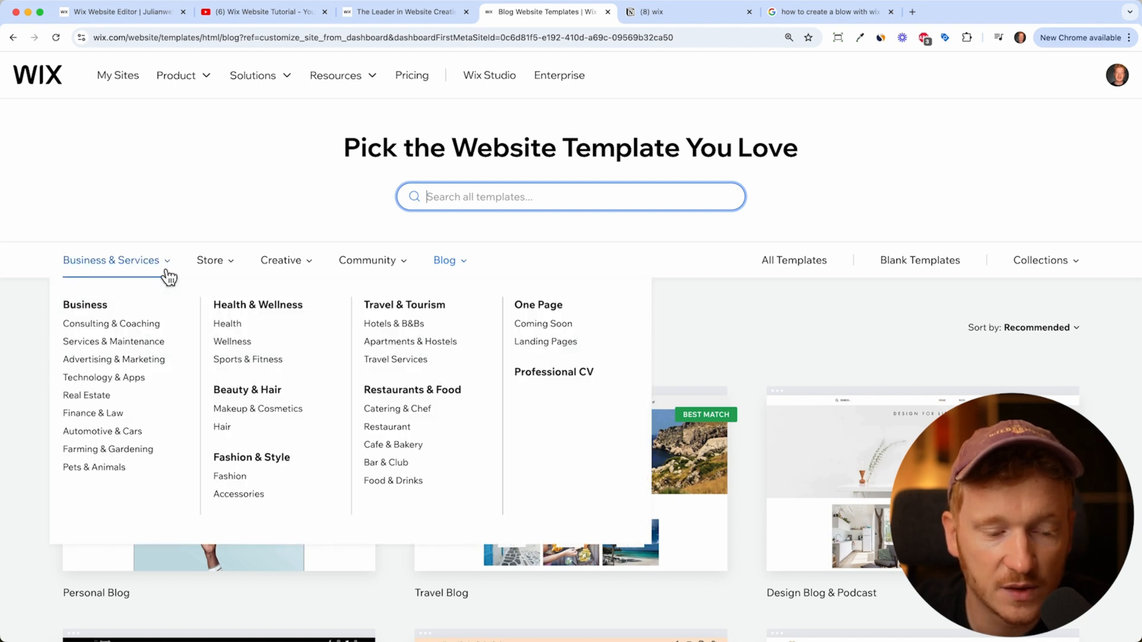
left_click(281, 261)
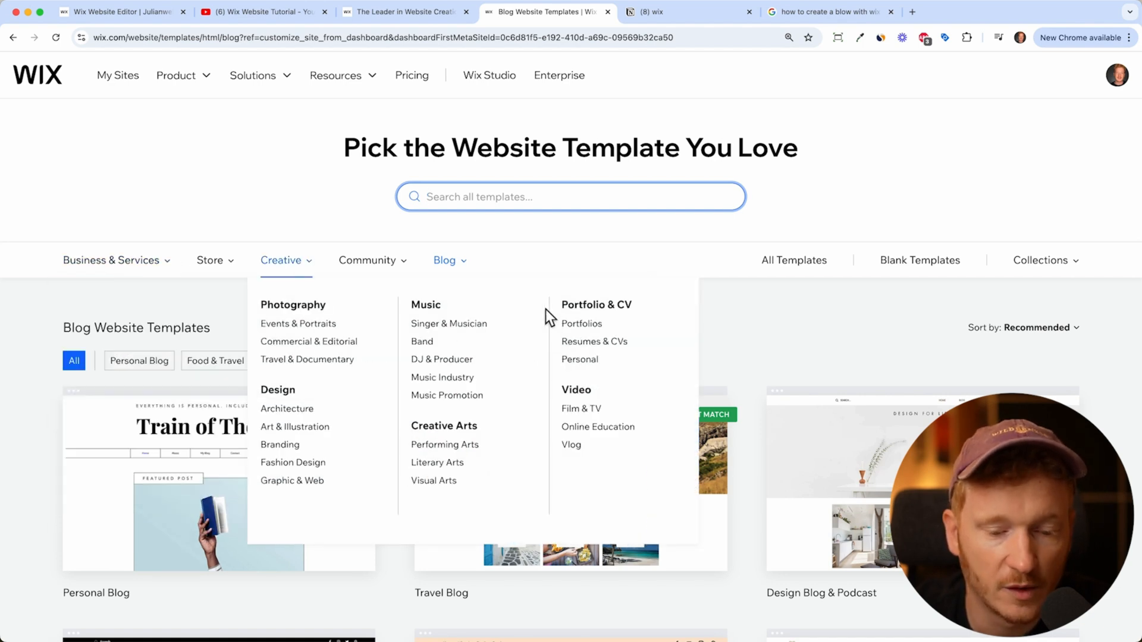
left_click(582, 323)
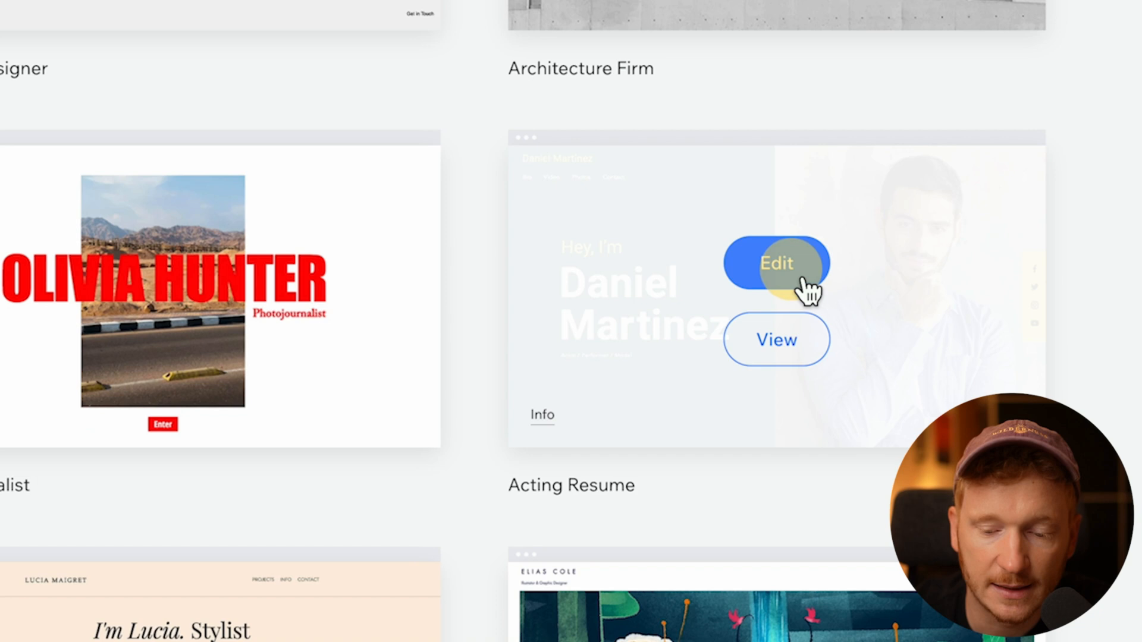
left_click(777, 263)
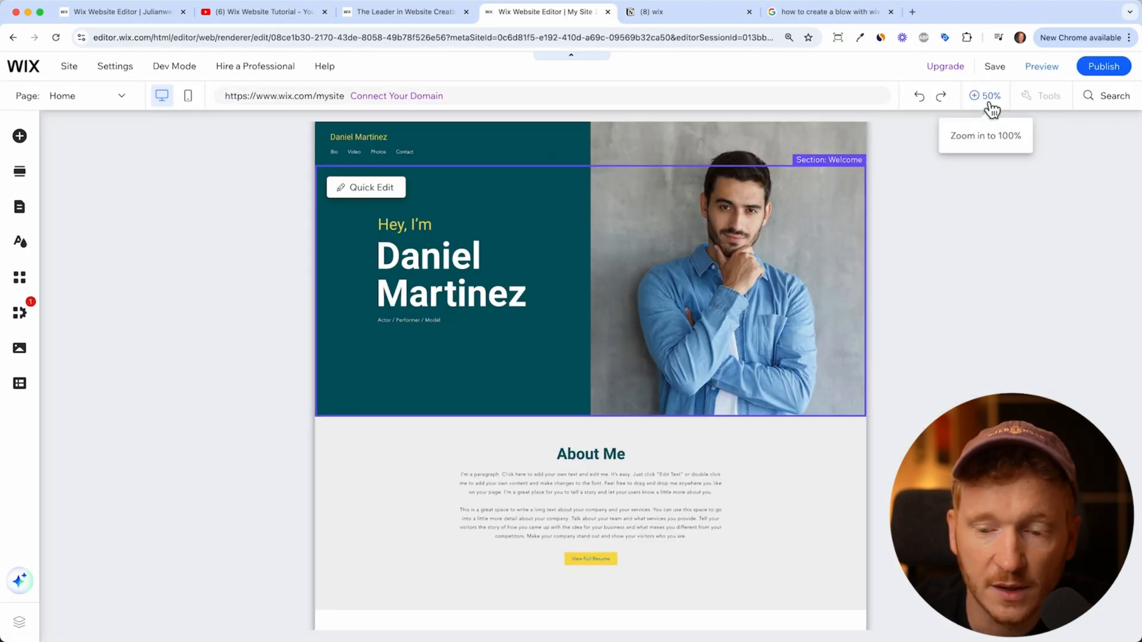
At 100% zoom, rename the hero heading to Julian Weber and keep it under 'Hey, I'm'.
left_click(985, 95)
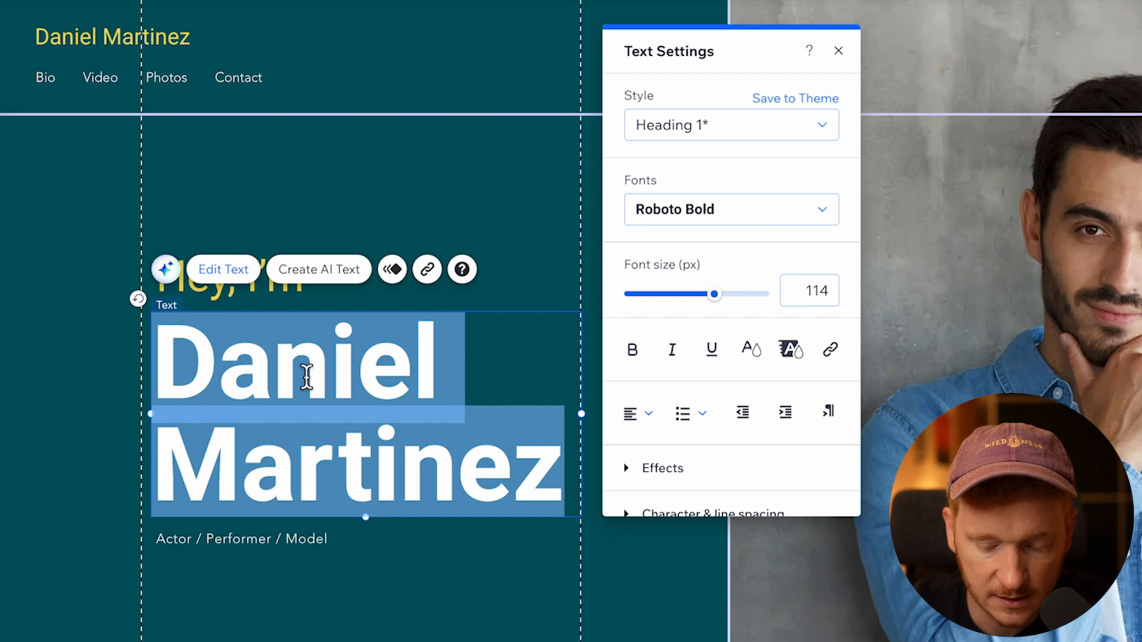
type("Julian Weber")
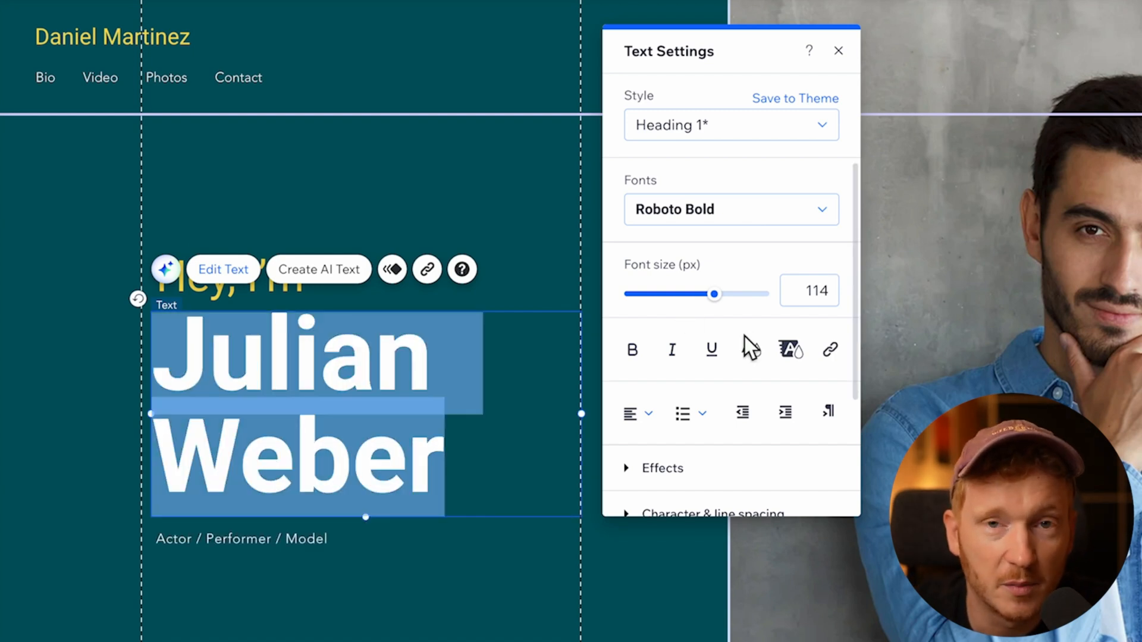
mouse_move(722, 405)
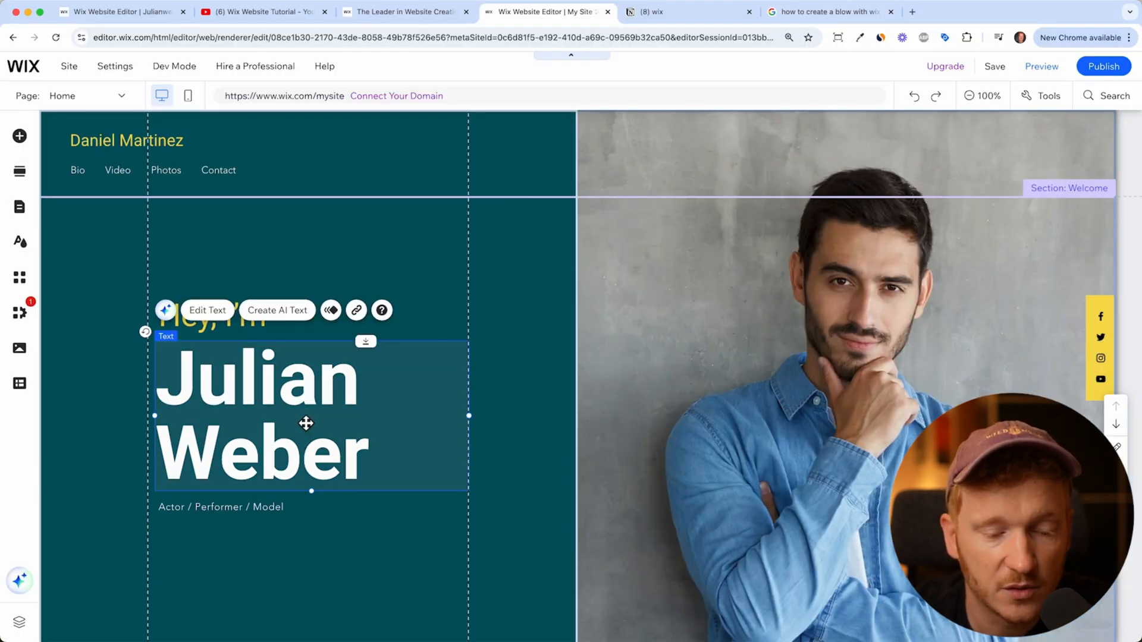
left_click_drag(306, 422, 310, 265)
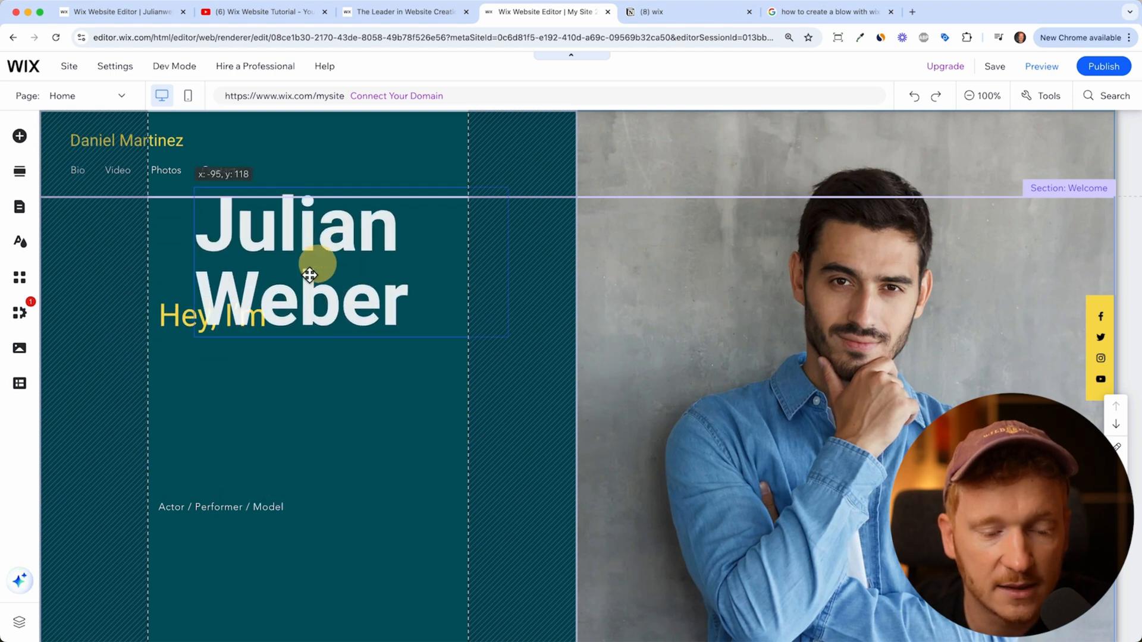
left_click_drag(308, 275, 309, 420)
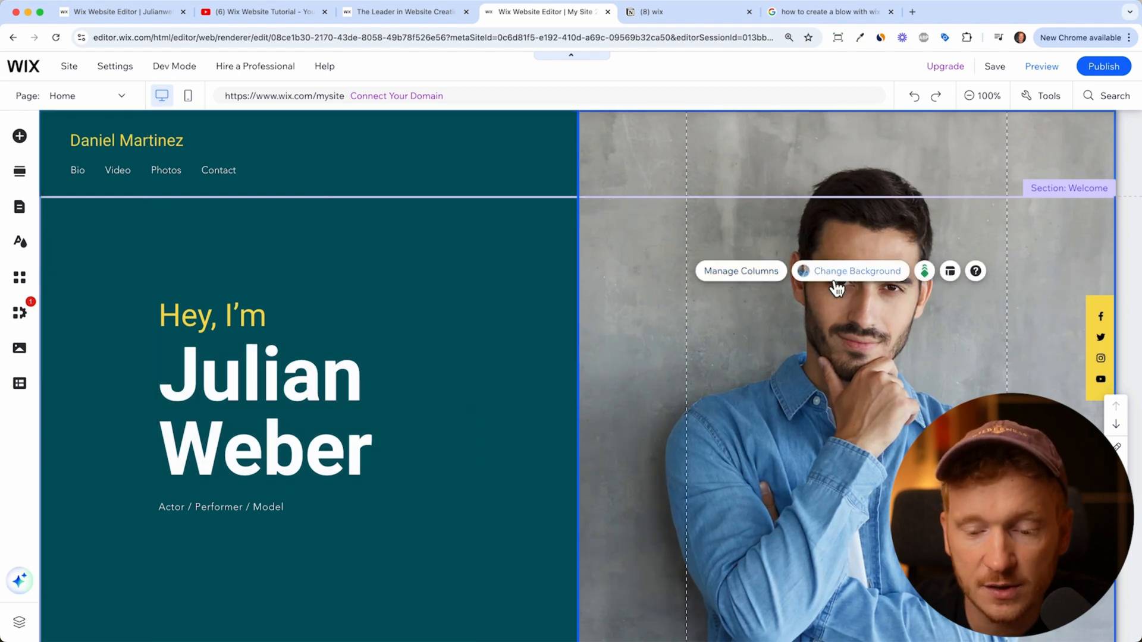
Replace the hero column background with an uploaded personal photo of Julian.
left_click(858, 271)
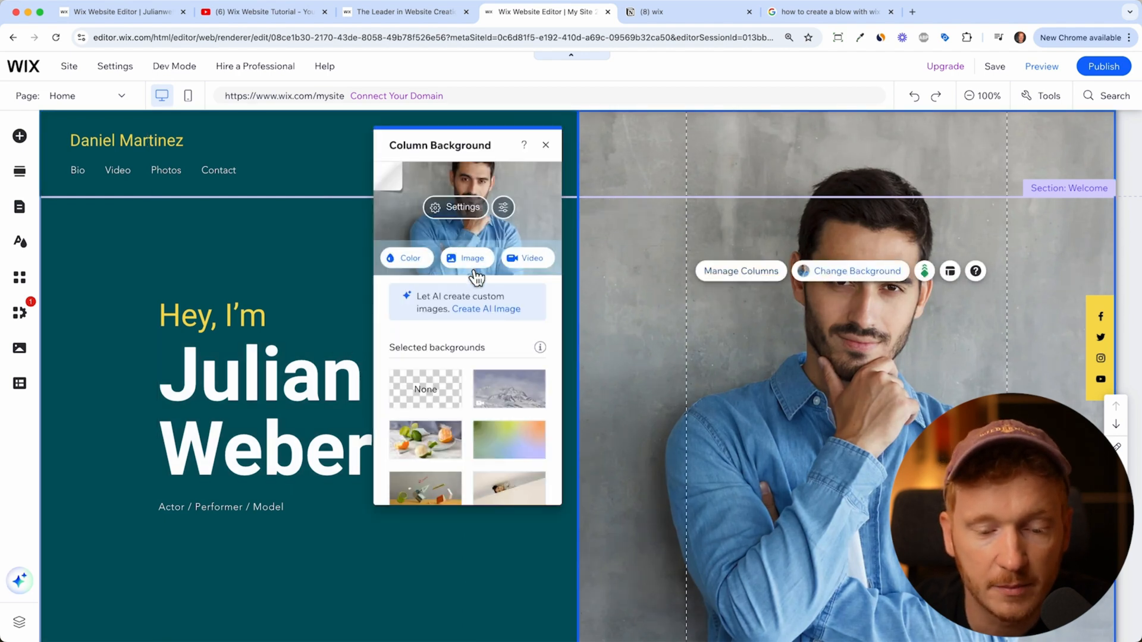
left_click(466, 257)
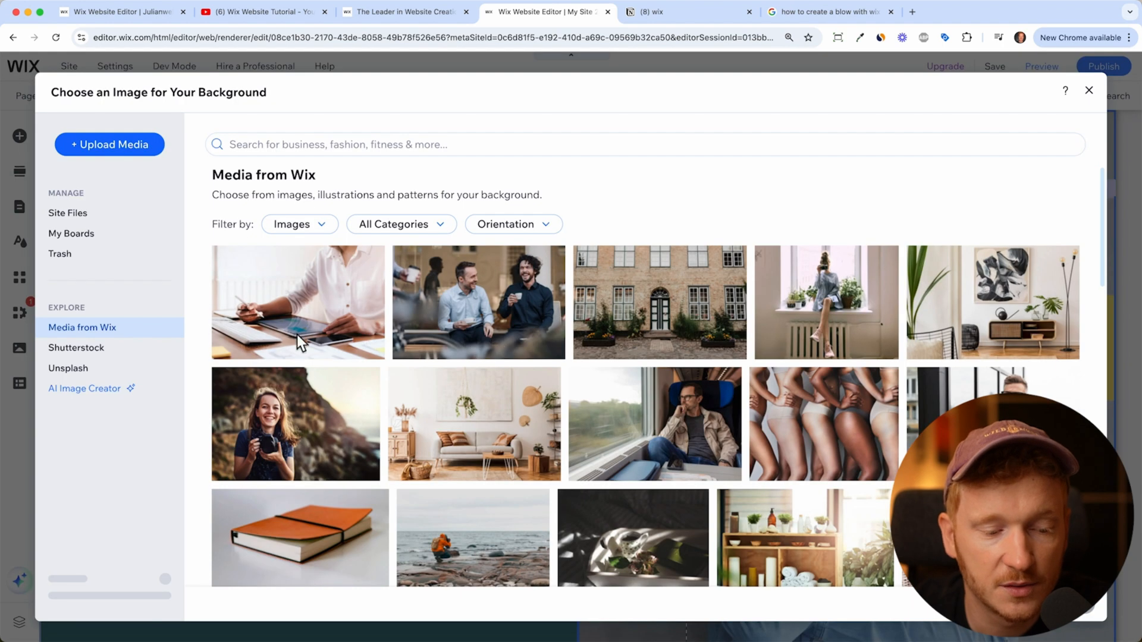
mouse_move(89, 385)
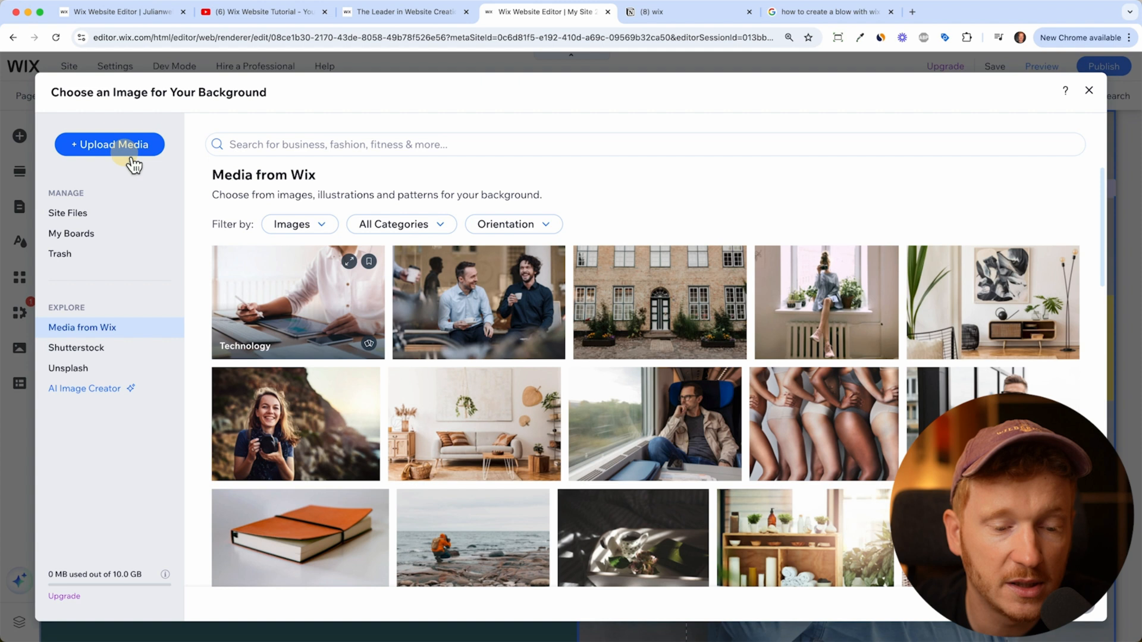
left_click(109, 144)
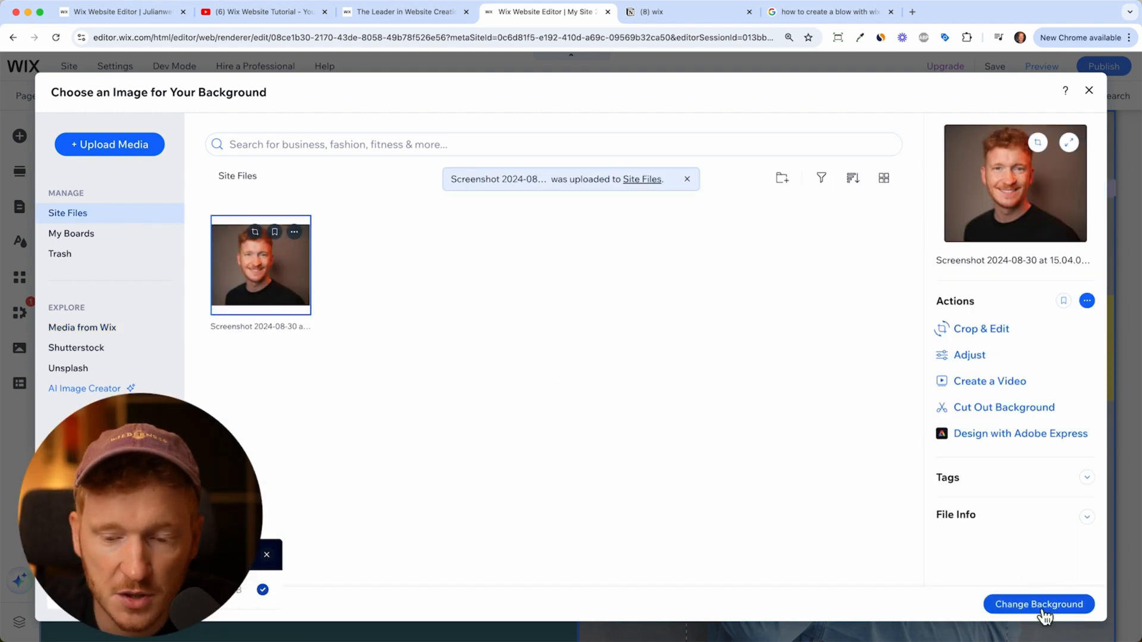
left_click(1040, 604)
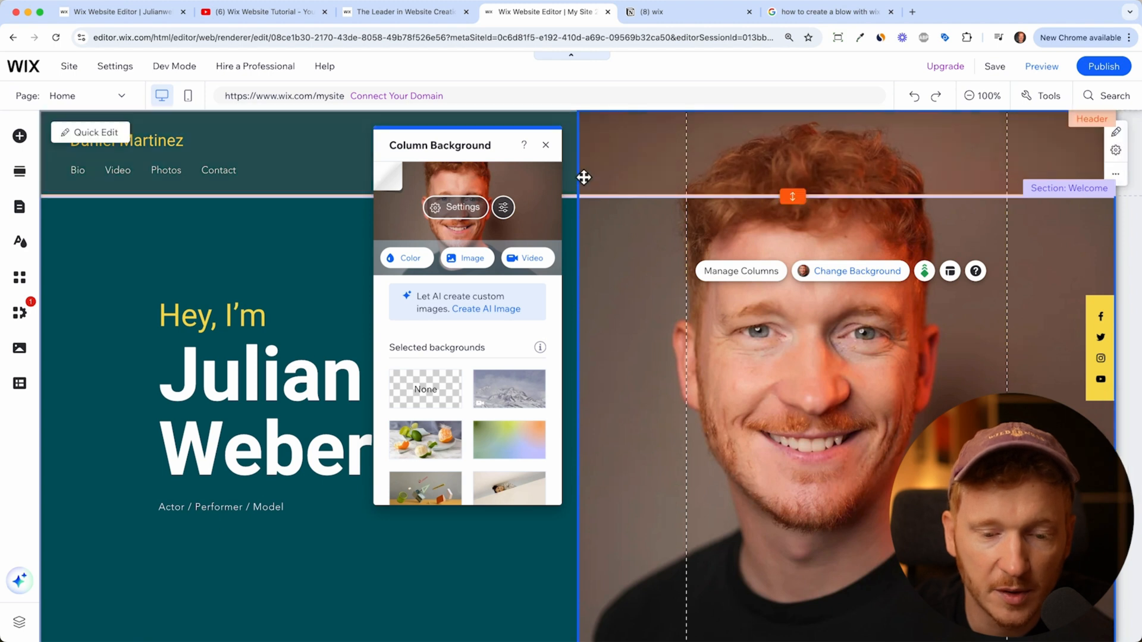
left_click(545, 144)
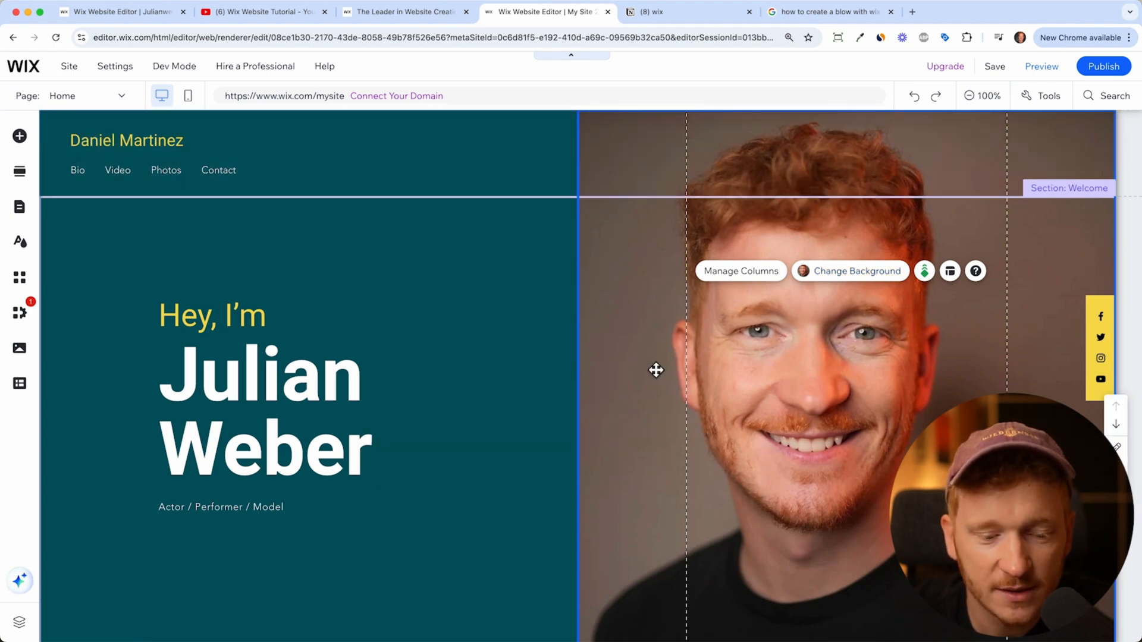
mouse_move(247, 277)
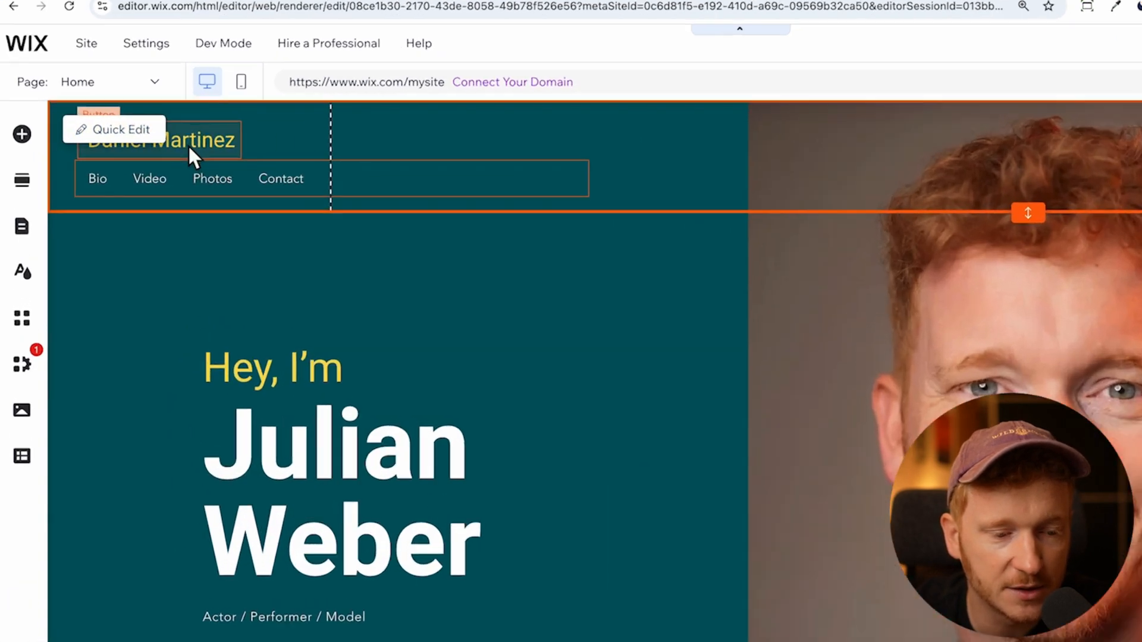
Change the header button text from Daniel Martinez to 'JulianWebe' in Button Settings.
left_click(191, 140)
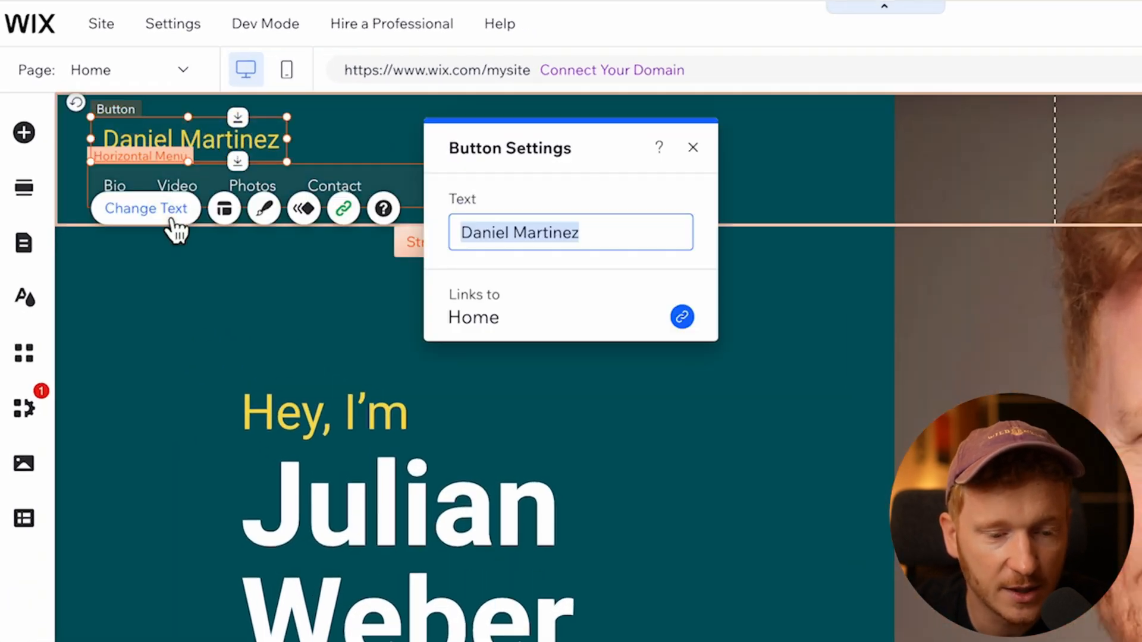
type("JulianWebe")
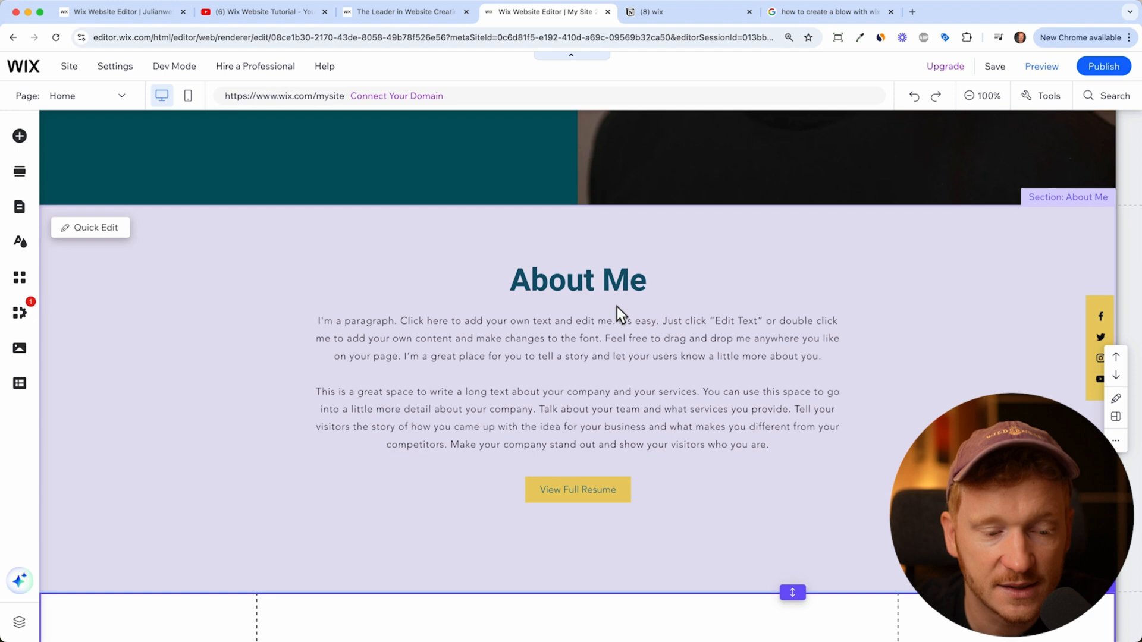
mouse_move(640, 561)
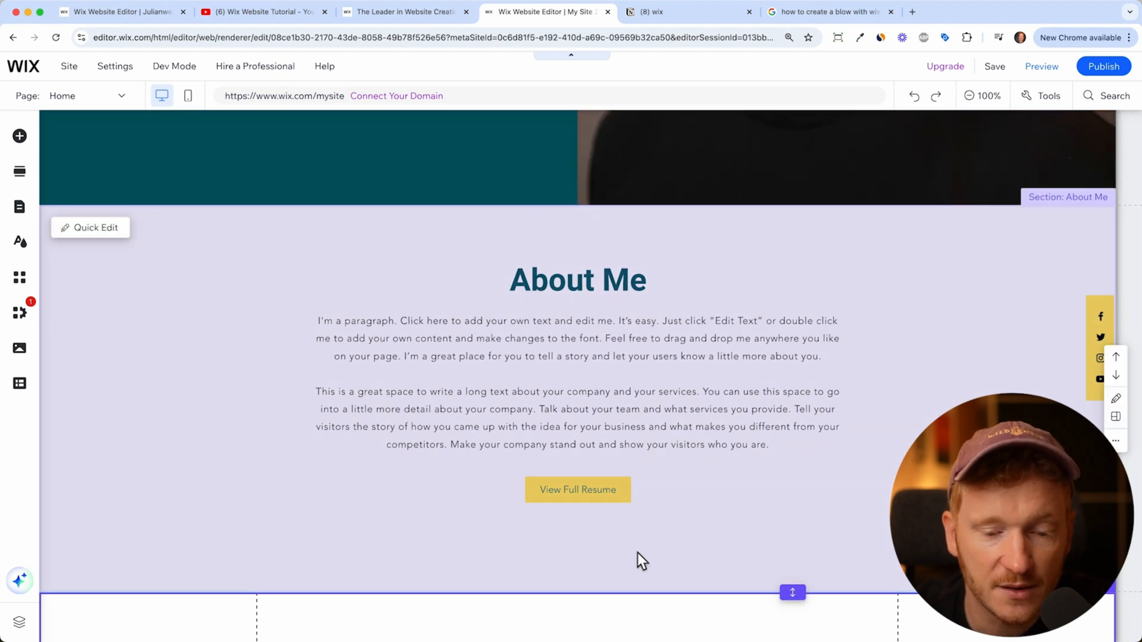
mouse_move(549, 289)
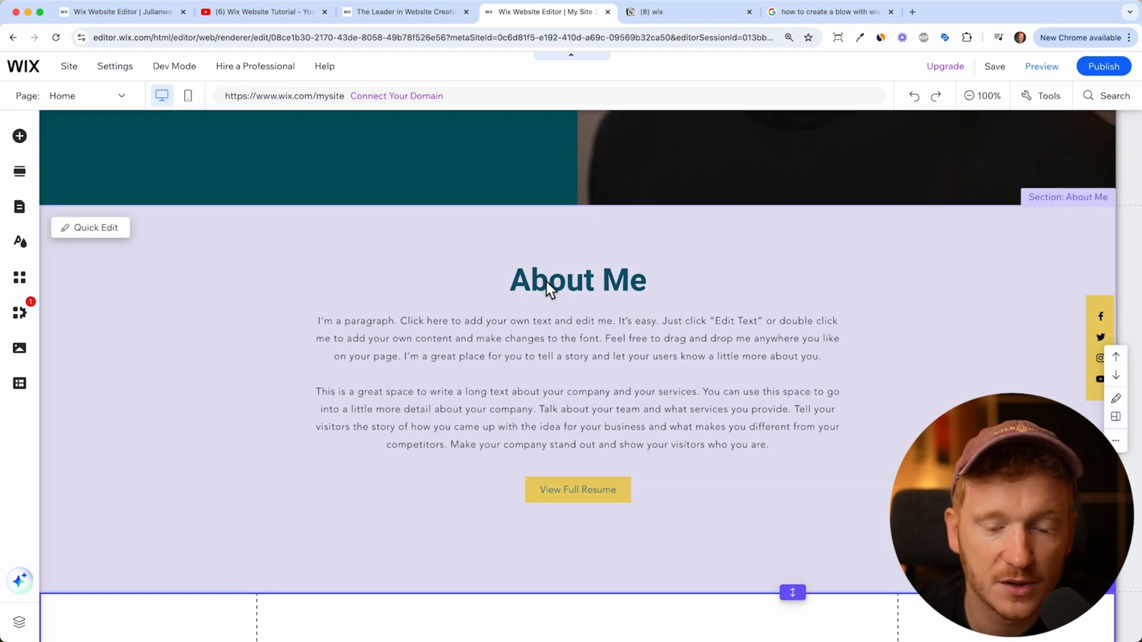
mouse_move(557, 435)
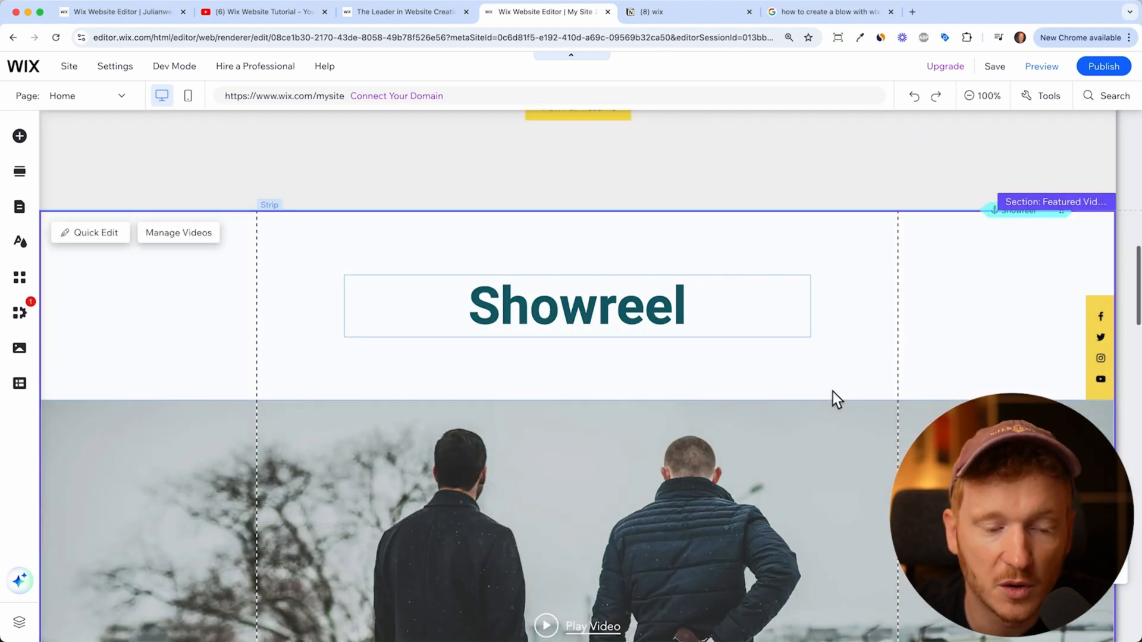
scroll("down", 3)
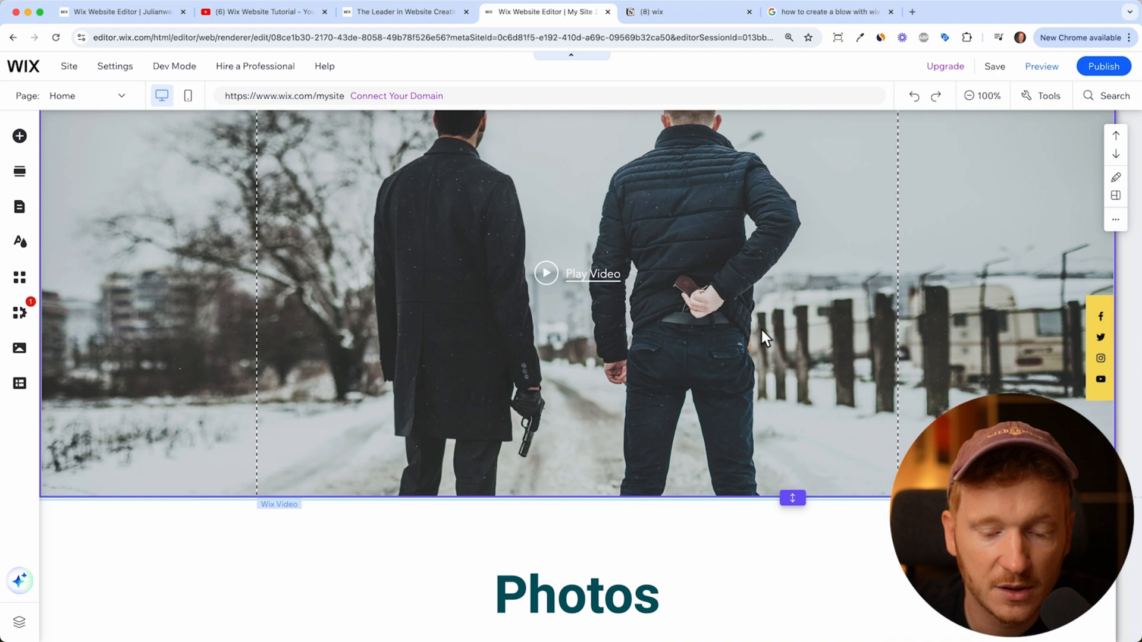
scroll("down", 3)
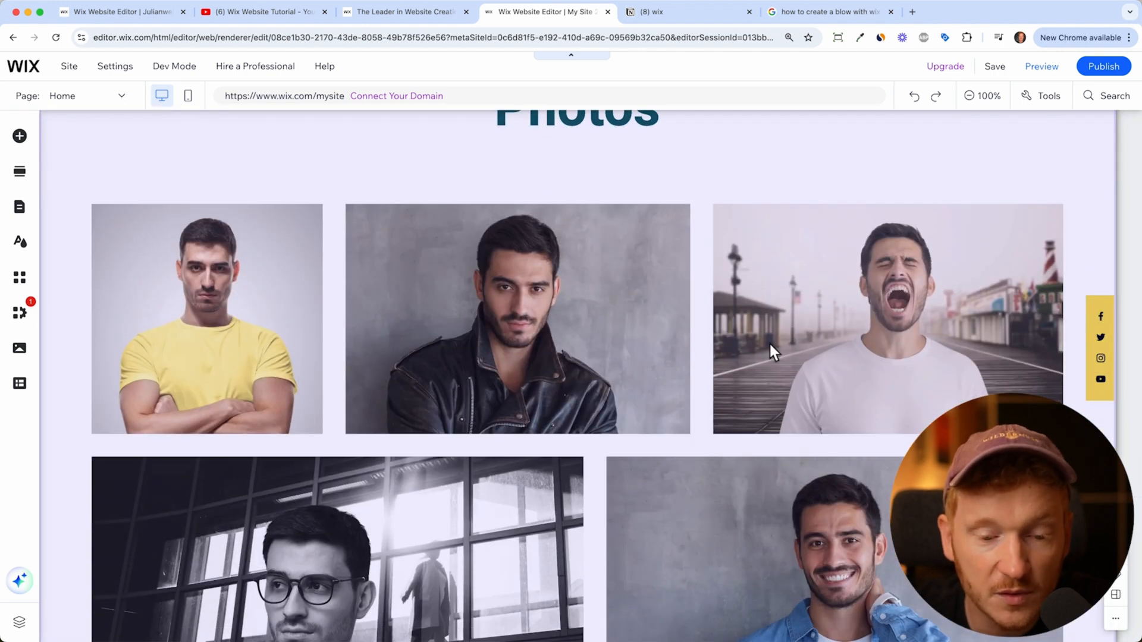
scroll("down", 3)
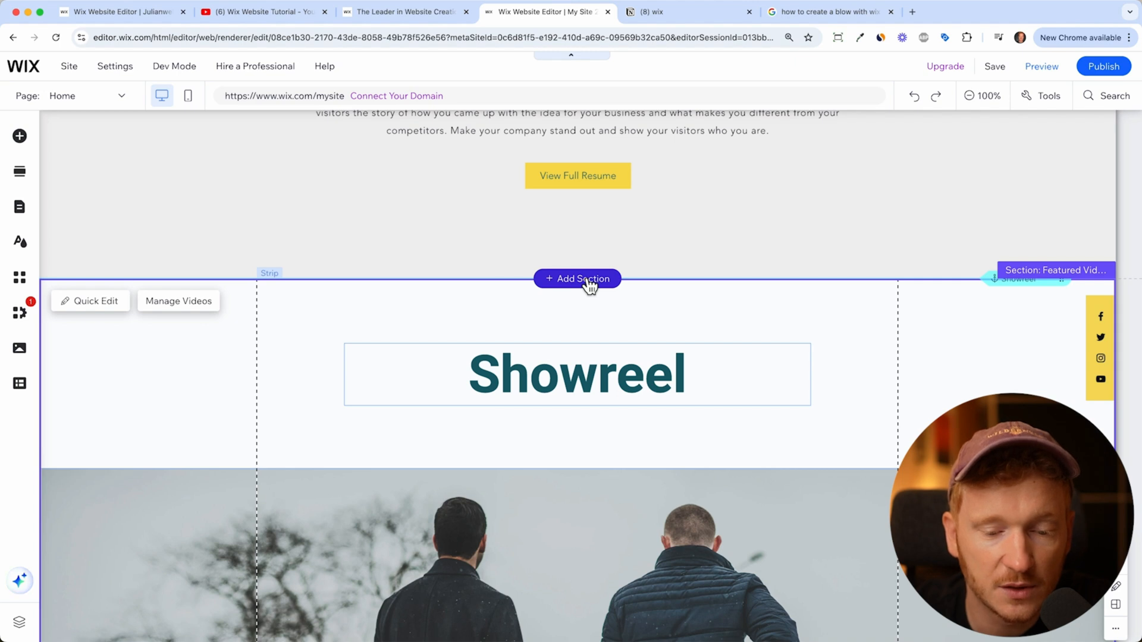
Start adding a section between About Me and Showreel and browse the Team and Contact layouts.
left_click(578, 278)
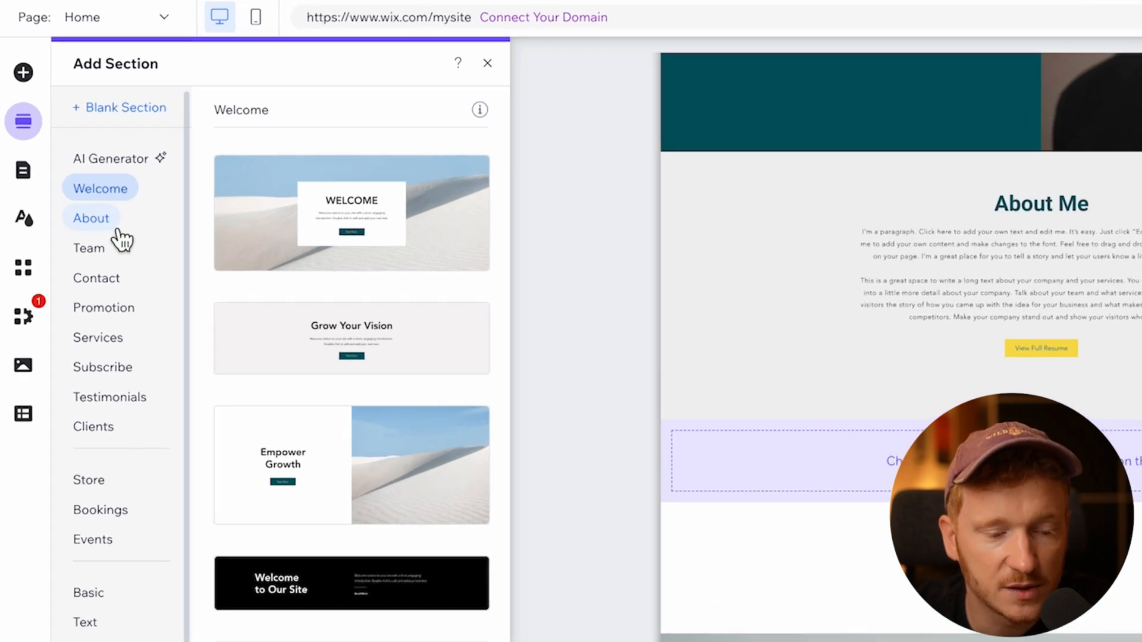
left_click(88, 247)
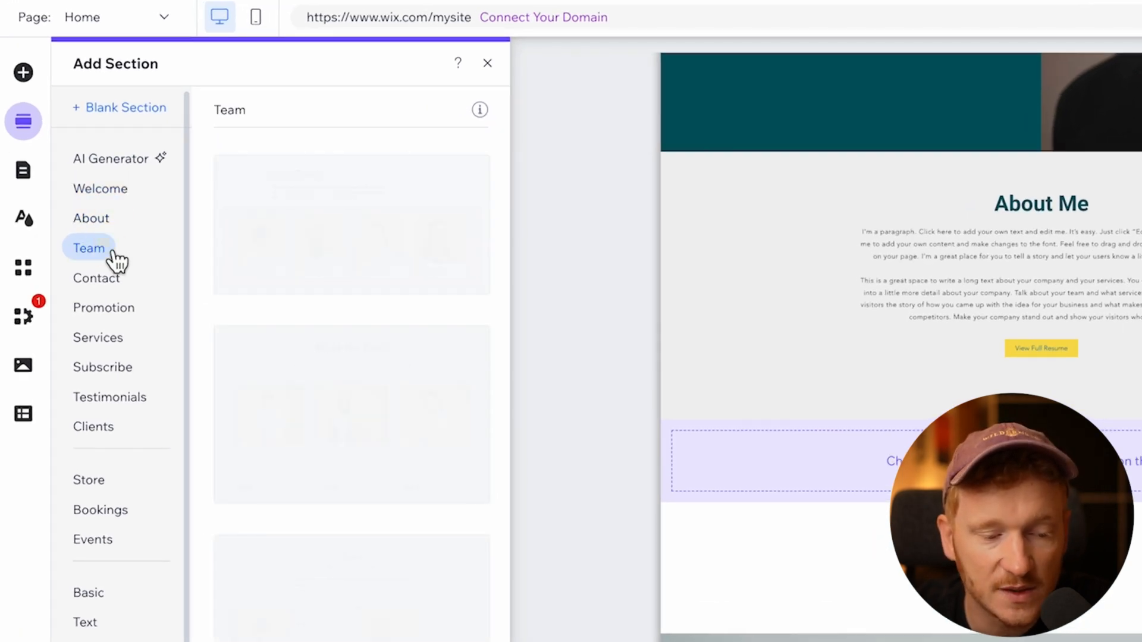
left_click(97, 278)
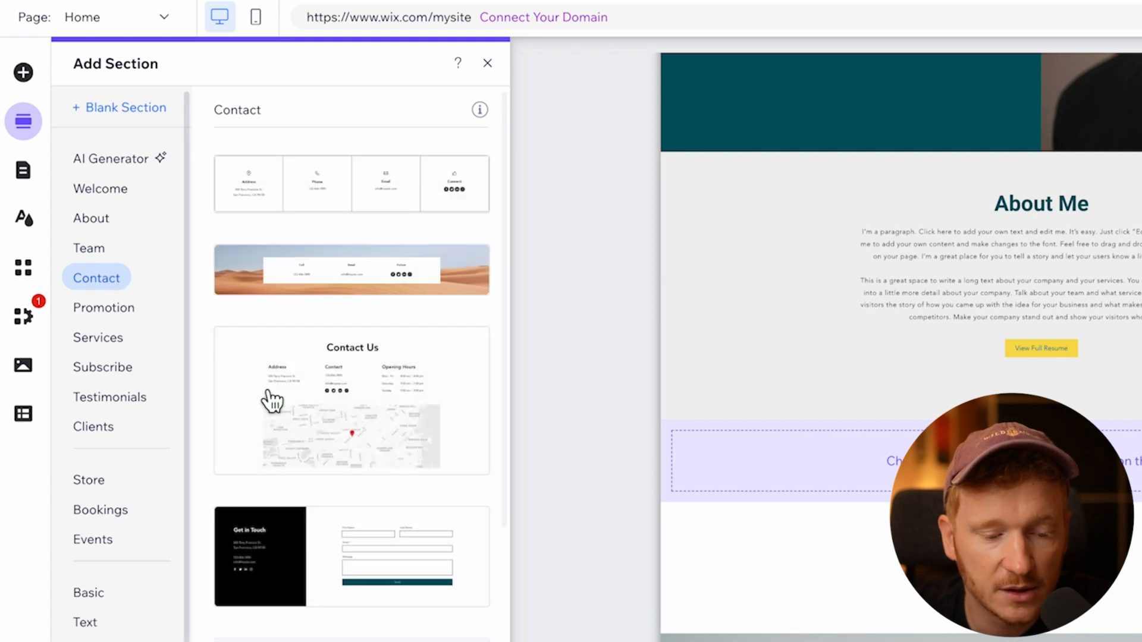
mouse_move(324, 405)
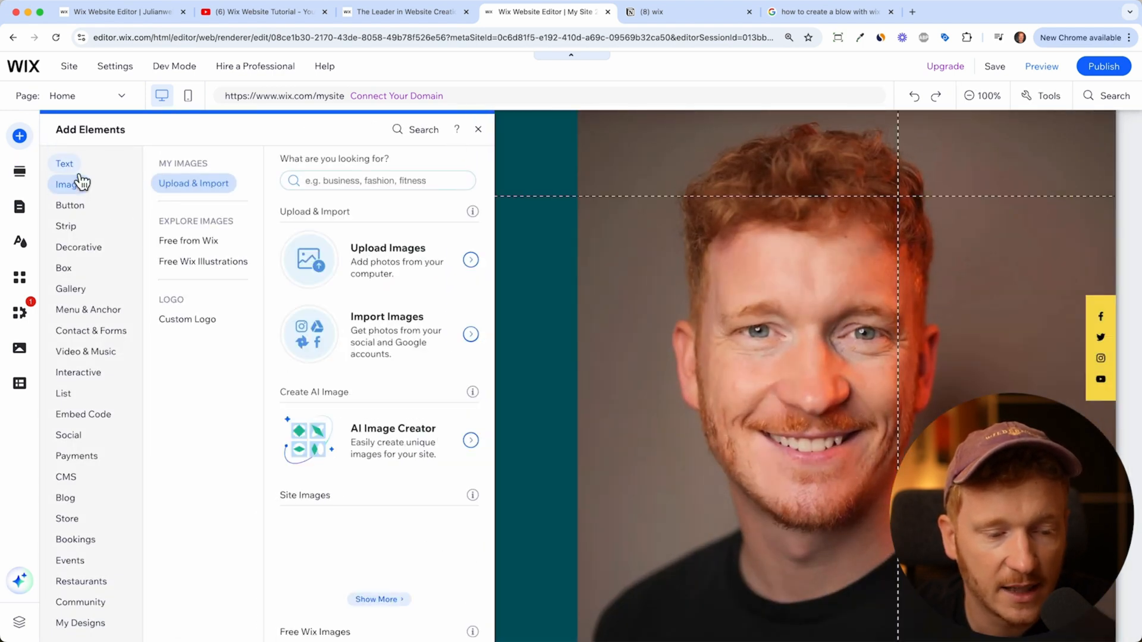
Browse the Strip and Gallery element designs, then show the site's pages and menu list.
left_click(65, 227)
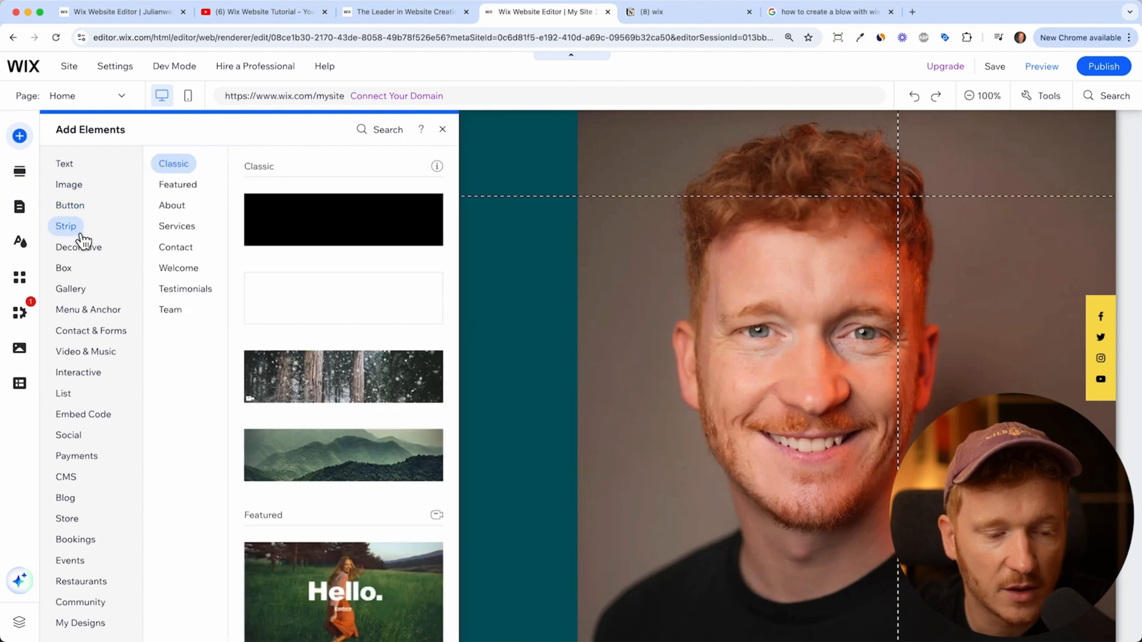
left_click(70, 288)
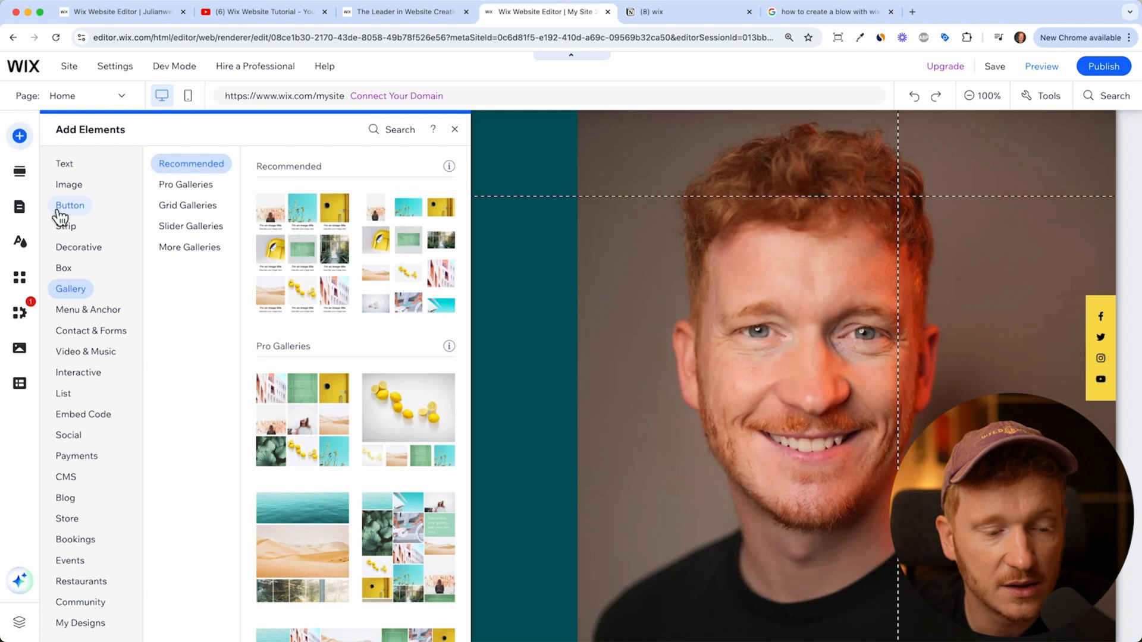
left_click(19, 207)
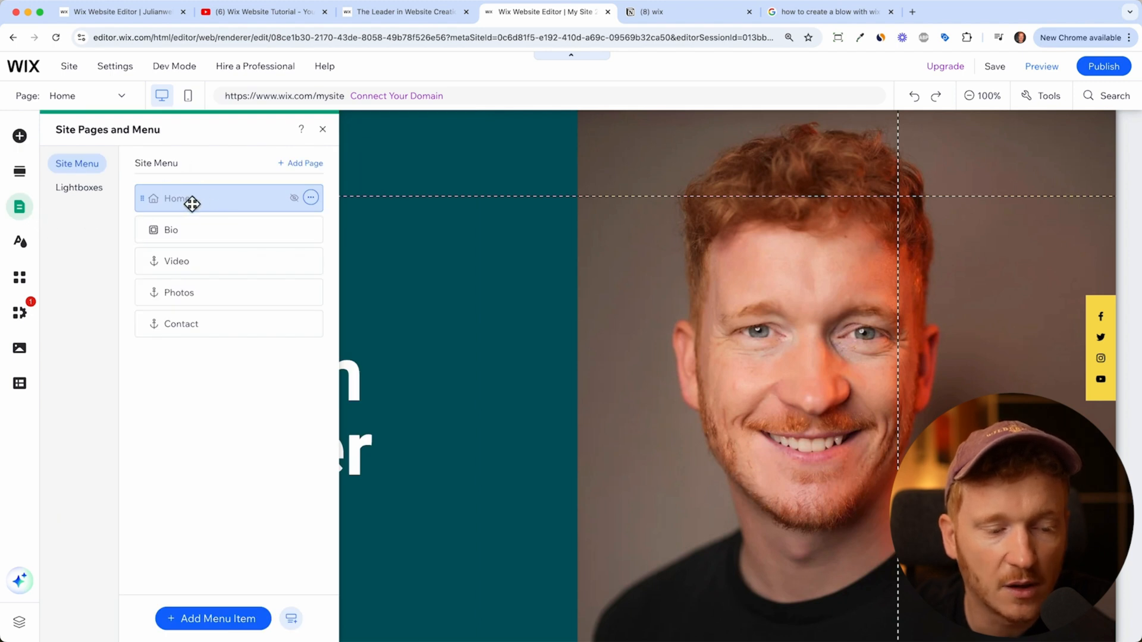
left_click(212, 619)
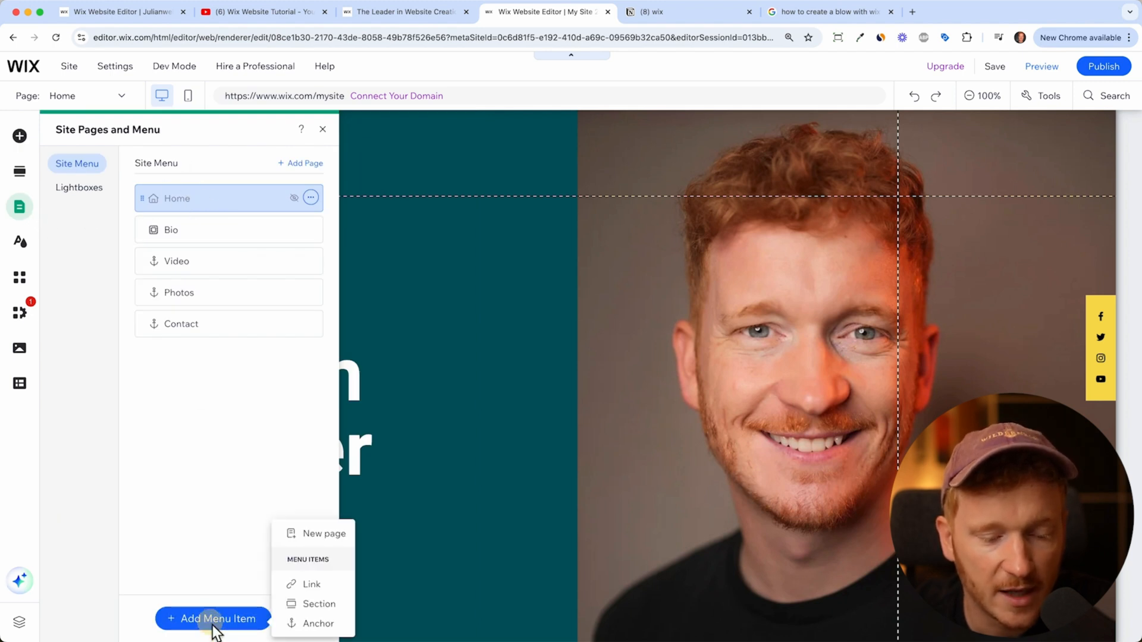
left_click(323, 533)
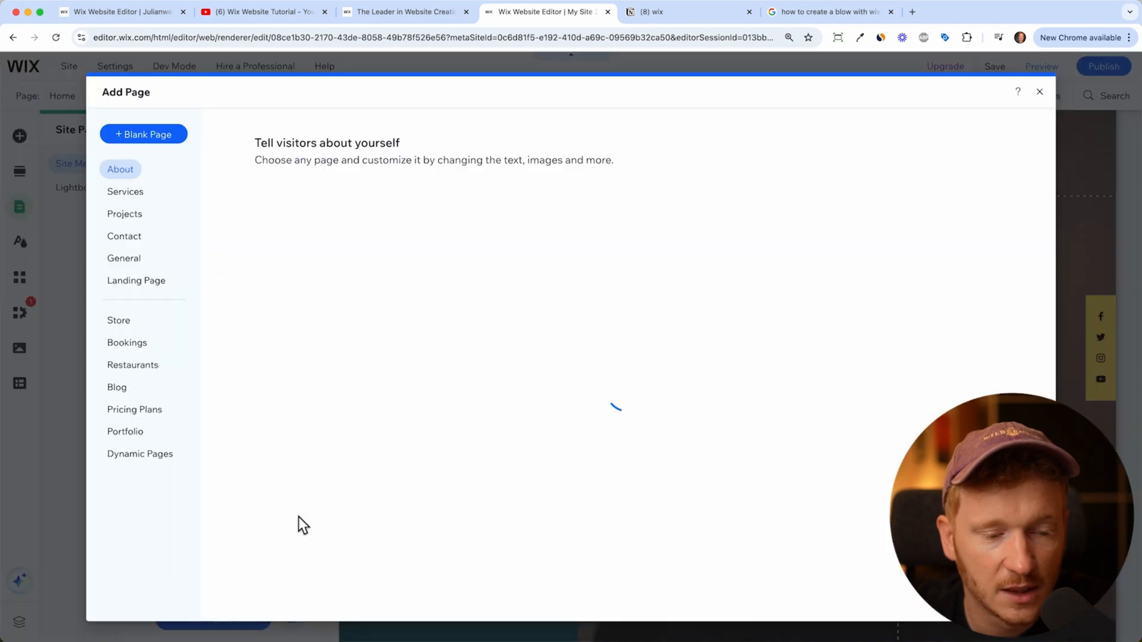
left_click(124, 235)
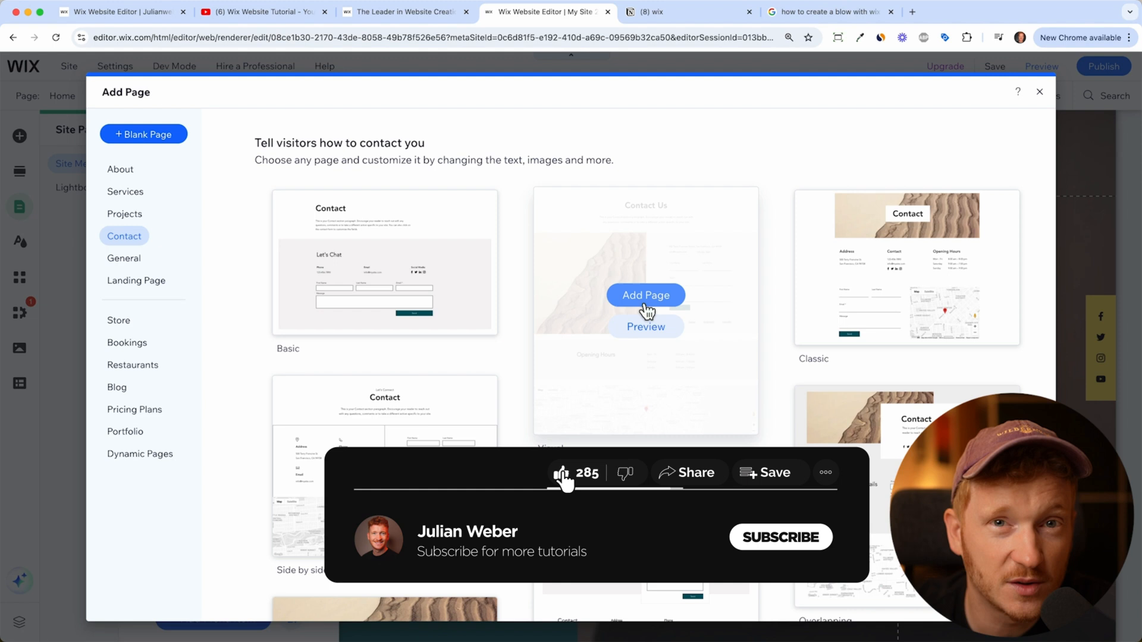
left_click(780, 536)
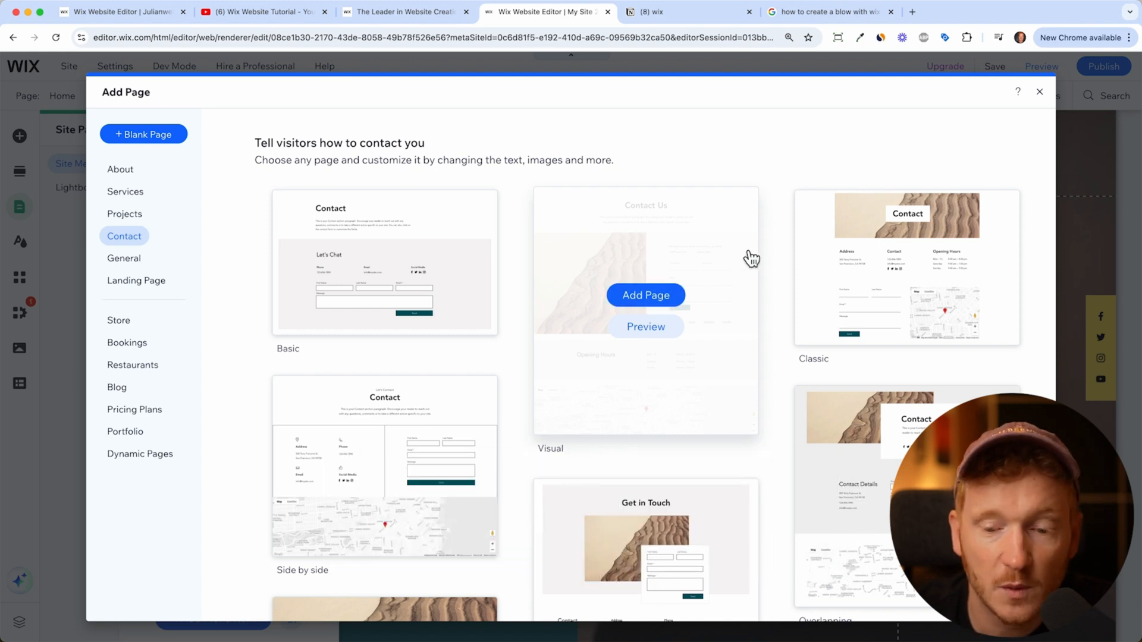
left_click(1040, 93)
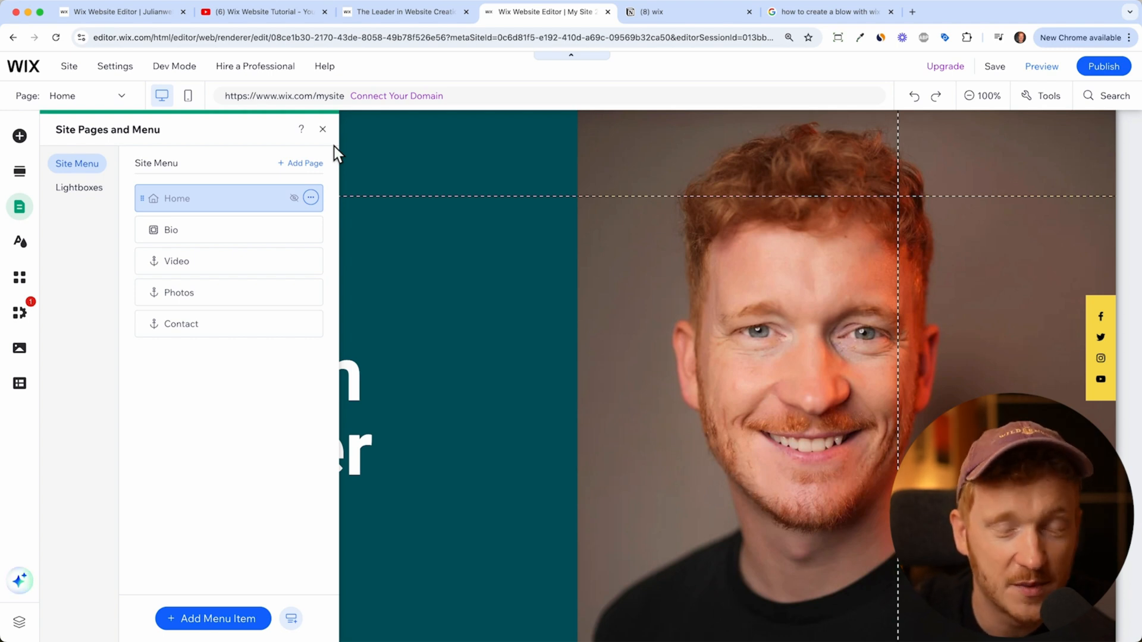
mouse_move(335, 134)
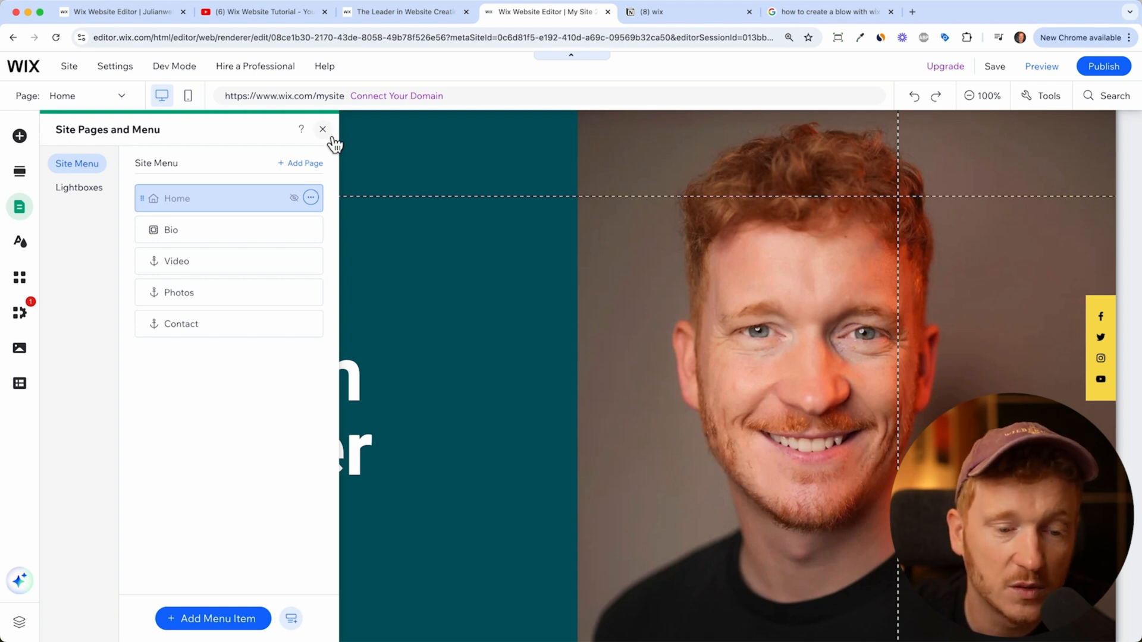
Close Site Pages and search the App Market for 'blog' to reach the Wix Blog app.
left_click(322, 129)
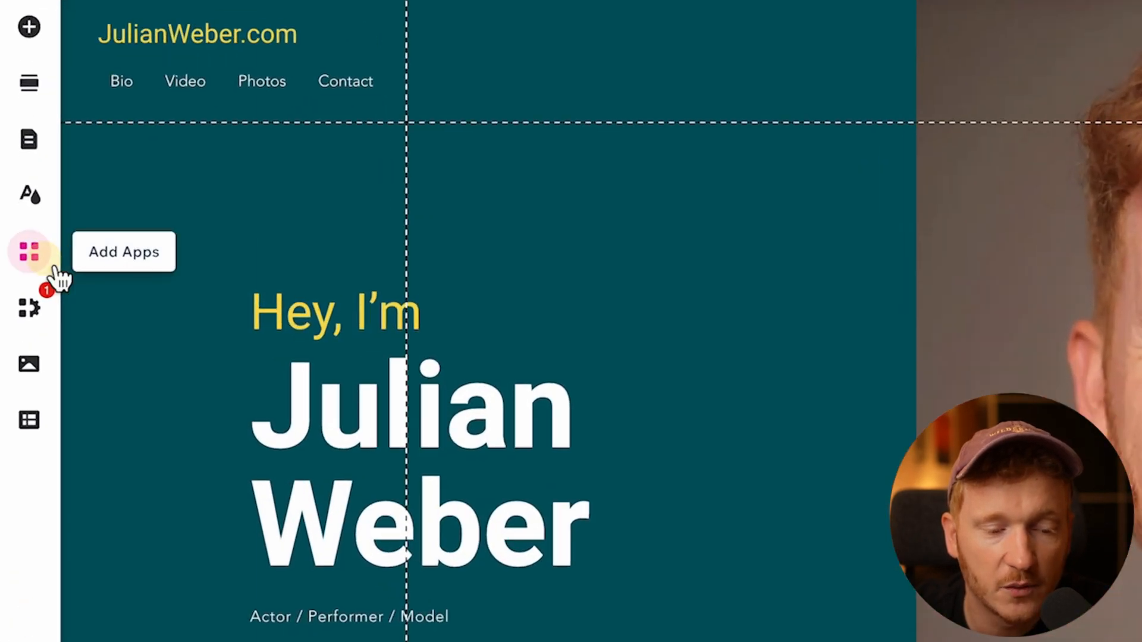
left_click(27, 250)
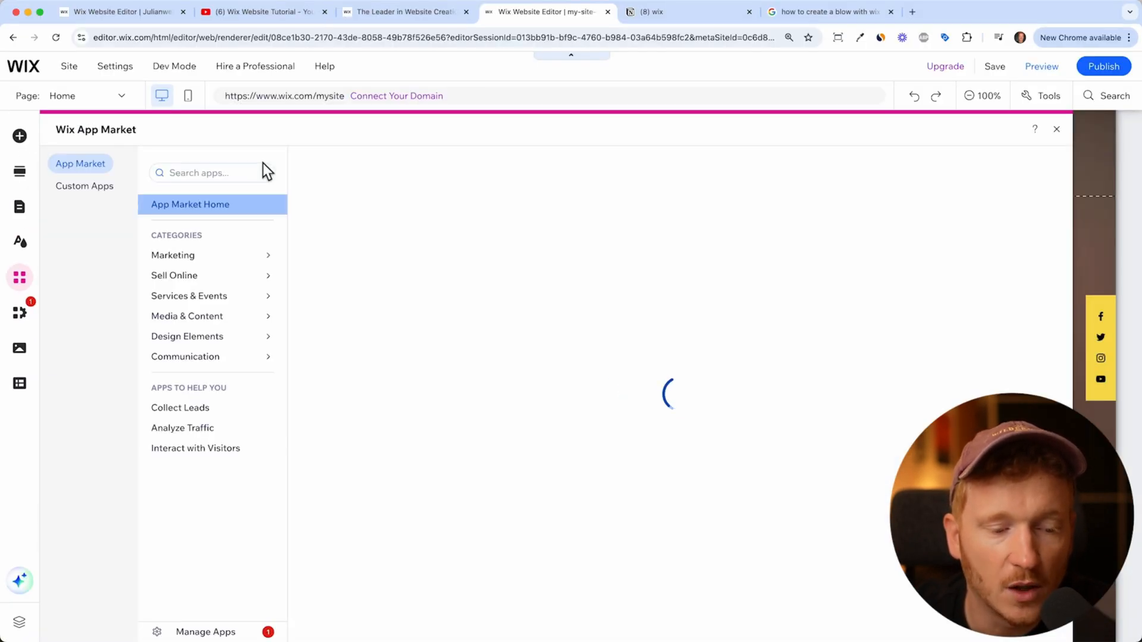
left_click(208, 173)
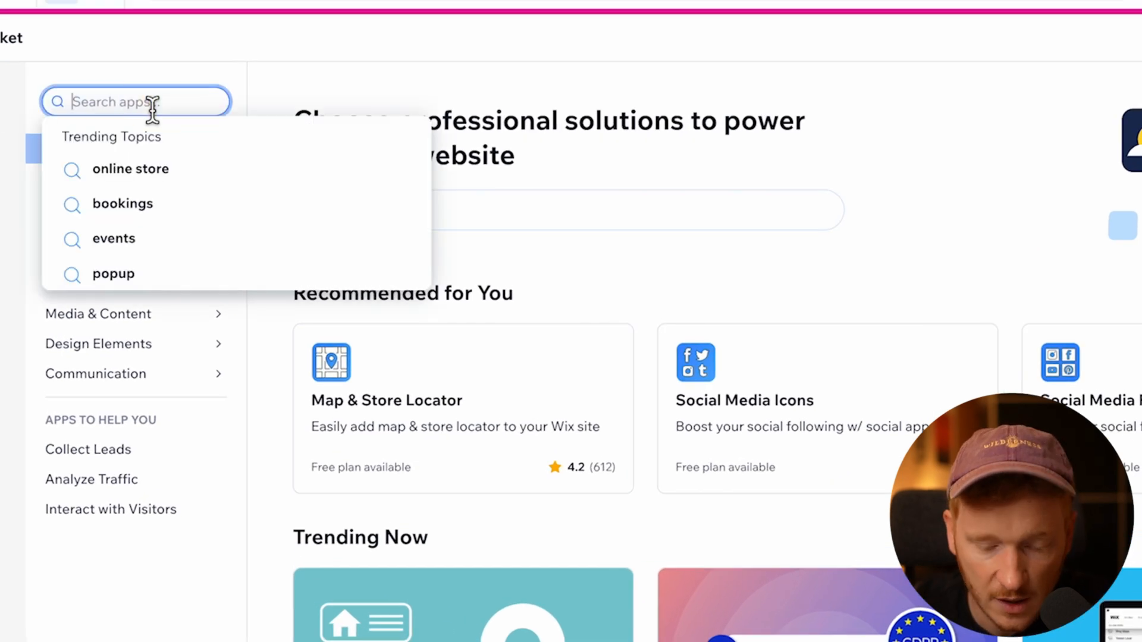
type("blog")
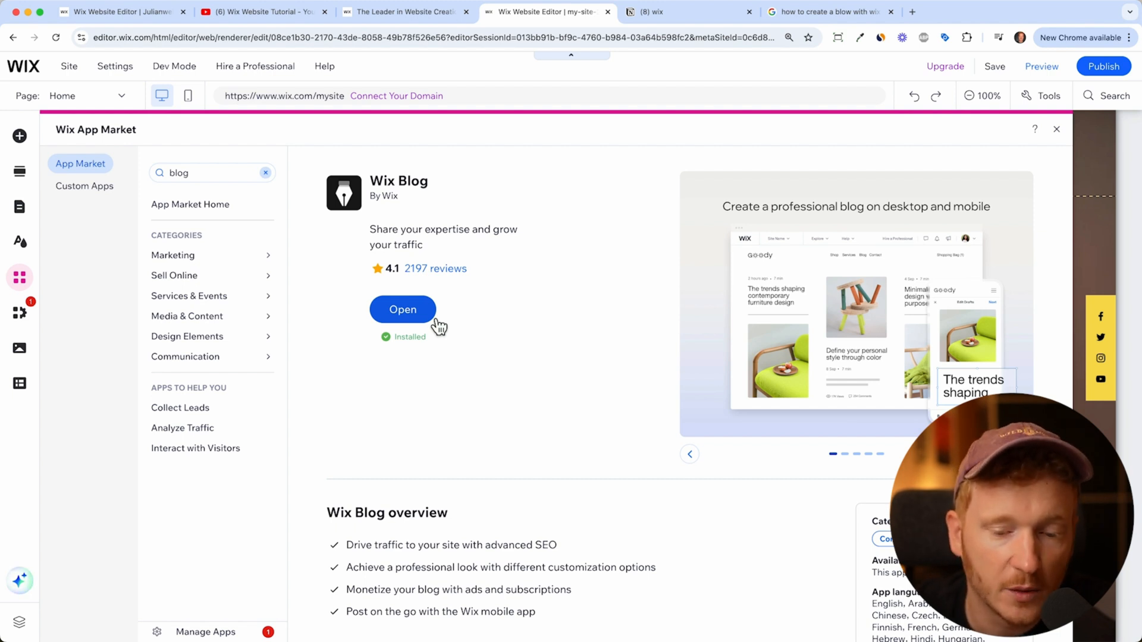
mouse_move(417, 324)
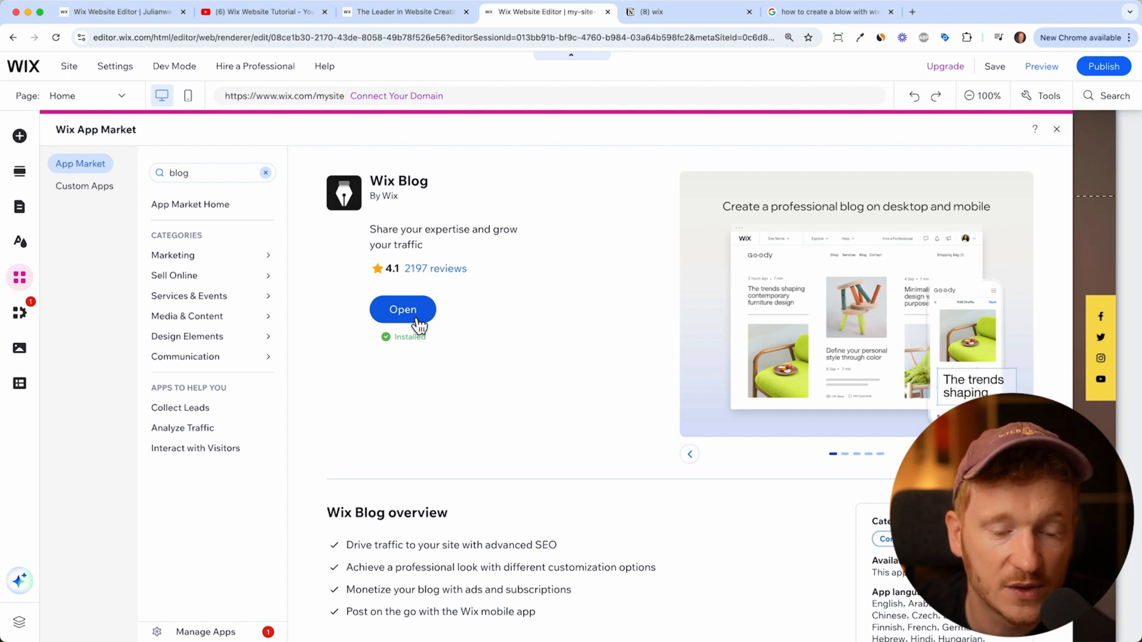
Open the installed Wix Blog app and scroll through the new Blog page's sample posts.
left_click(402, 310)
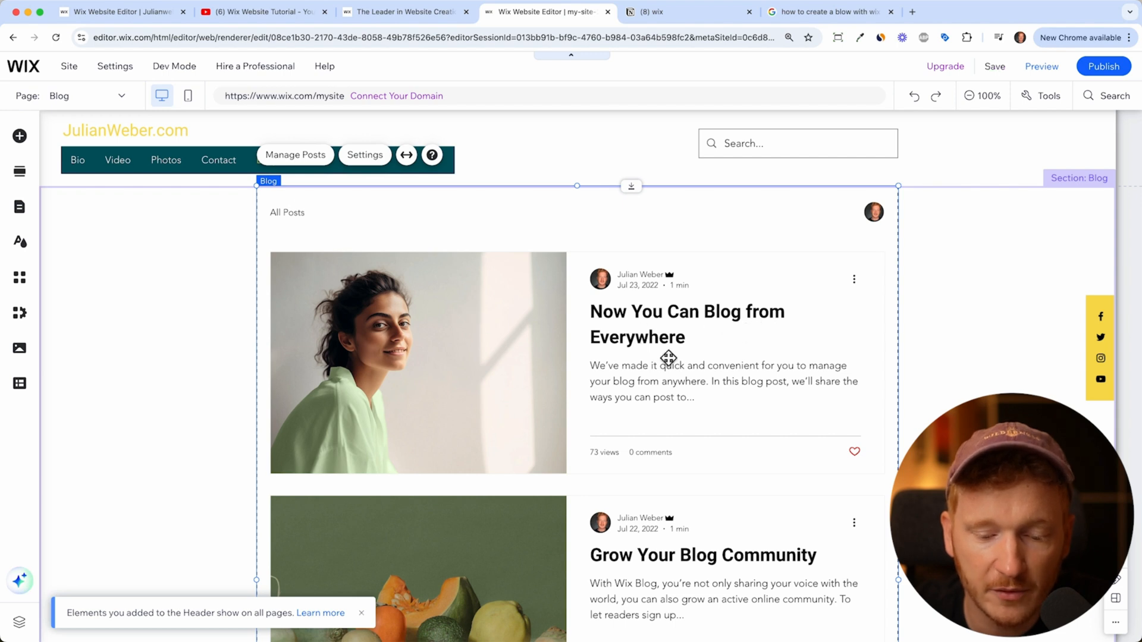
scroll("down", 3)
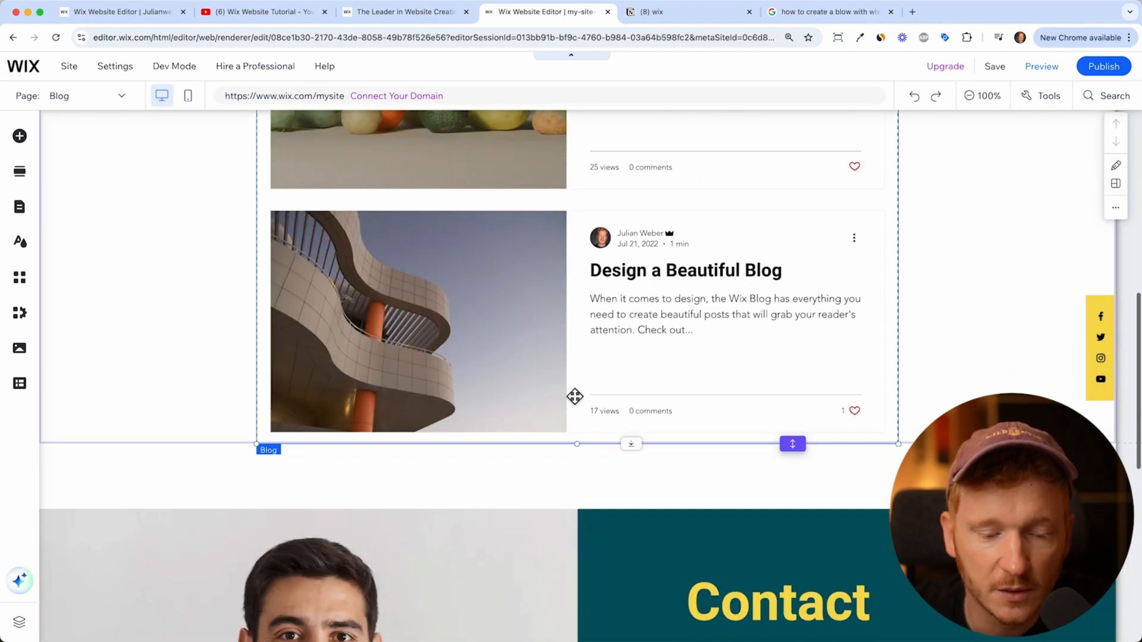
scroll("up", 3)
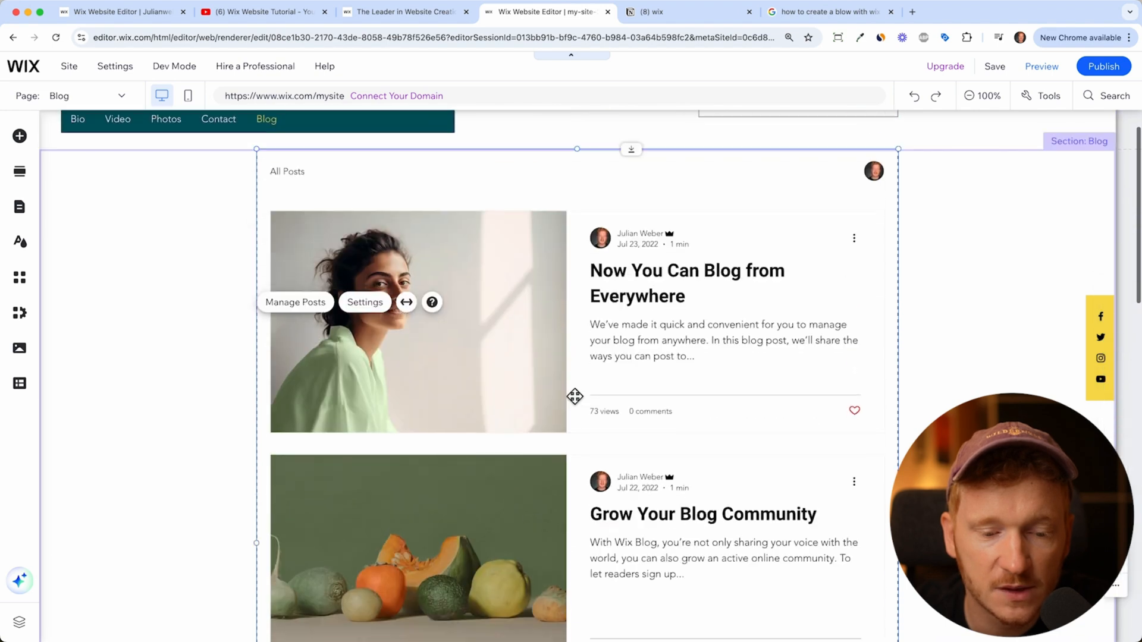
scroll("down", 3)
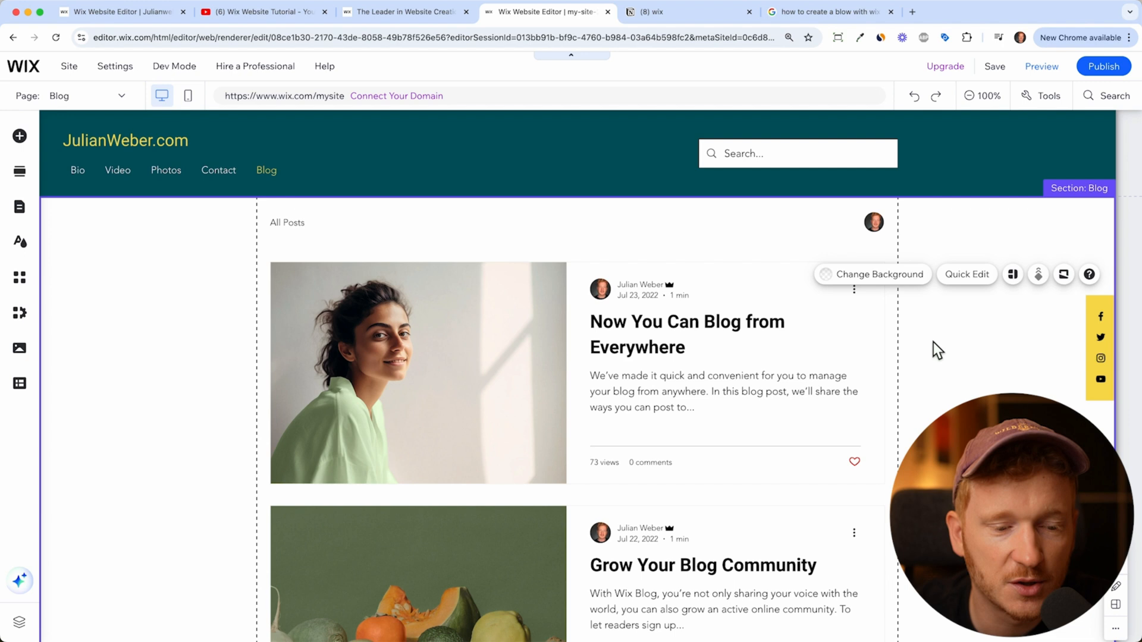
mouse_move(192, 263)
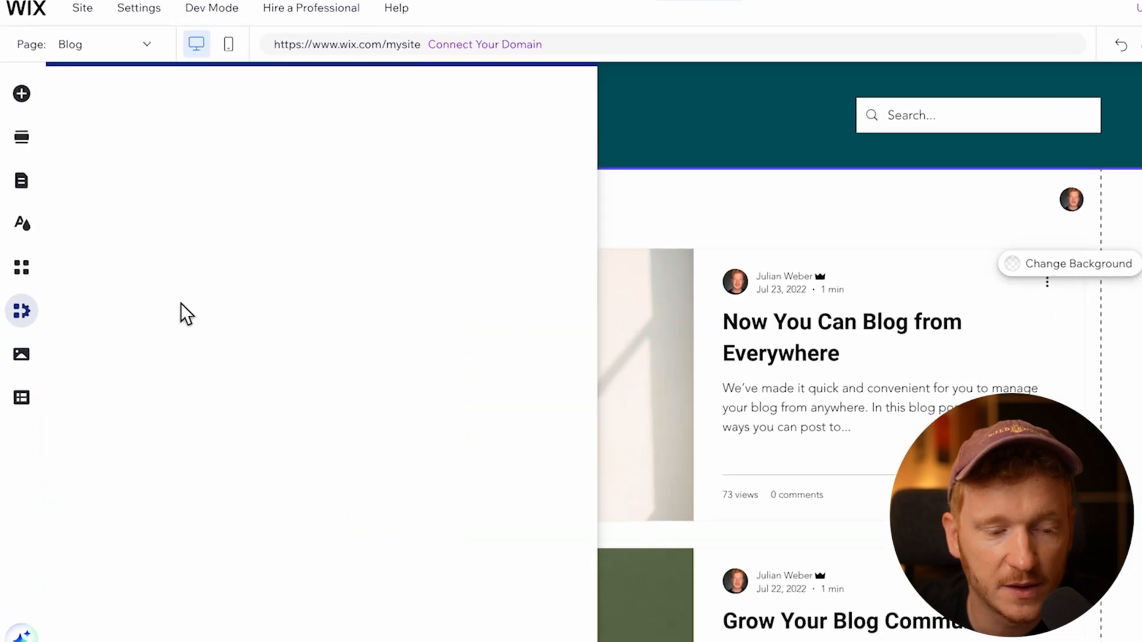
Go through My Business > Wix Blog > Manage Blog to reach the empty Posts dashboard.
left_click(21, 310)
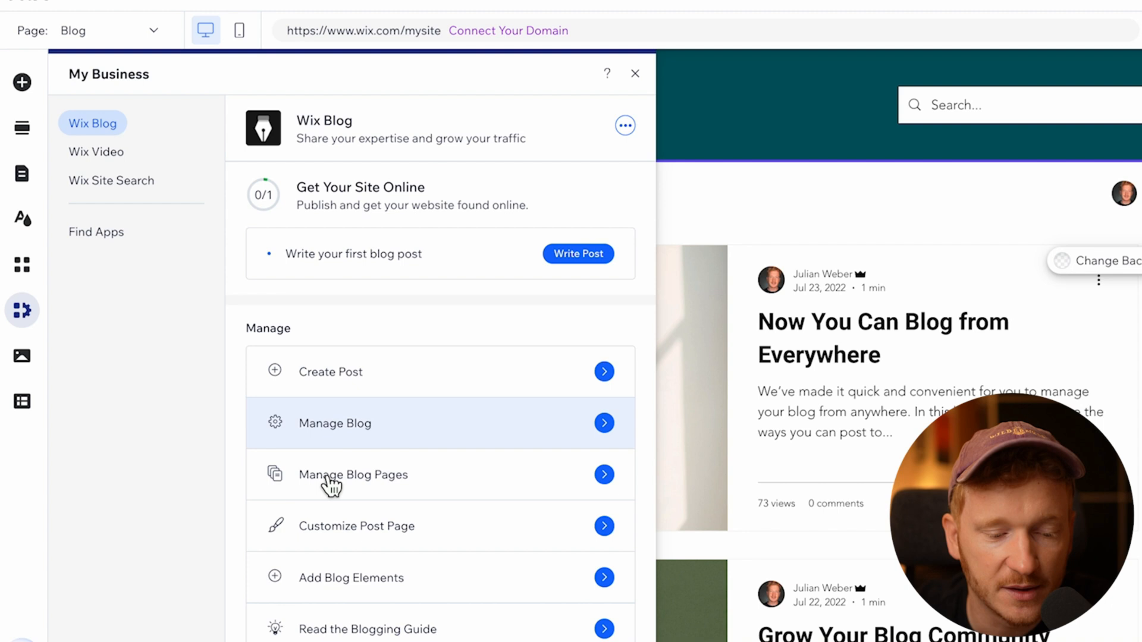
mouse_move(635, 74)
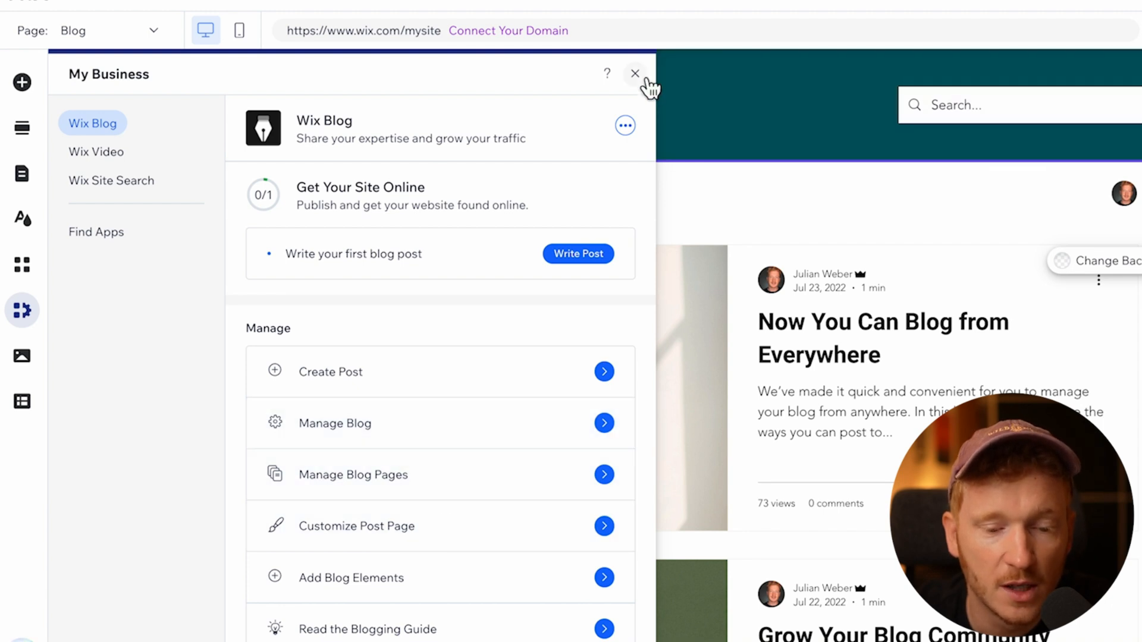
left_click(635, 73)
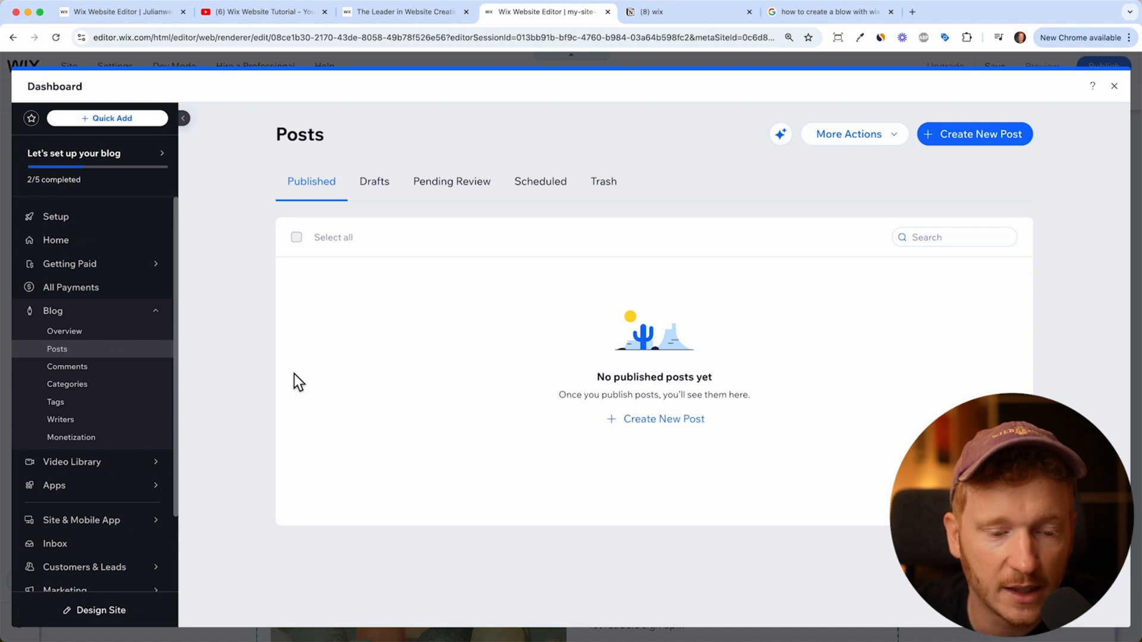
mouse_move(819, 209)
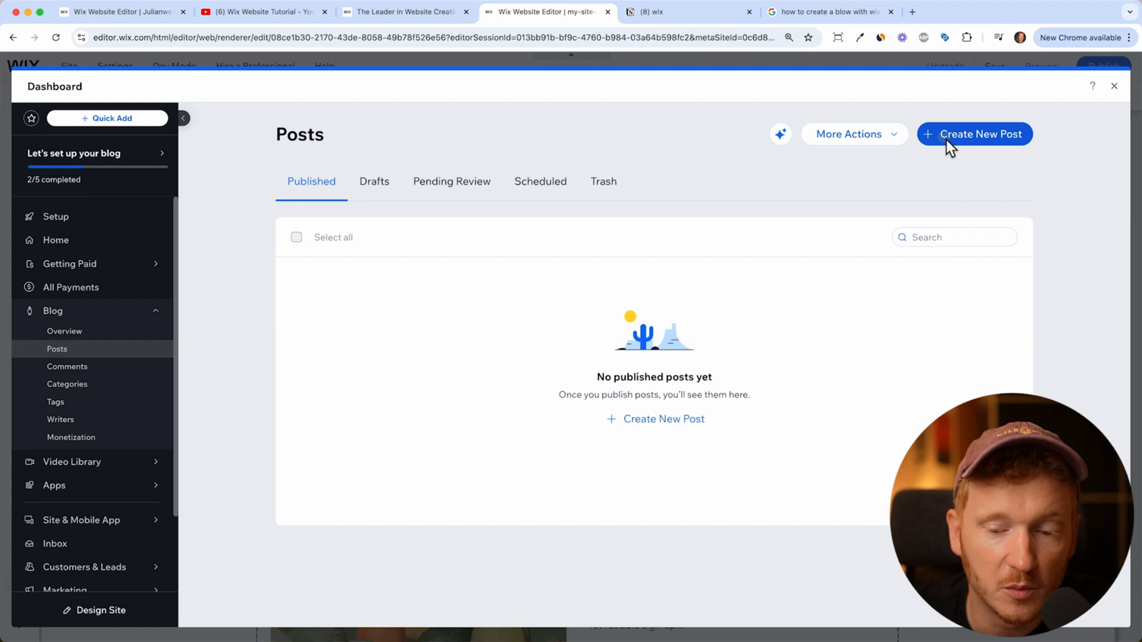
Create a new blog post and focus its empty body in the post editor.
left_click(976, 134)
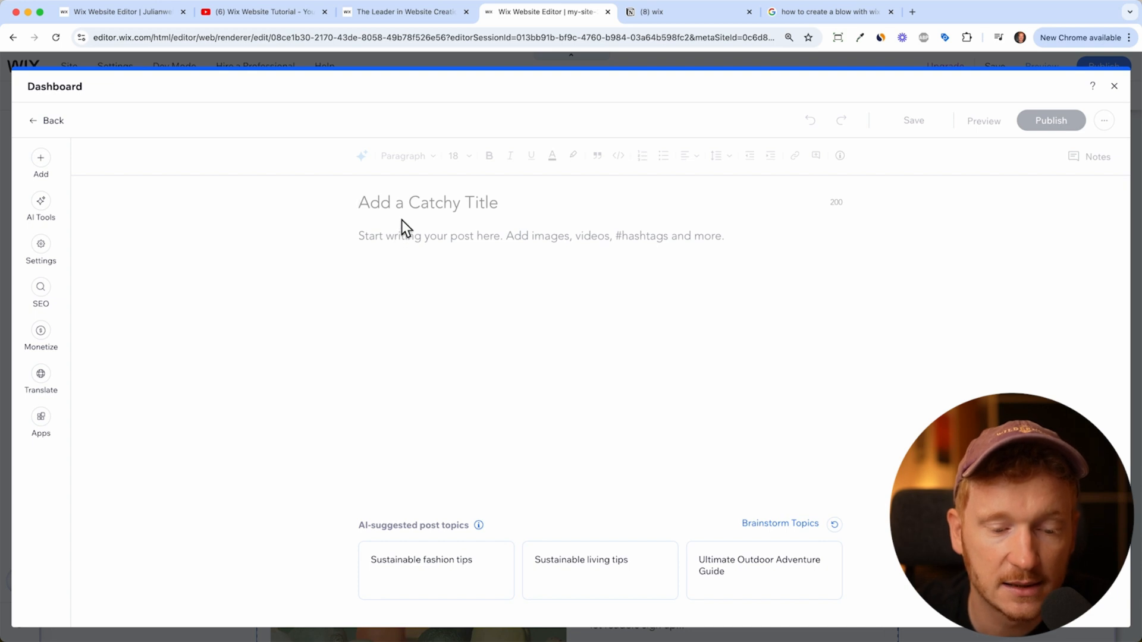
left_click(411, 235)
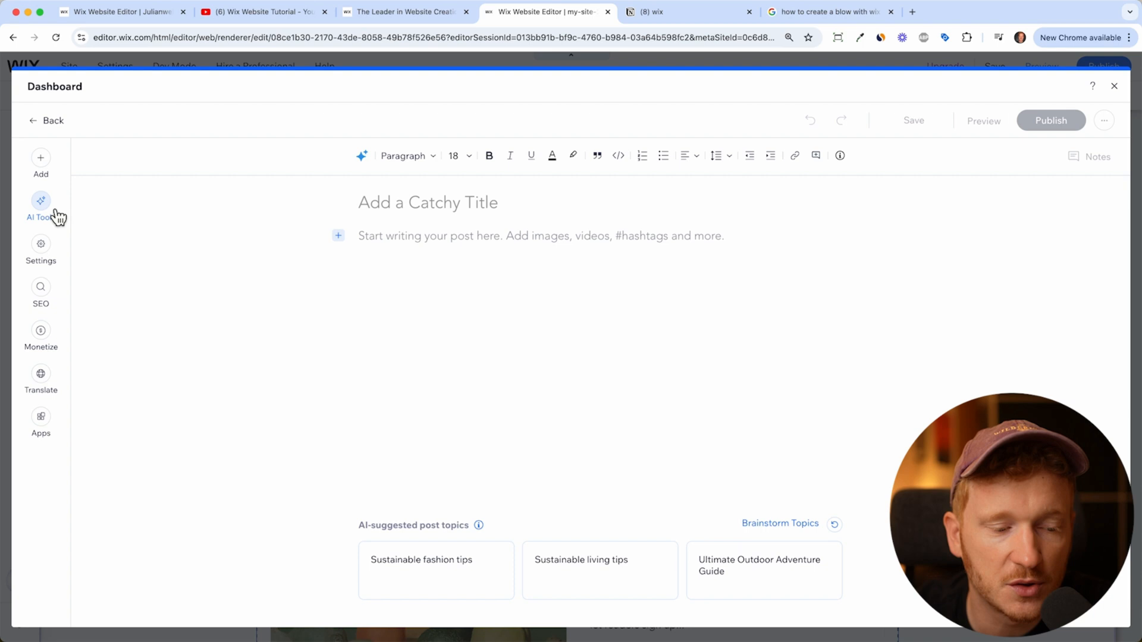
Start the AI Post Creator describing a blog about the YouTube build-your-own-Wix-website tutorial.
left_click(41, 200)
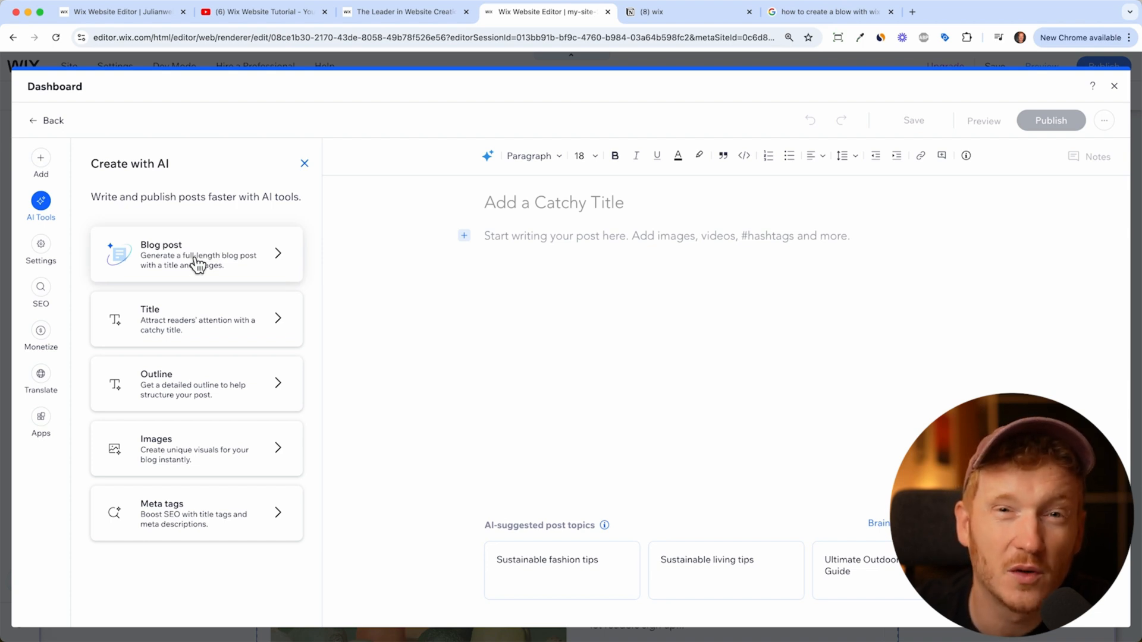
mouse_move(615, 200)
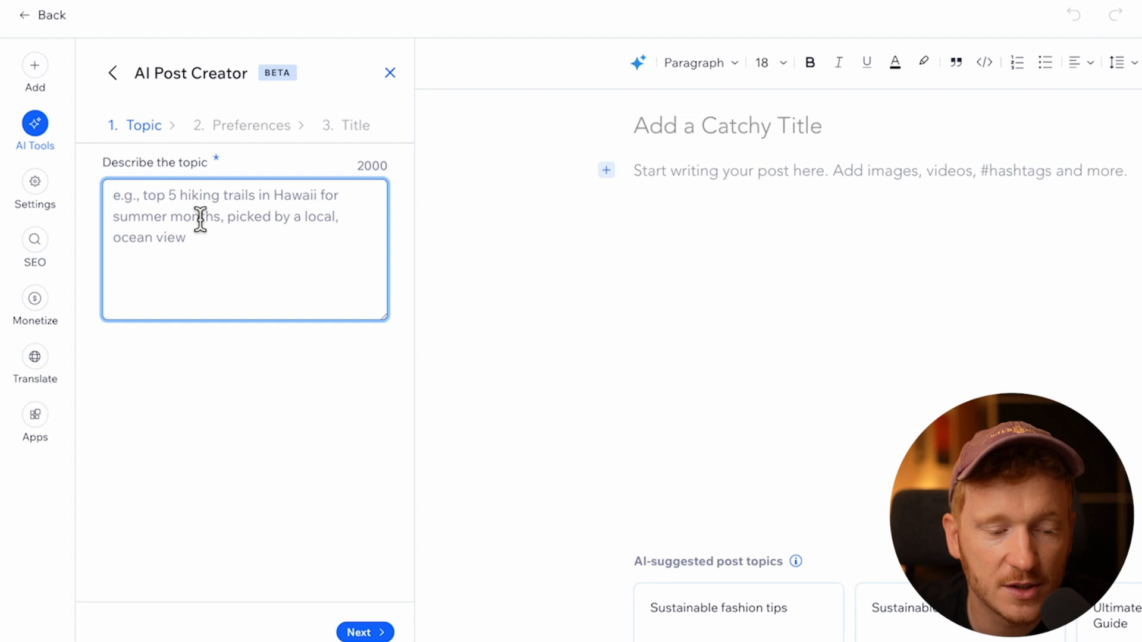
type("I have a Youtube Tutorial on how to build your own website with wix and I want a blog post for this.")
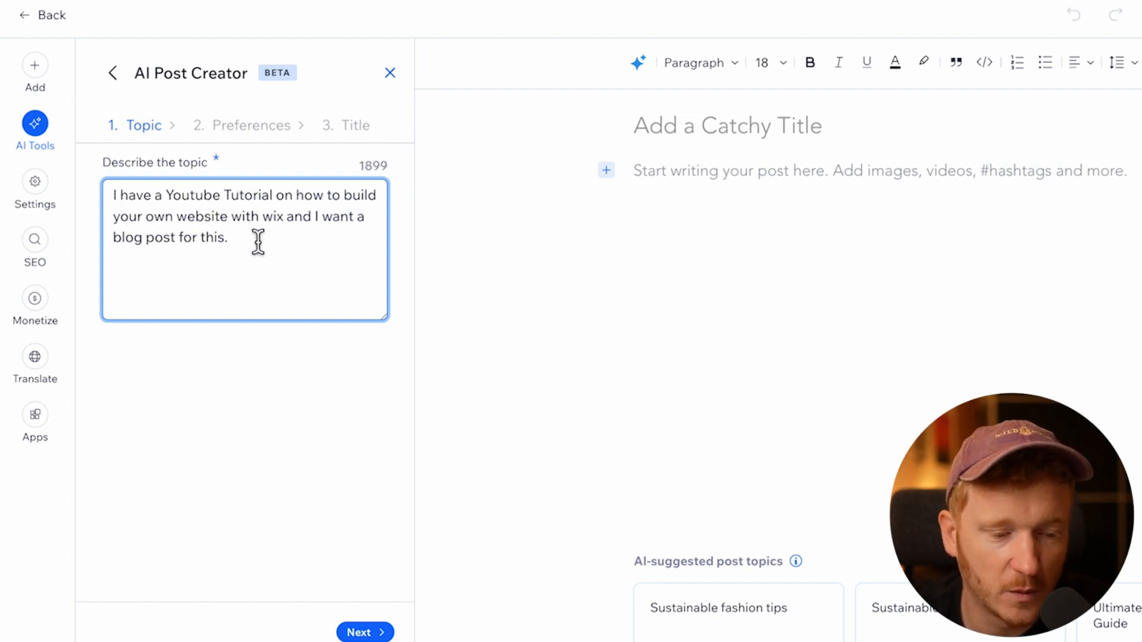
mouse_move(376, 397)
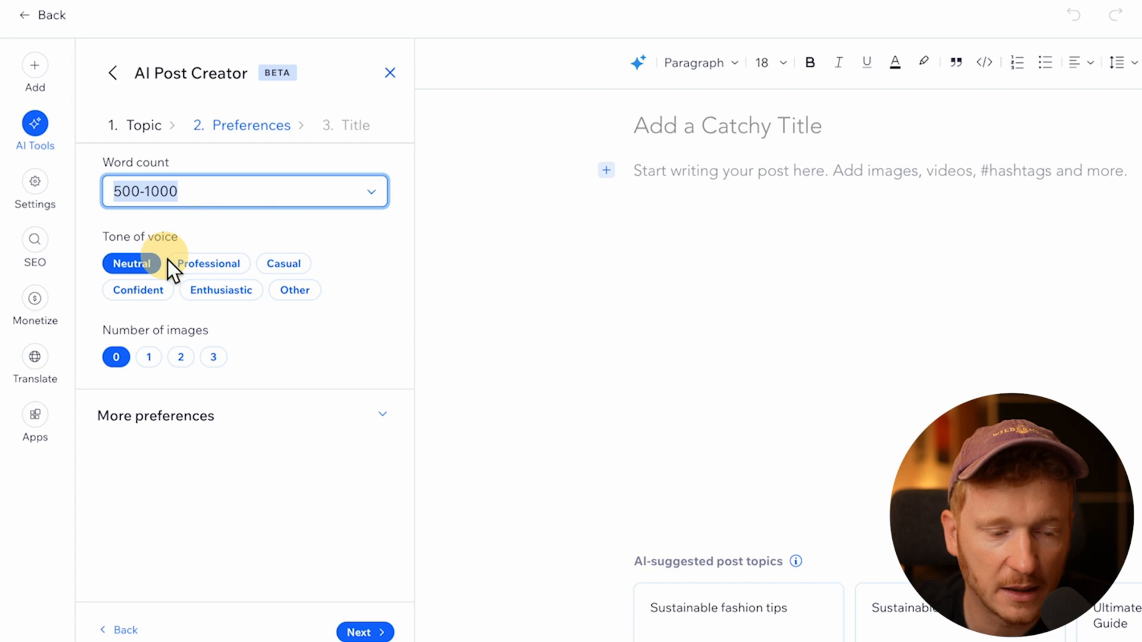
mouse_move(268, 222)
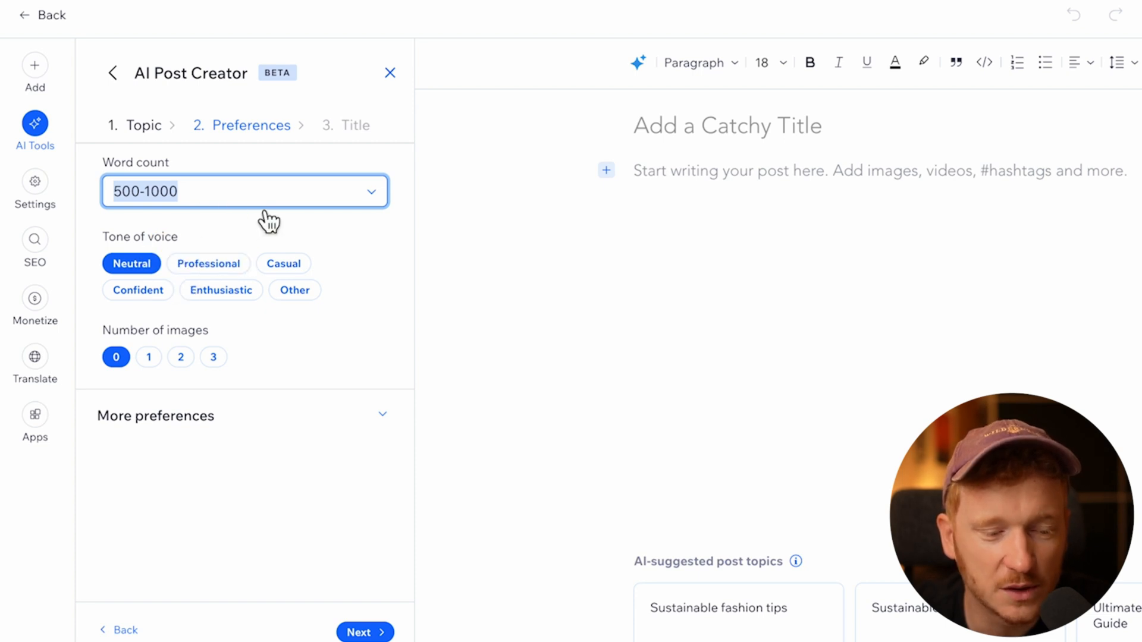
Set Casual tone, 1 image, How-to first-person style and the wix website keyword.
left_click(208, 263)
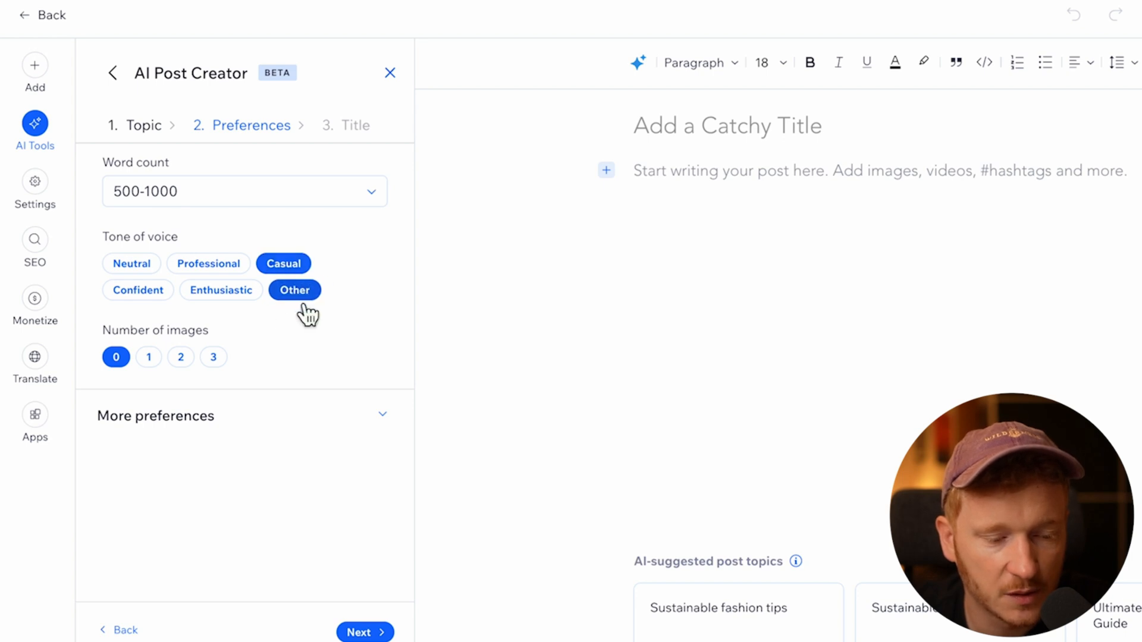
left_click(149, 357)
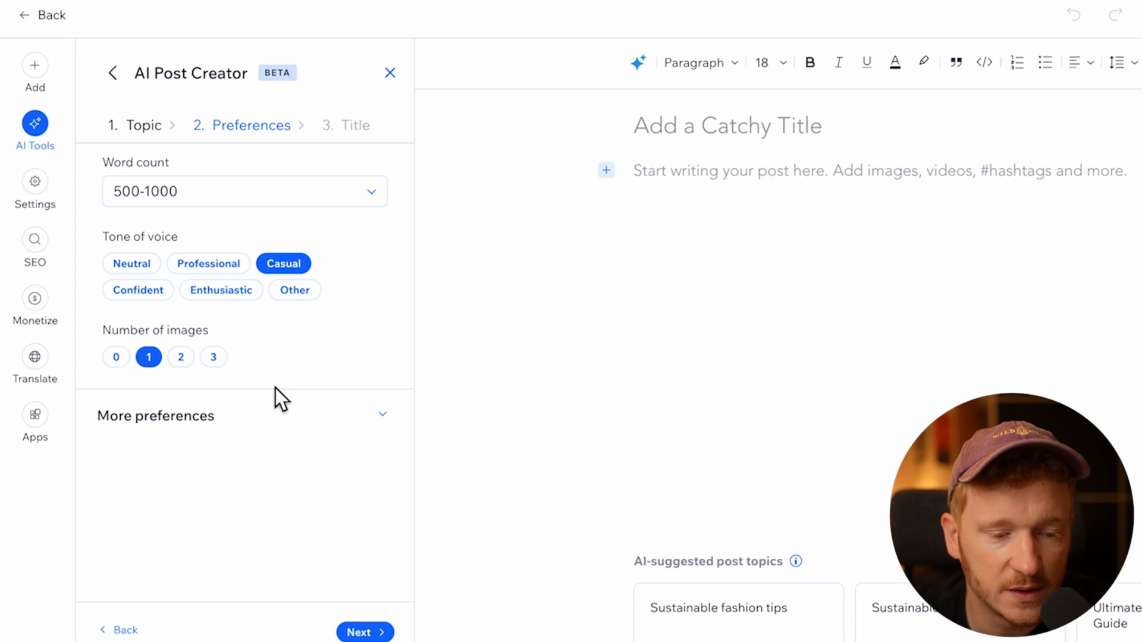
left_click(156, 416)
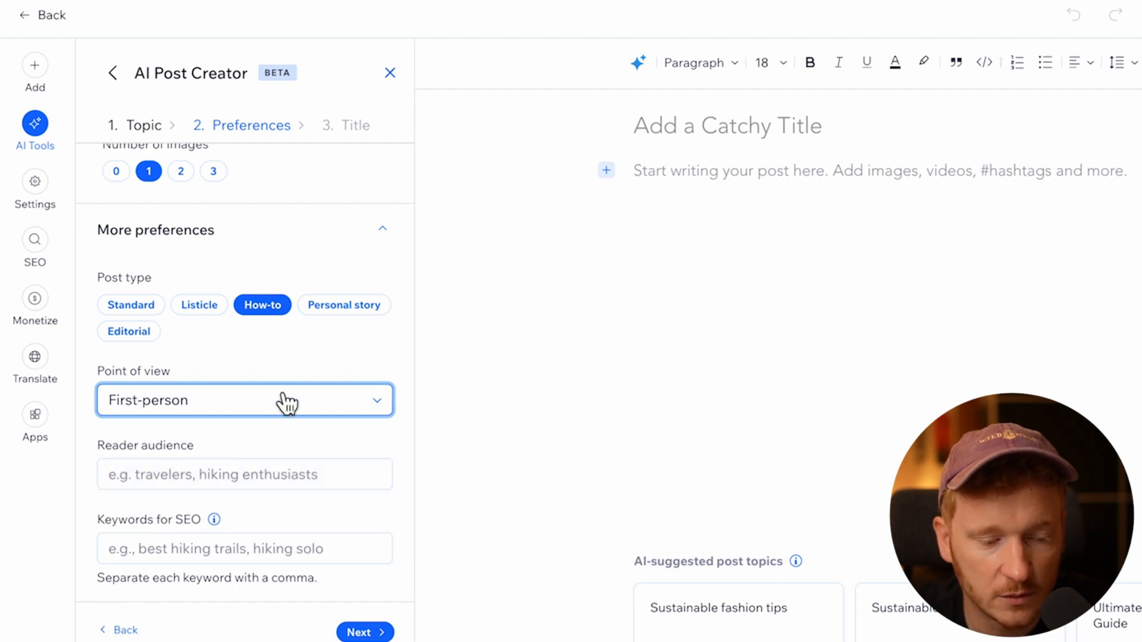
mouse_move(279, 466)
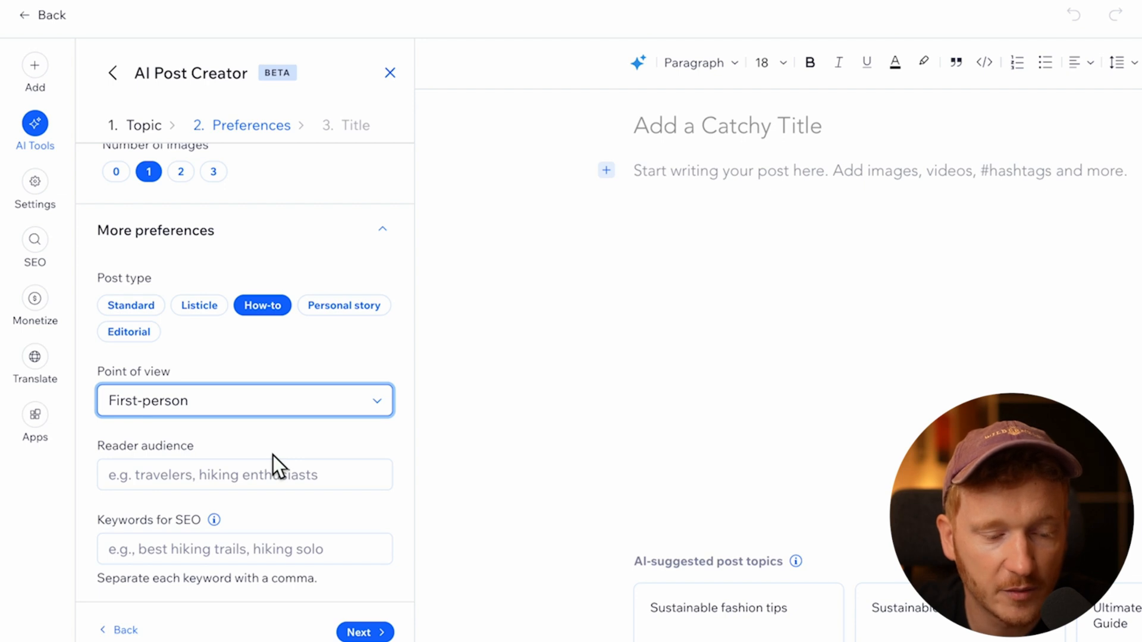
mouse_move(143, 471)
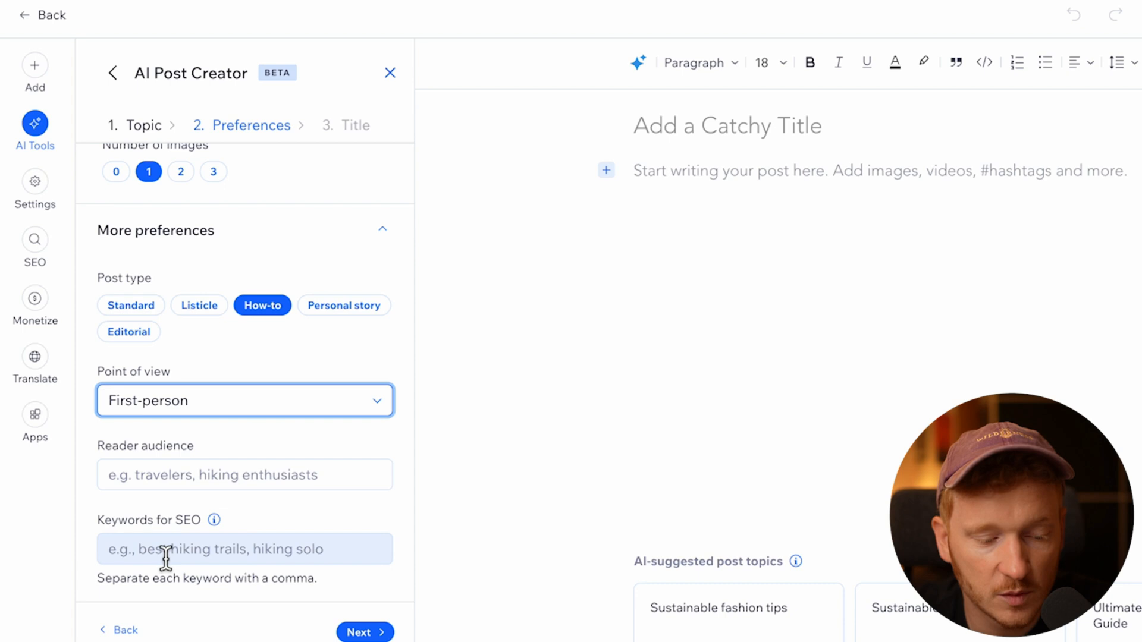
type("wix website")
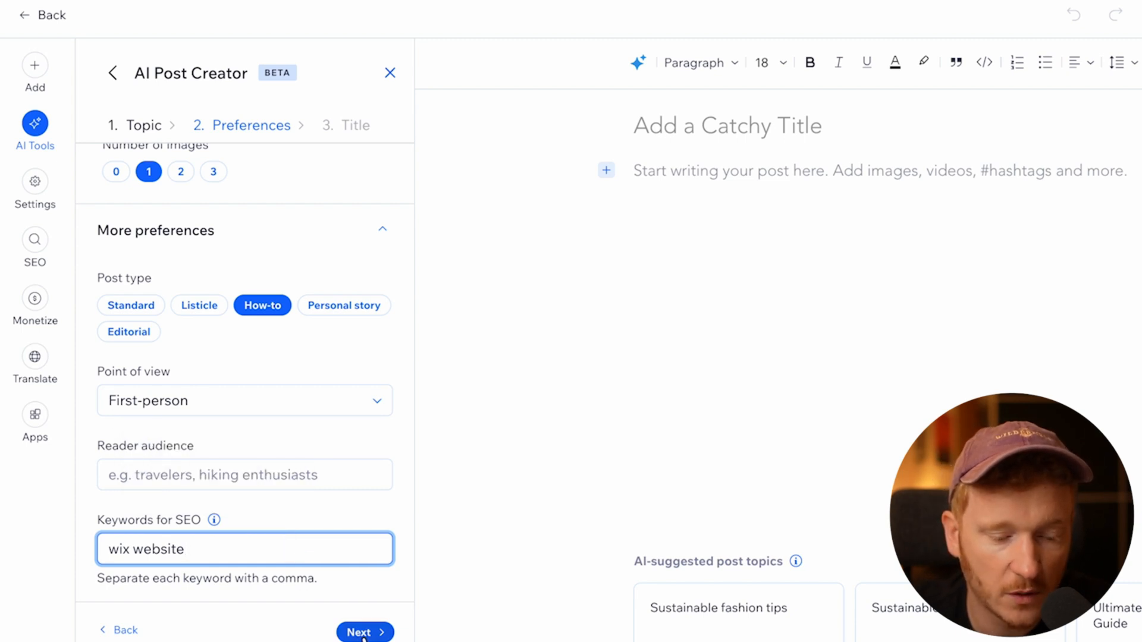
Request title suggestions and pick the beginner's guide title.
left_click(362, 632)
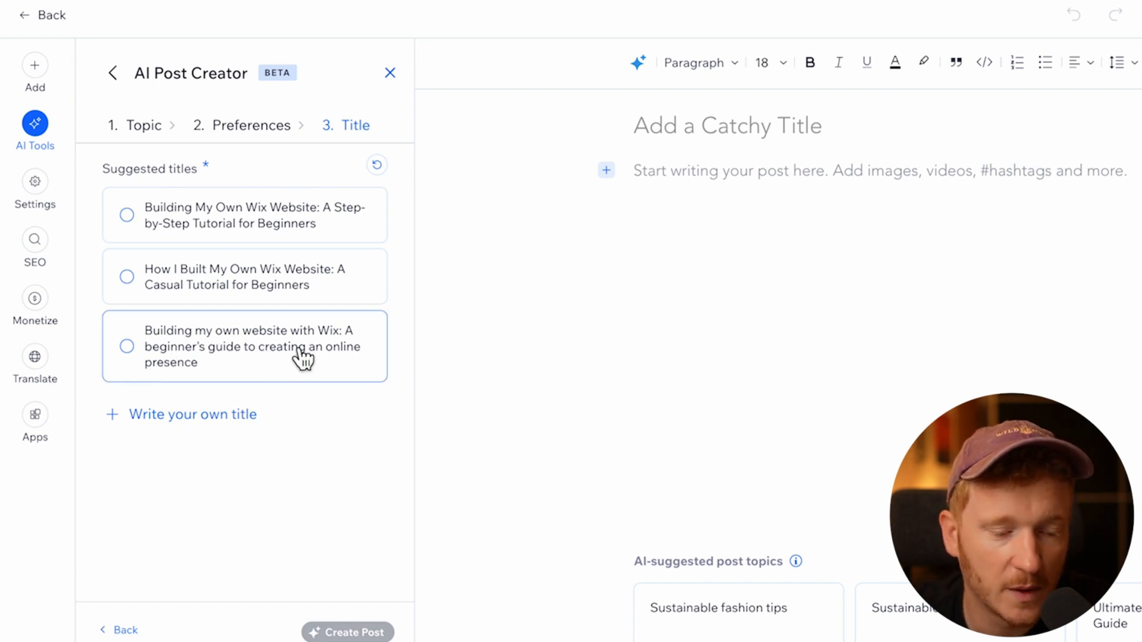
left_click(127, 346)
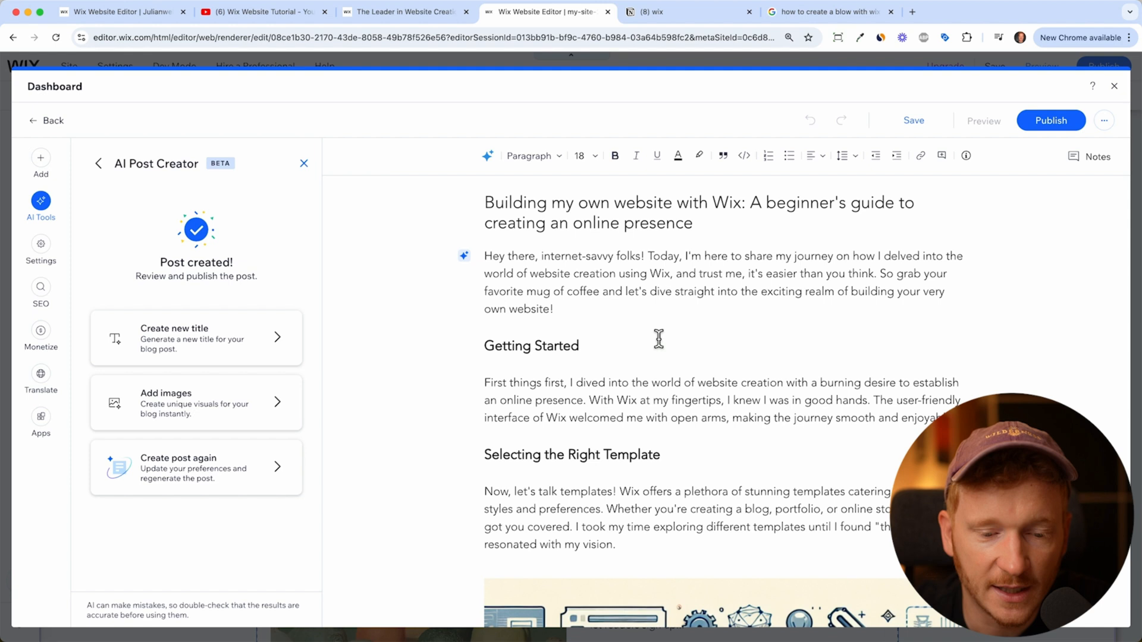
mouse_move(724, 303)
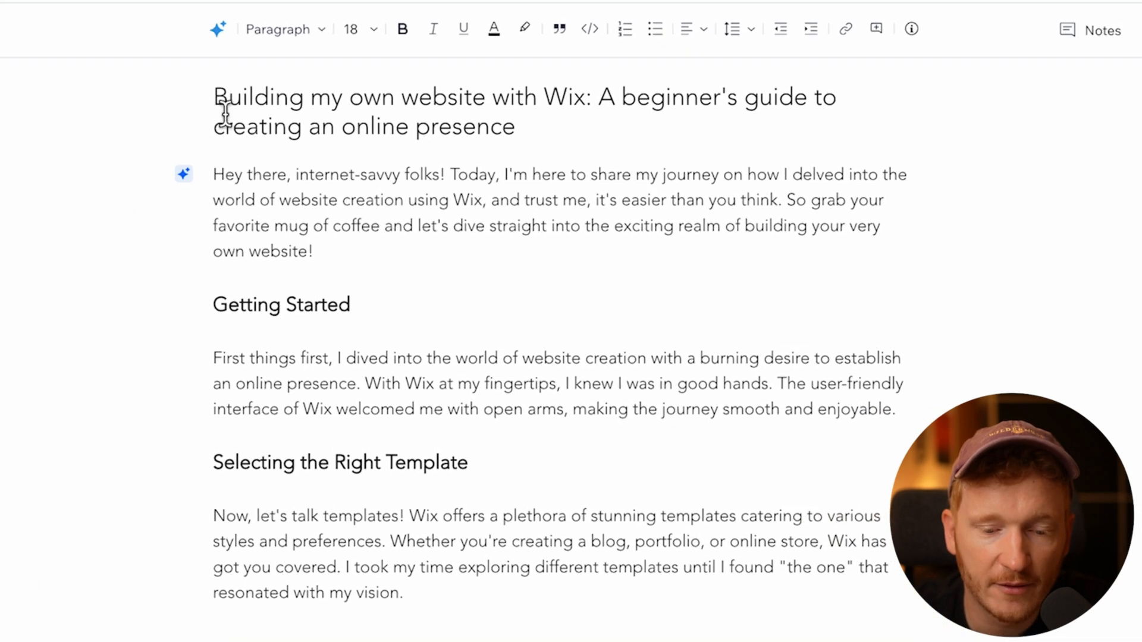
mouse_move(524, 256)
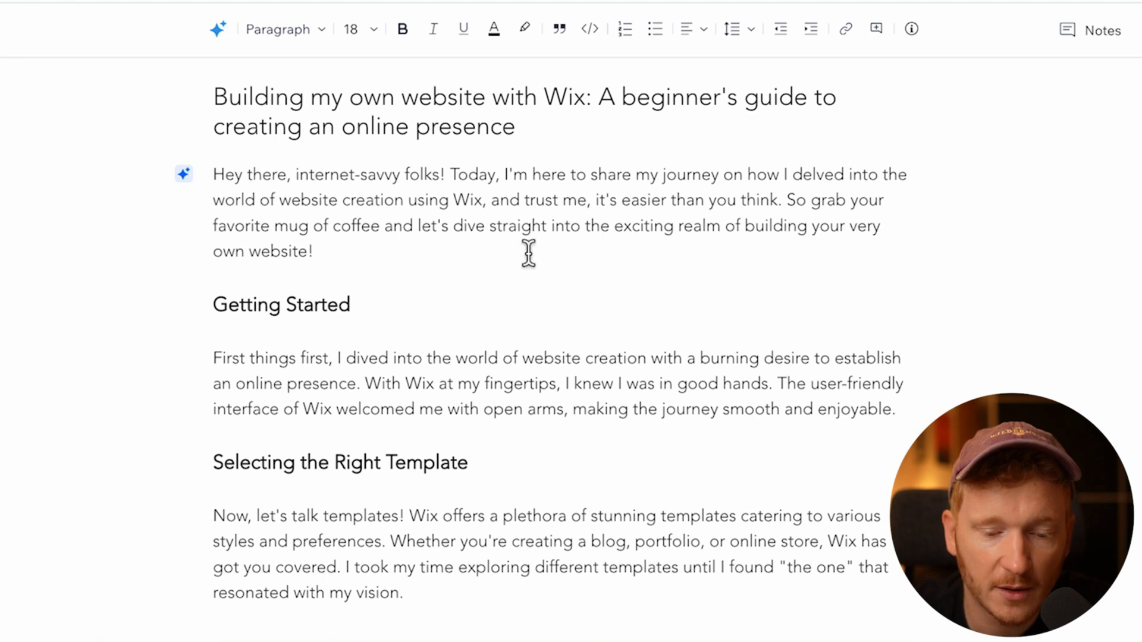
Number the Getting Started and Selecting the Right Template headings in the generated post.
scroll("down", 3)
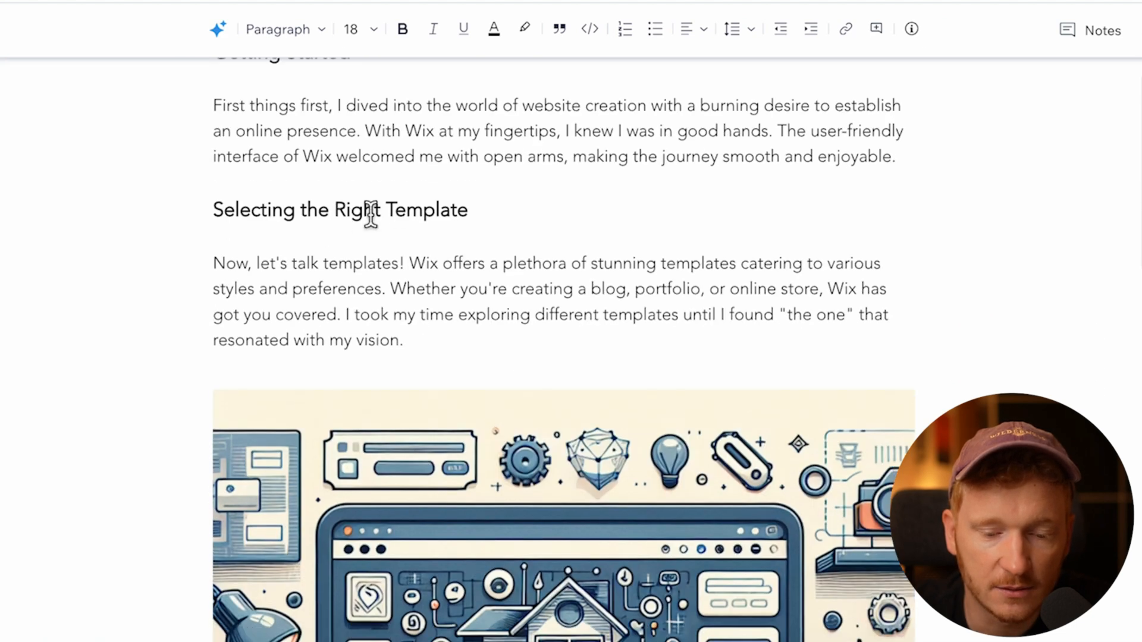
scroll("down", 3)
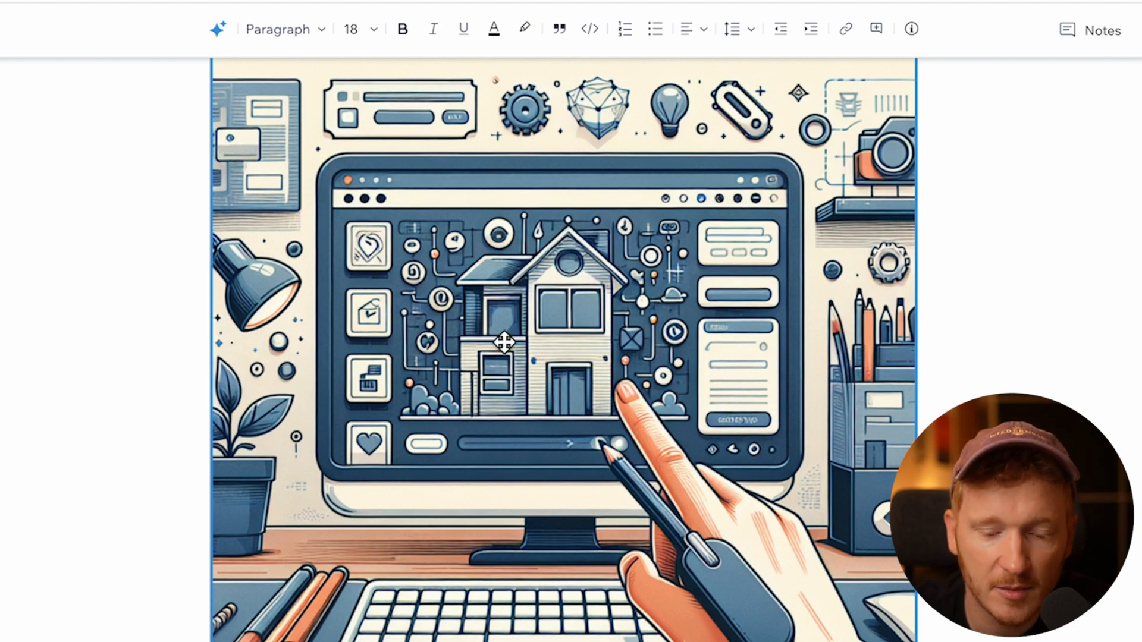
scroll("down", 3)
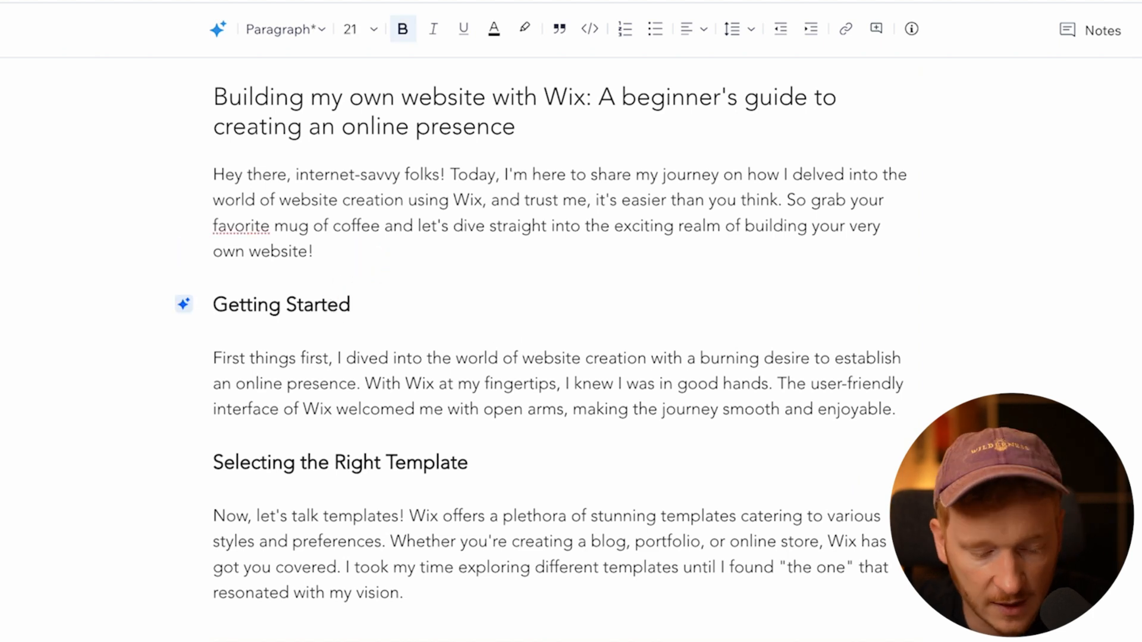
left_click(626, 28)
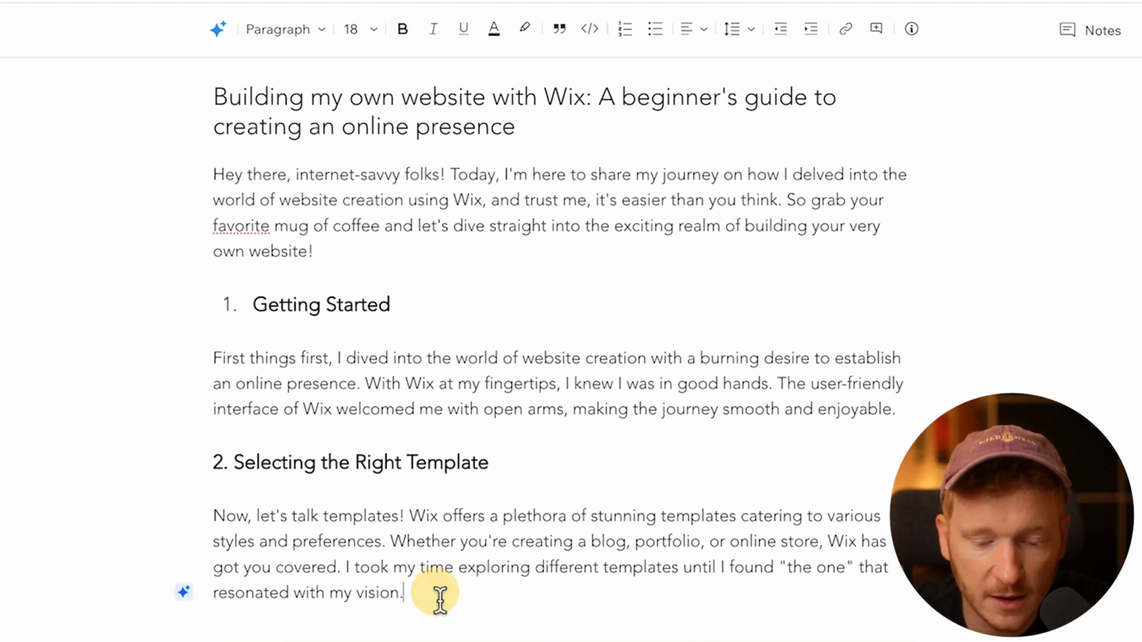
scroll("down", 3)
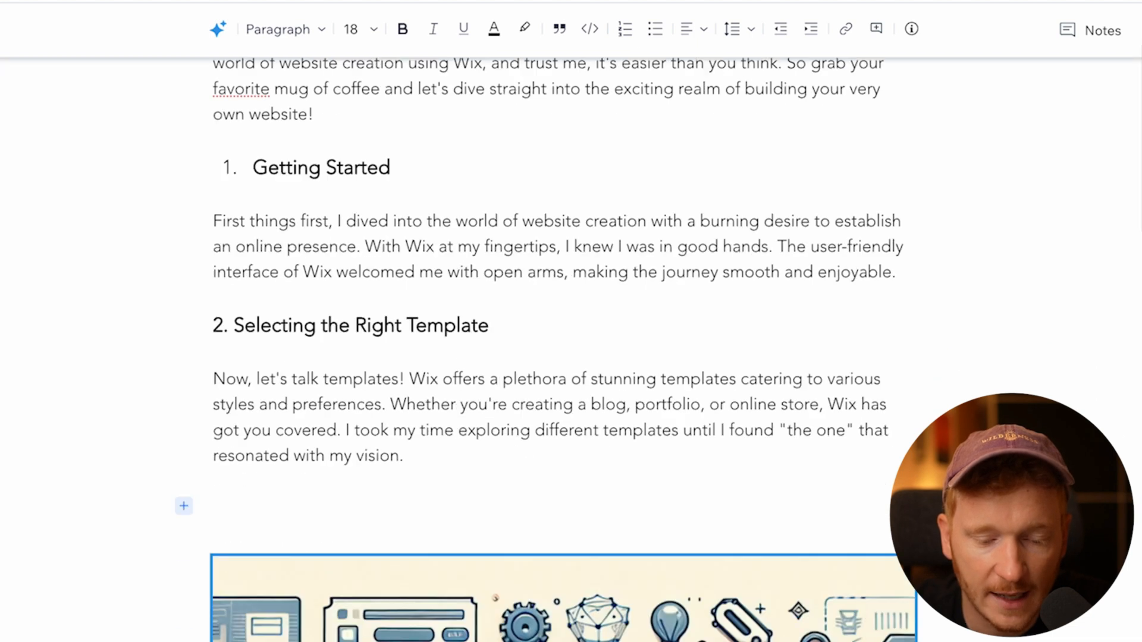
scroll("down", 3)
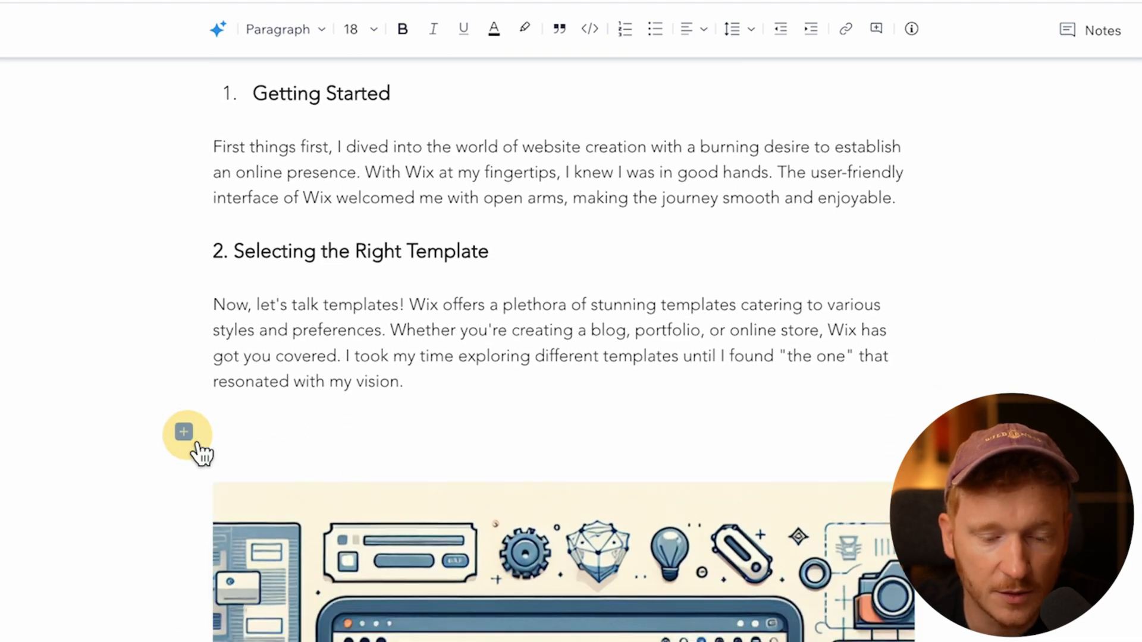
left_click(183, 432)
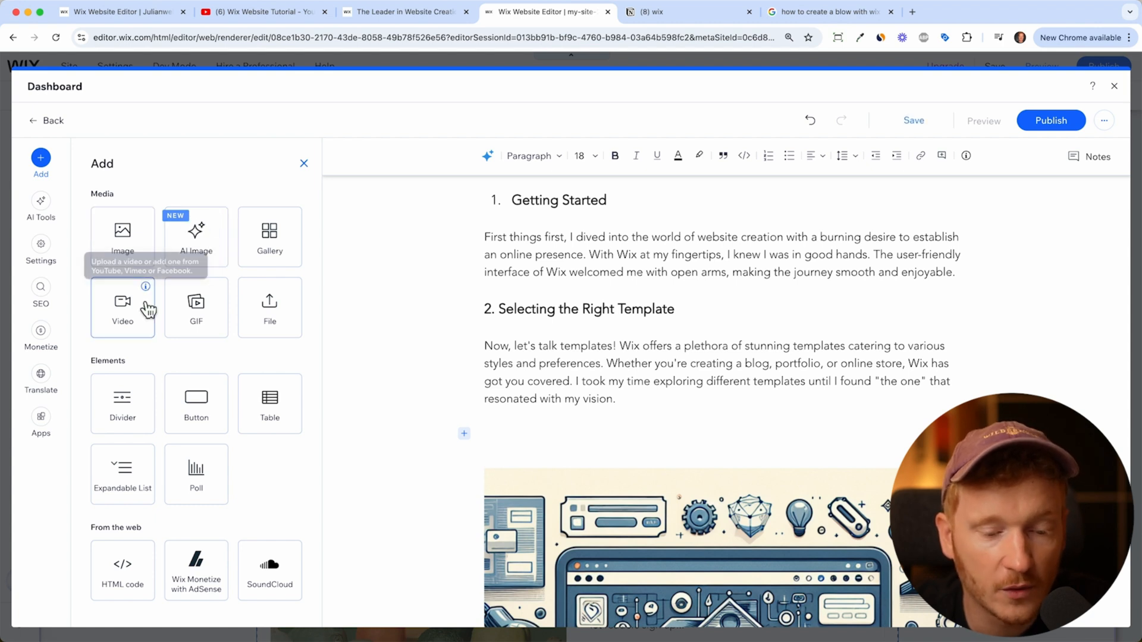
Insert a Video element and embed the pasted YouTube portfolio website tutorial URL.
left_click(123, 305)
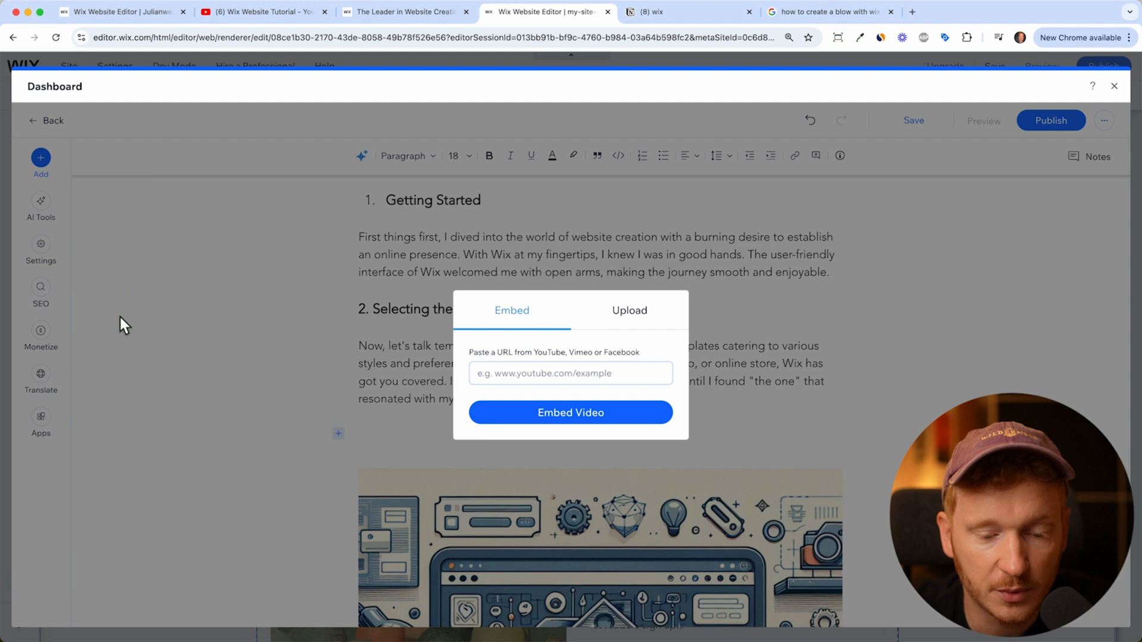
left_click(571, 373)
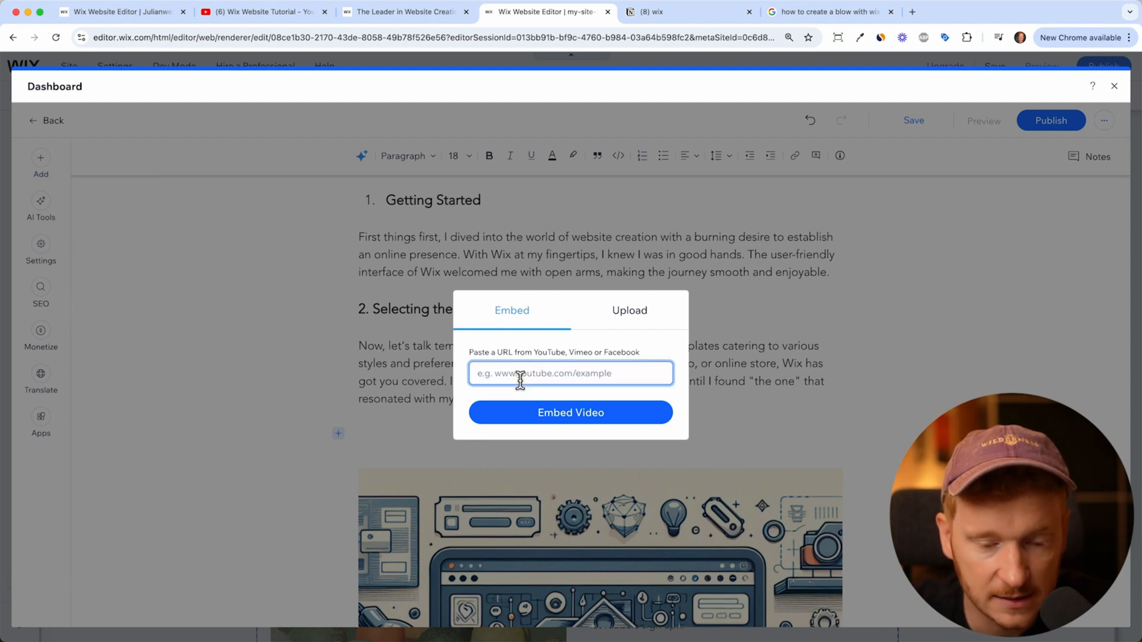
left_click(571, 413)
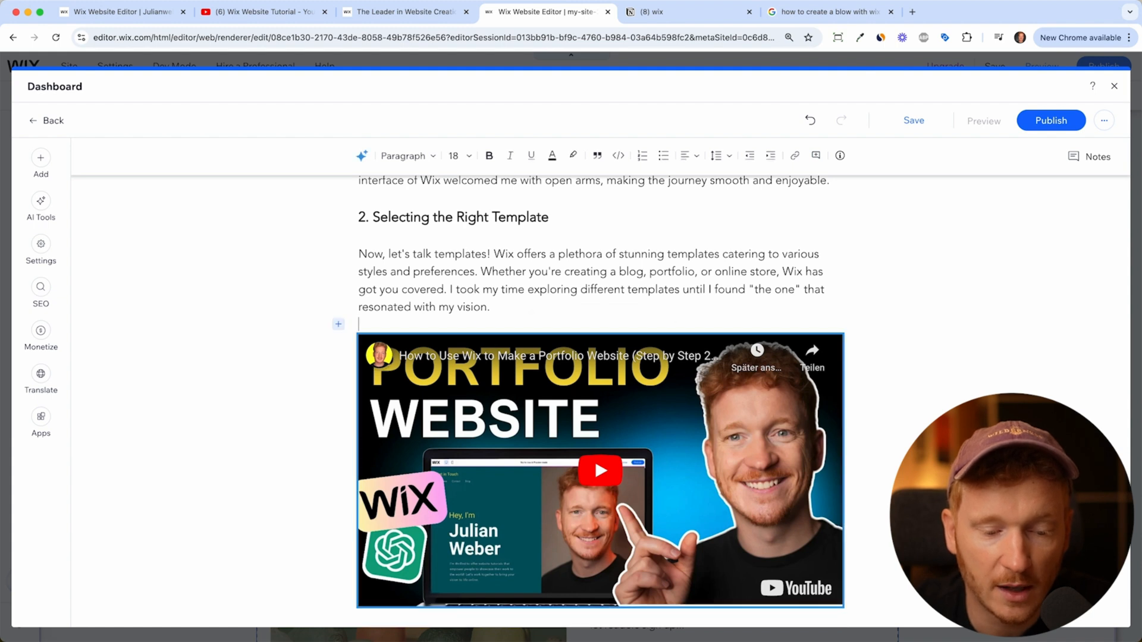
scroll("down", 3)
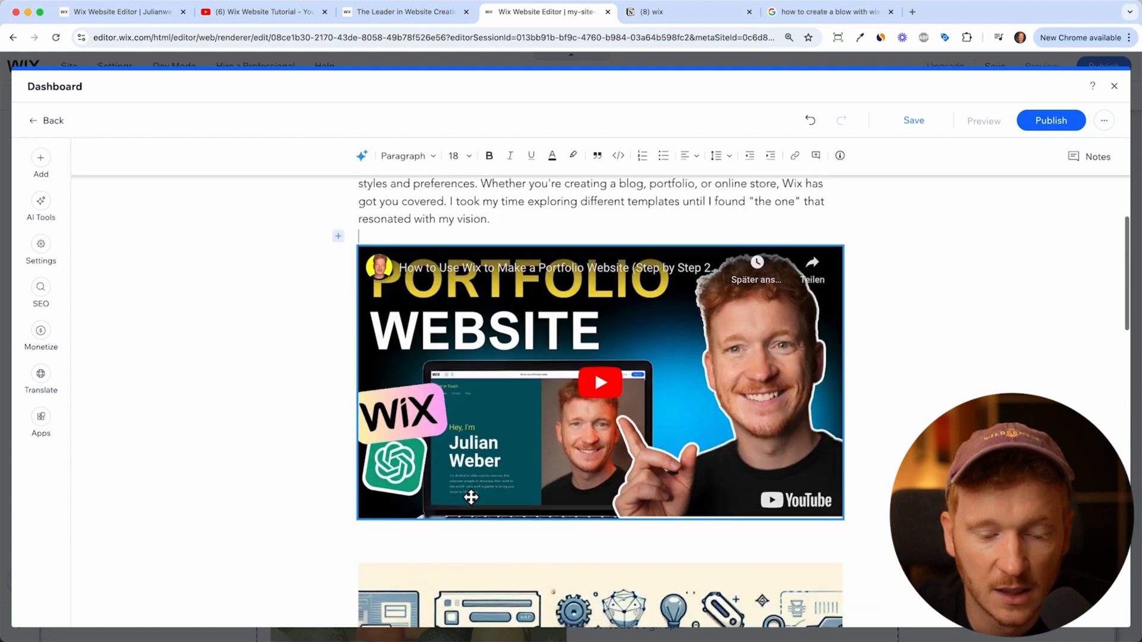
scroll("down", 3)
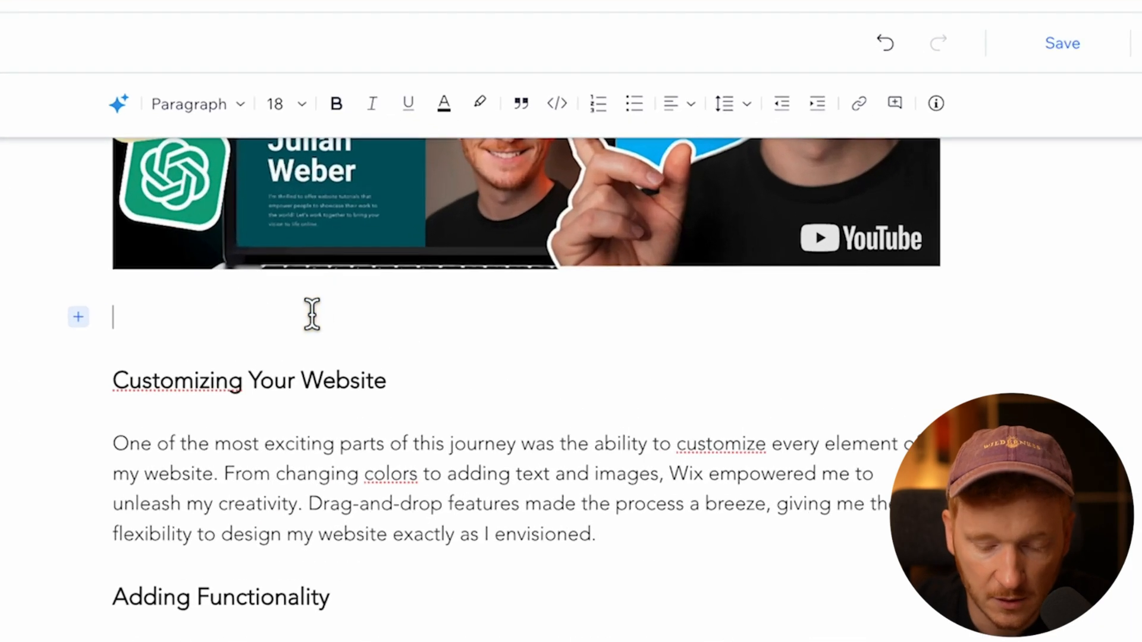
Write 'And write some more Text.' under the video and bold 'more Text.'.
type("And write")
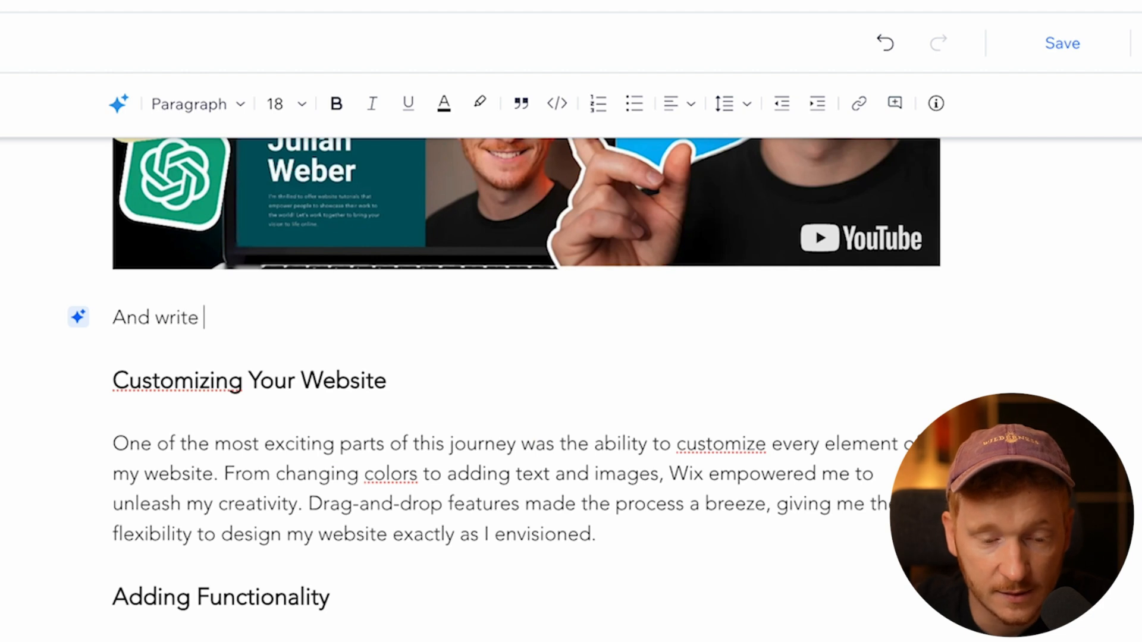
type("some more Text.")
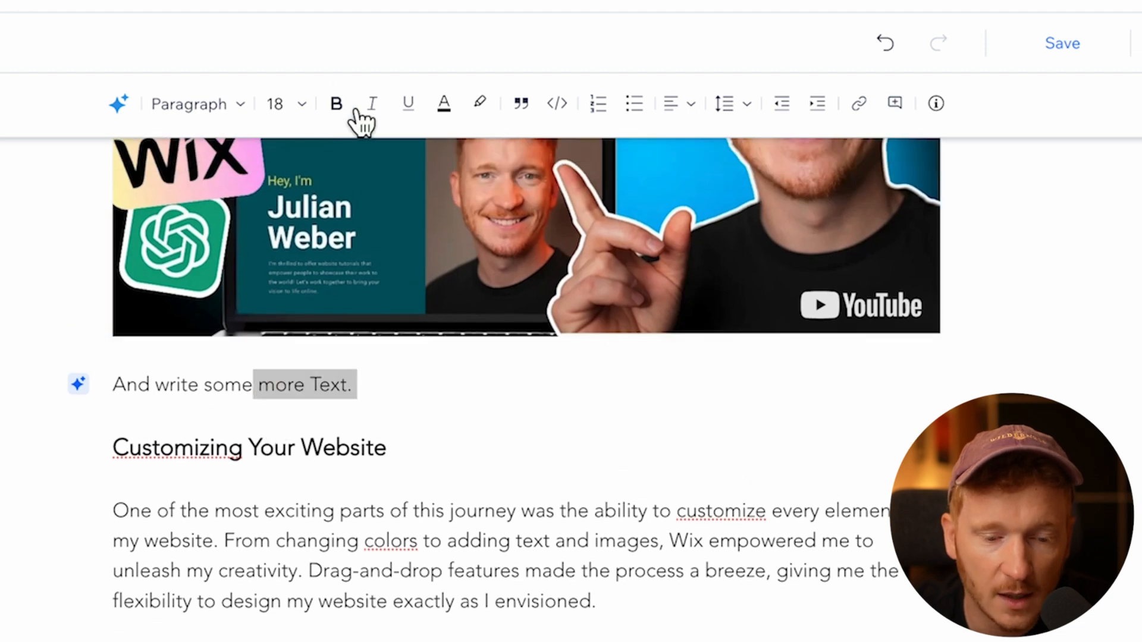
left_click(335, 103)
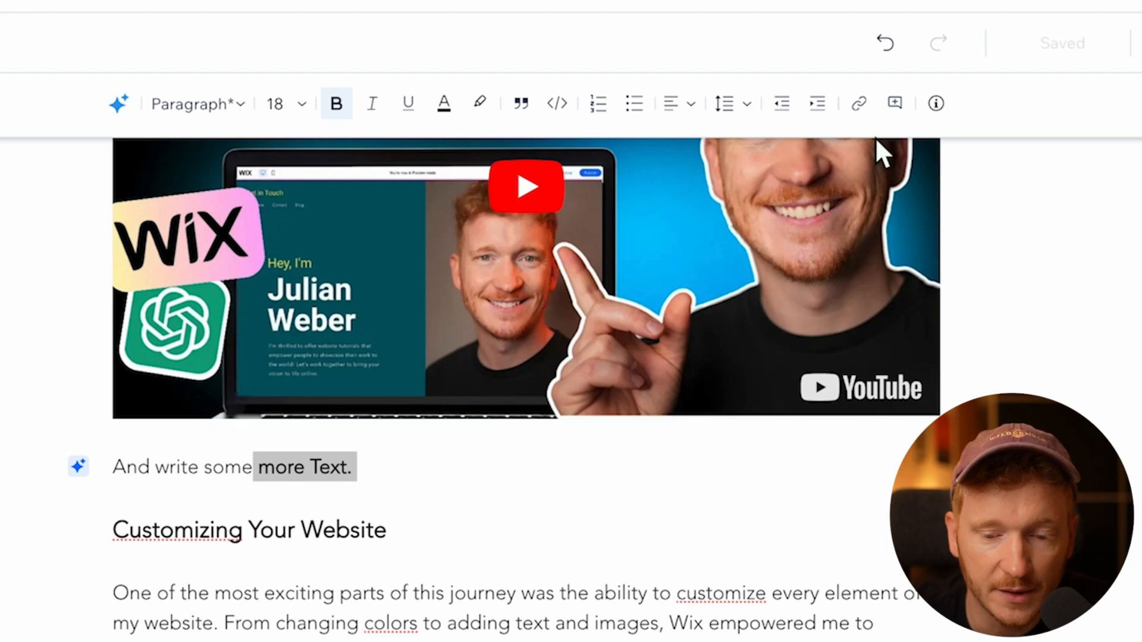
Start a link on the text, then place the cursor on a new line below the sentence.
left_click(859, 103)
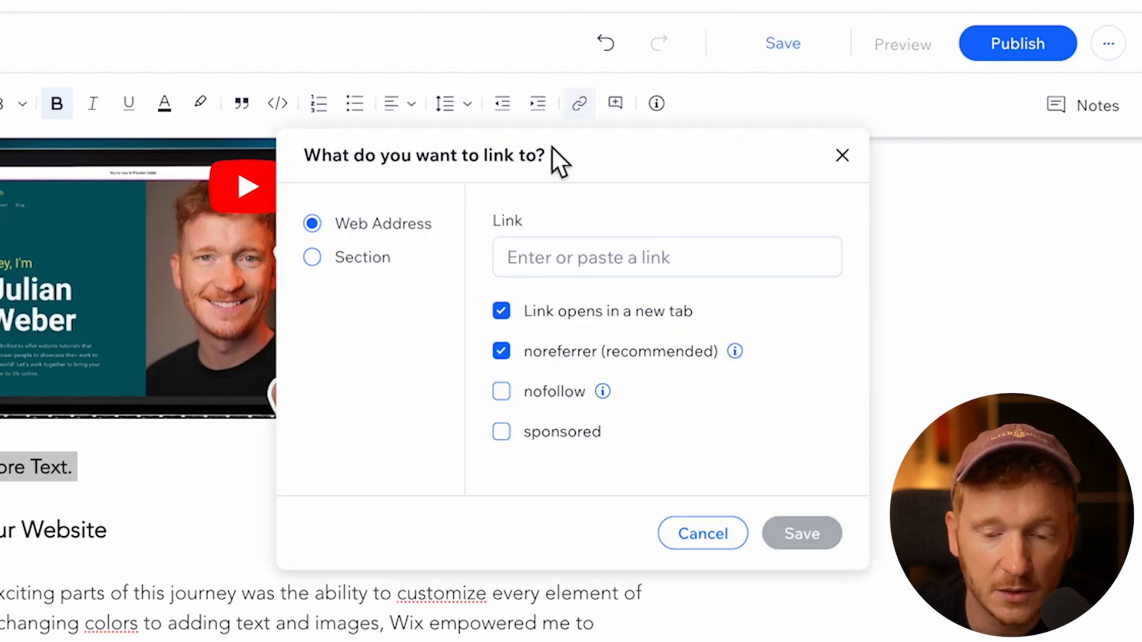
left_click(666, 257)
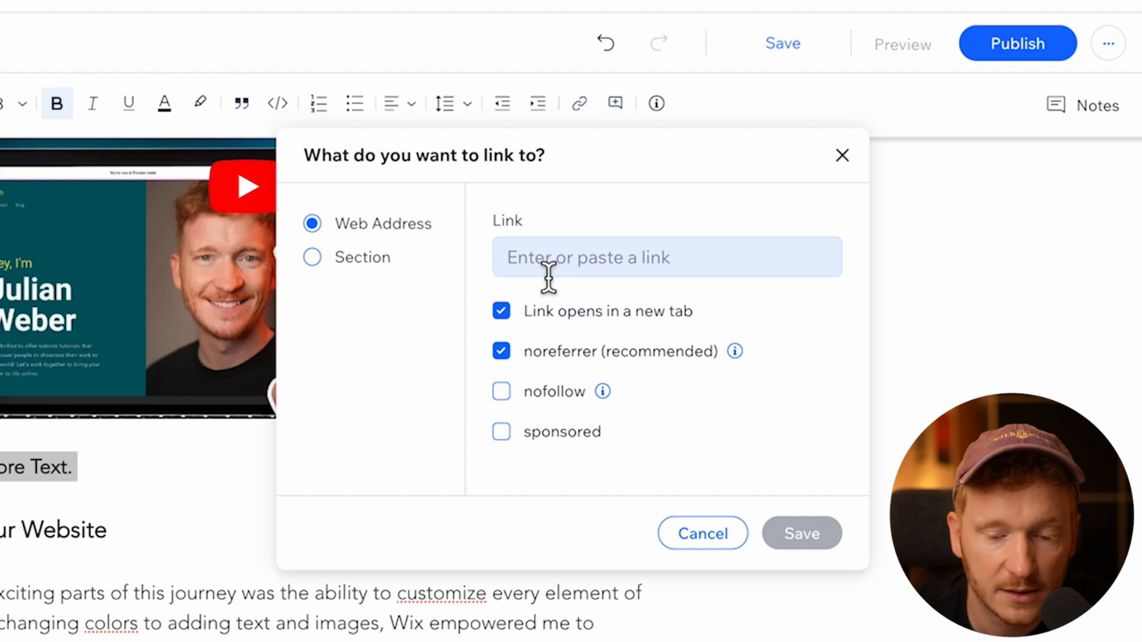
mouse_move(626, 235)
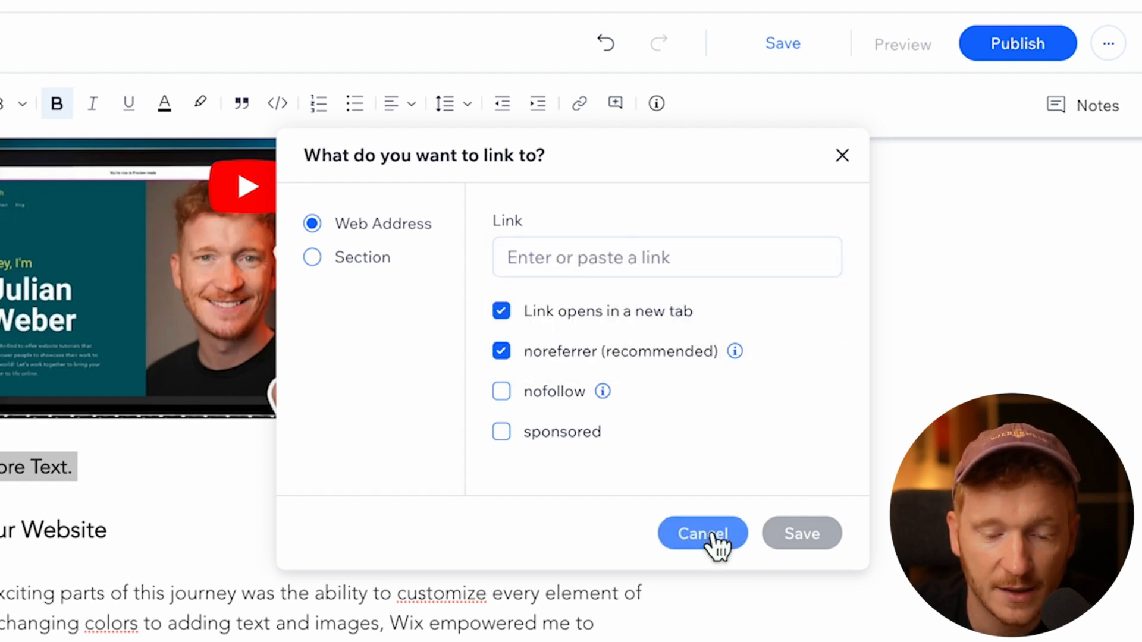
left_click(702, 533)
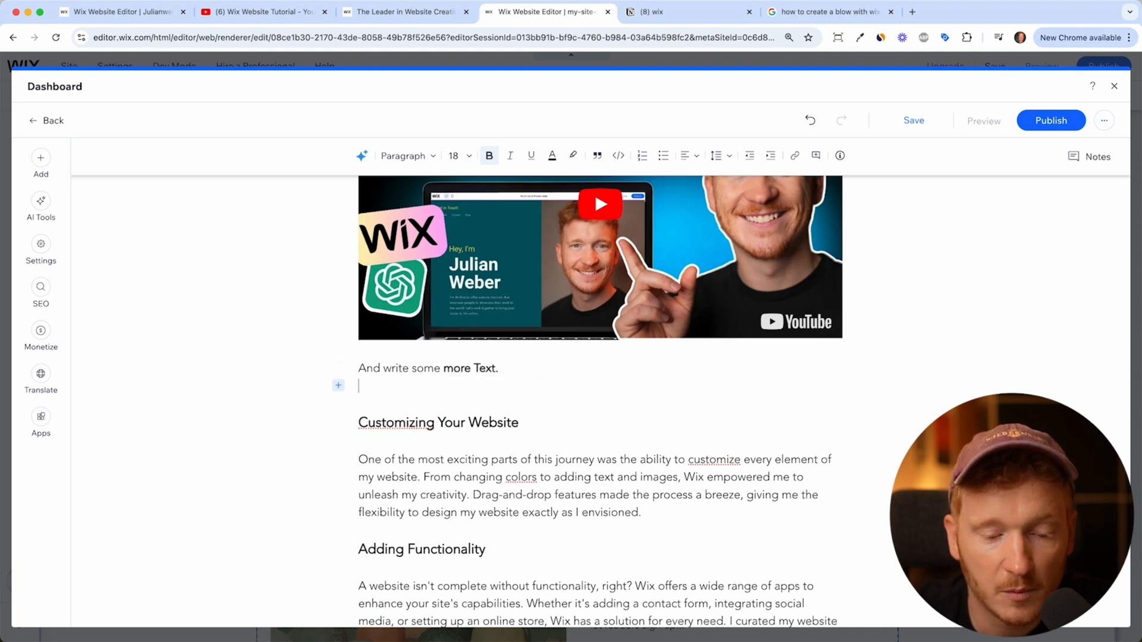
Insert a button below the sentence and label it 'Link to Wix'.
left_click(41, 159)
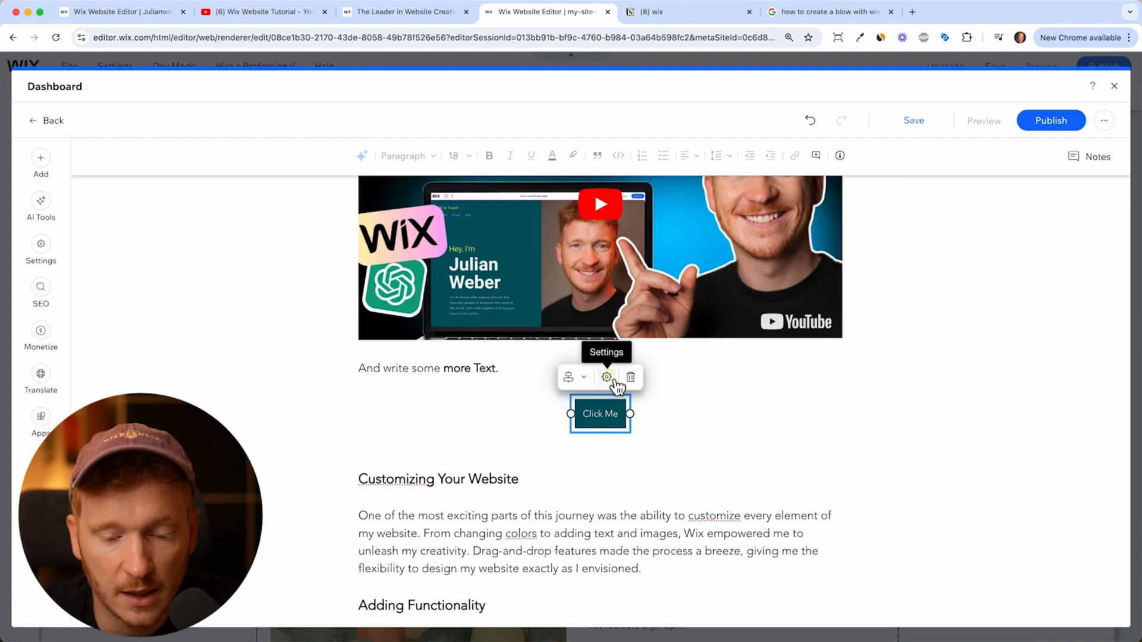
left_click(605, 377)
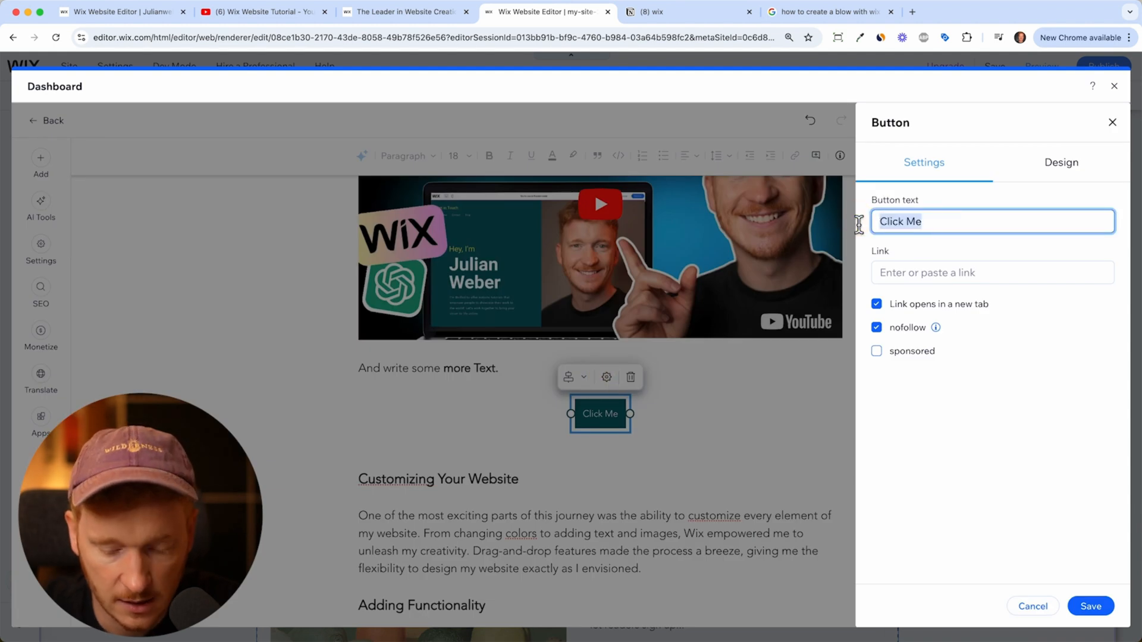
type("Link to Wix")
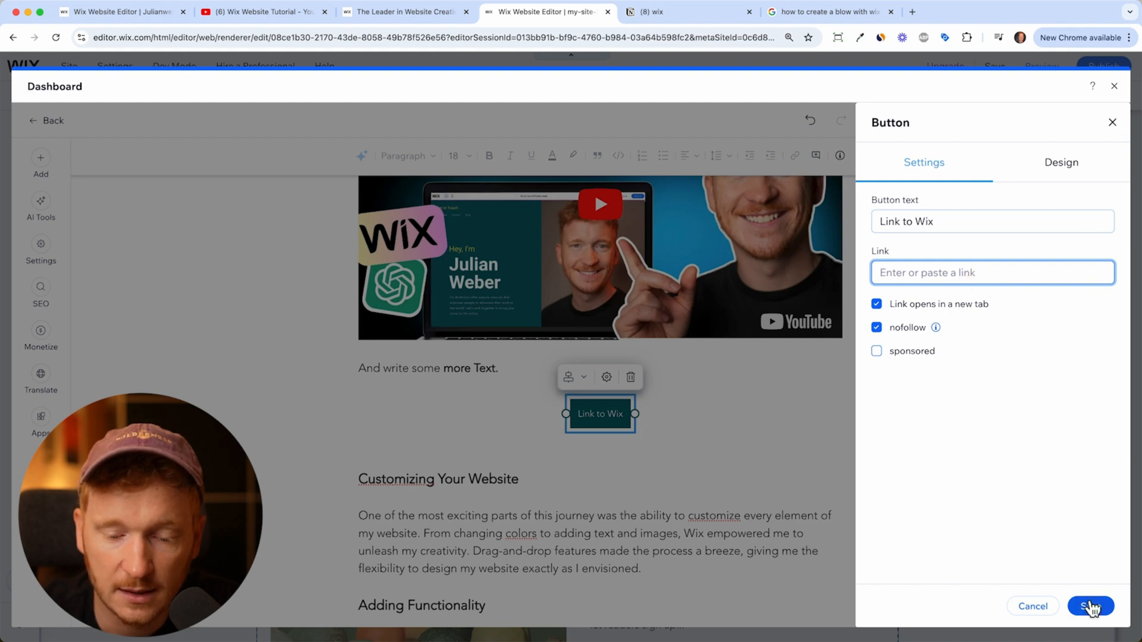
left_click(1093, 606)
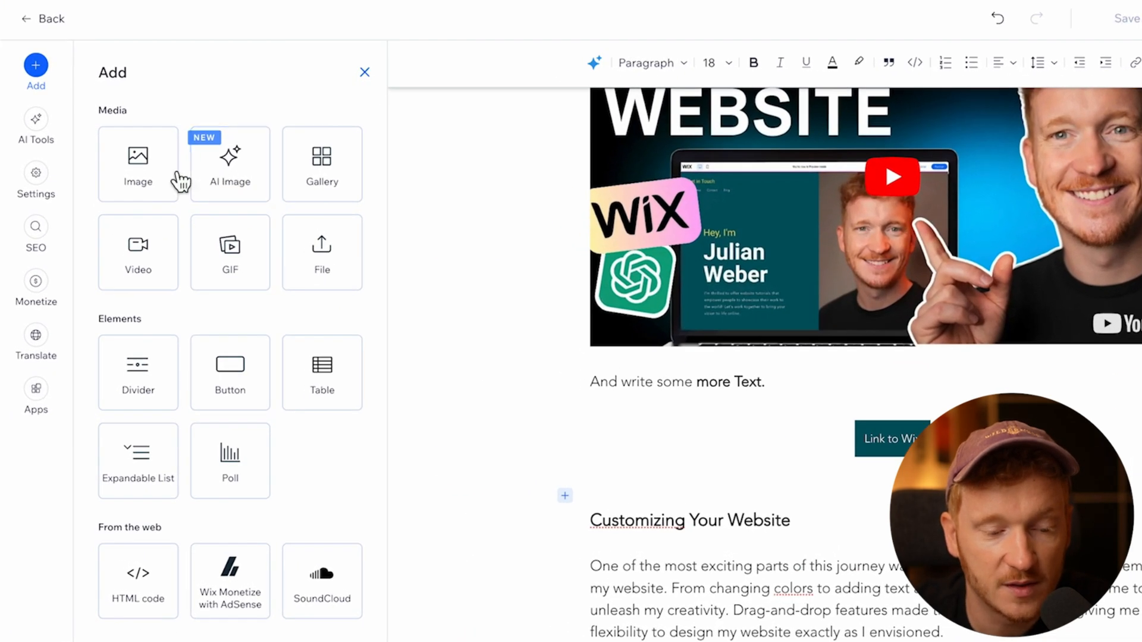
mouse_move(262, 340)
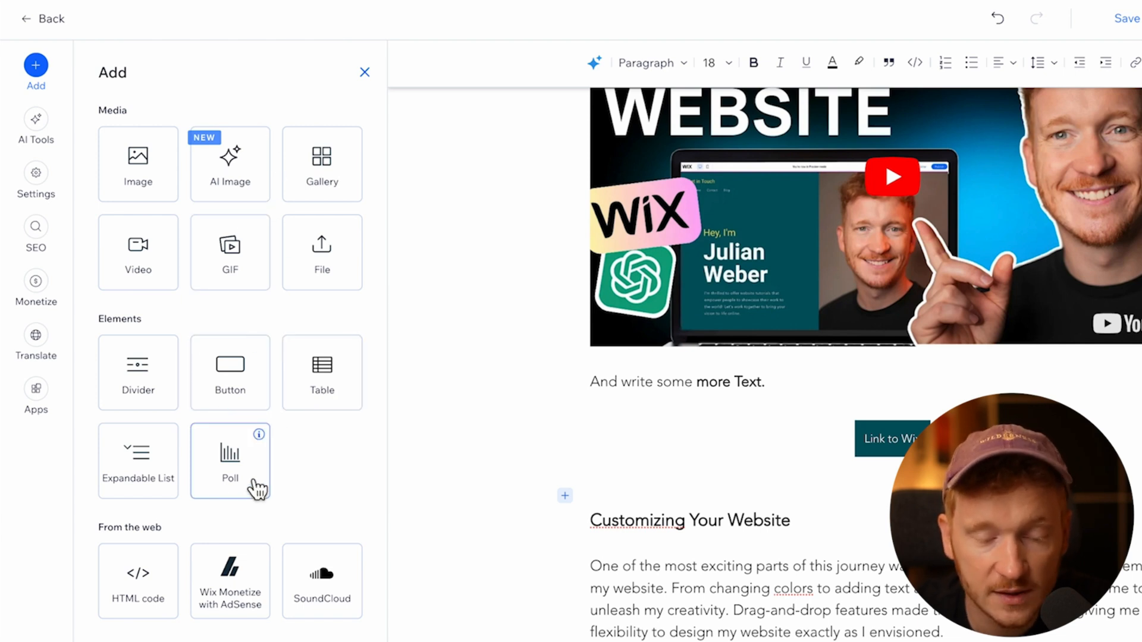
mouse_move(237, 489)
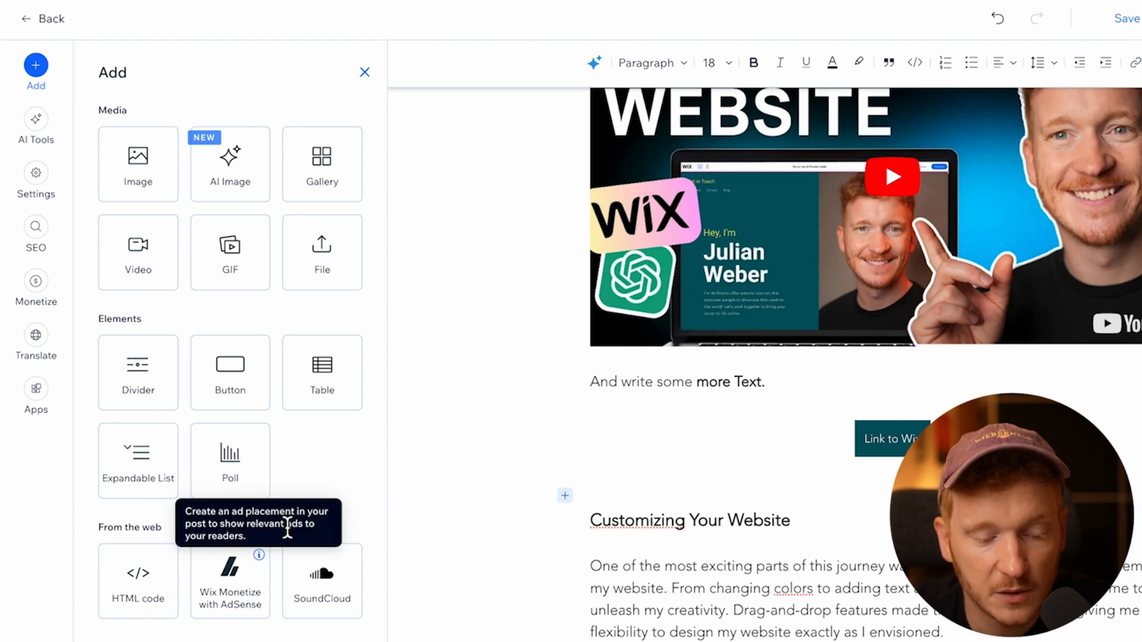
mouse_move(276, 561)
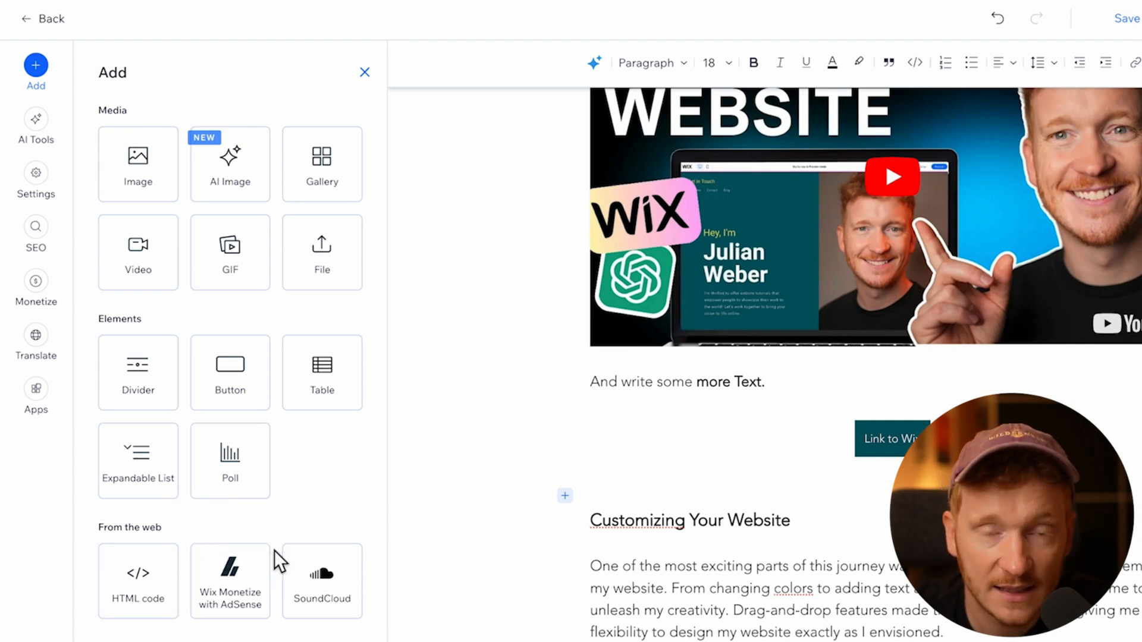
mouse_move(264, 579)
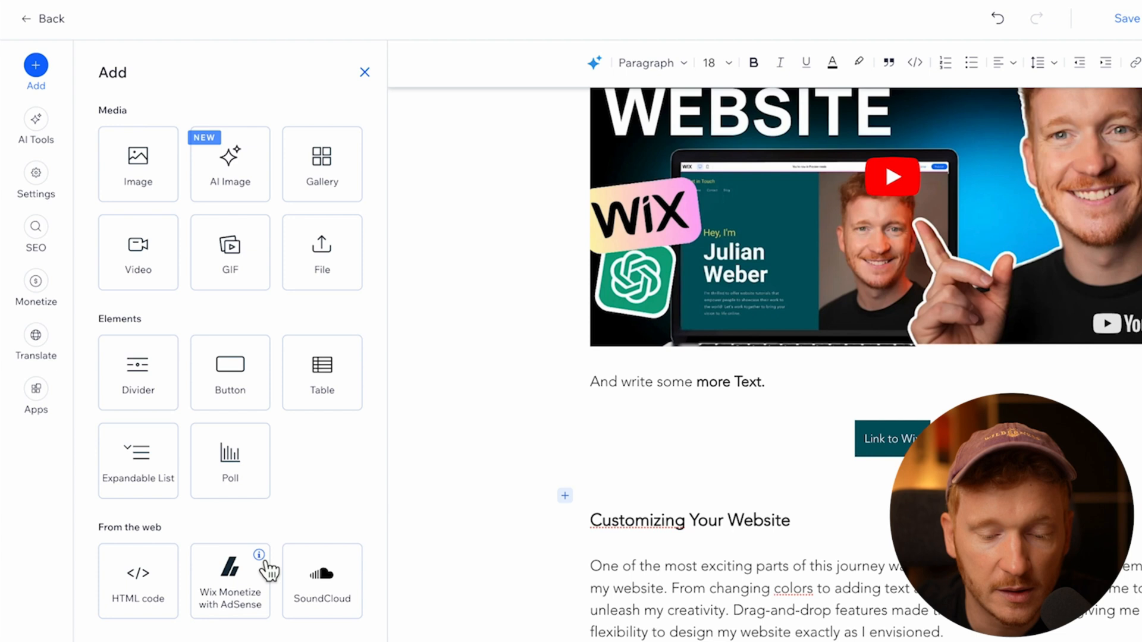
mouse_move(258, 555)
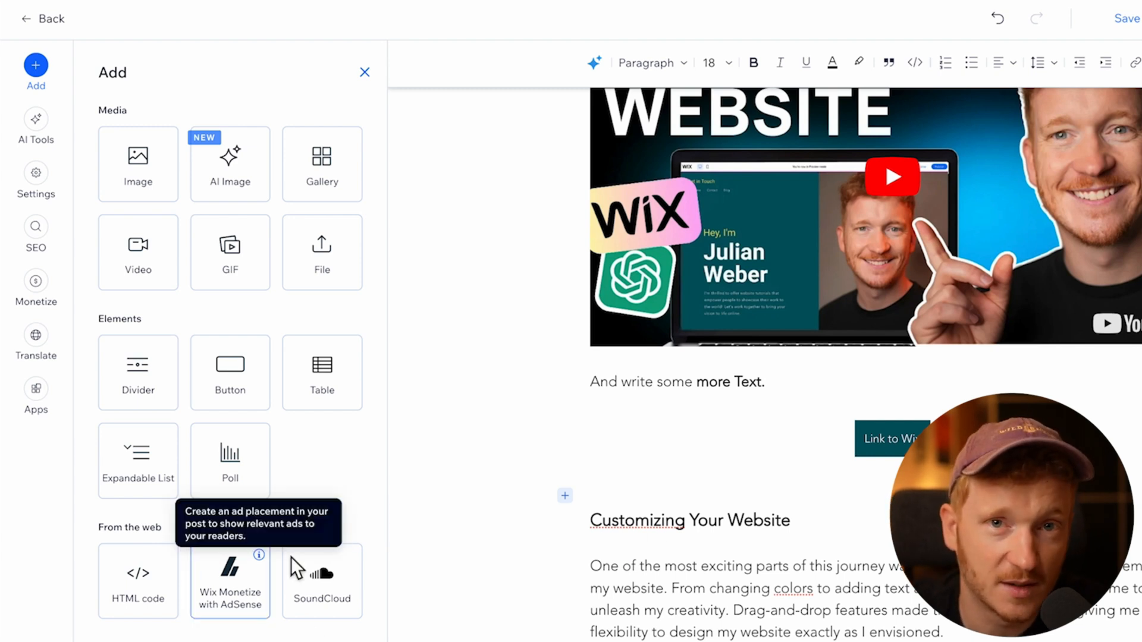
mouse_move(420, 355)
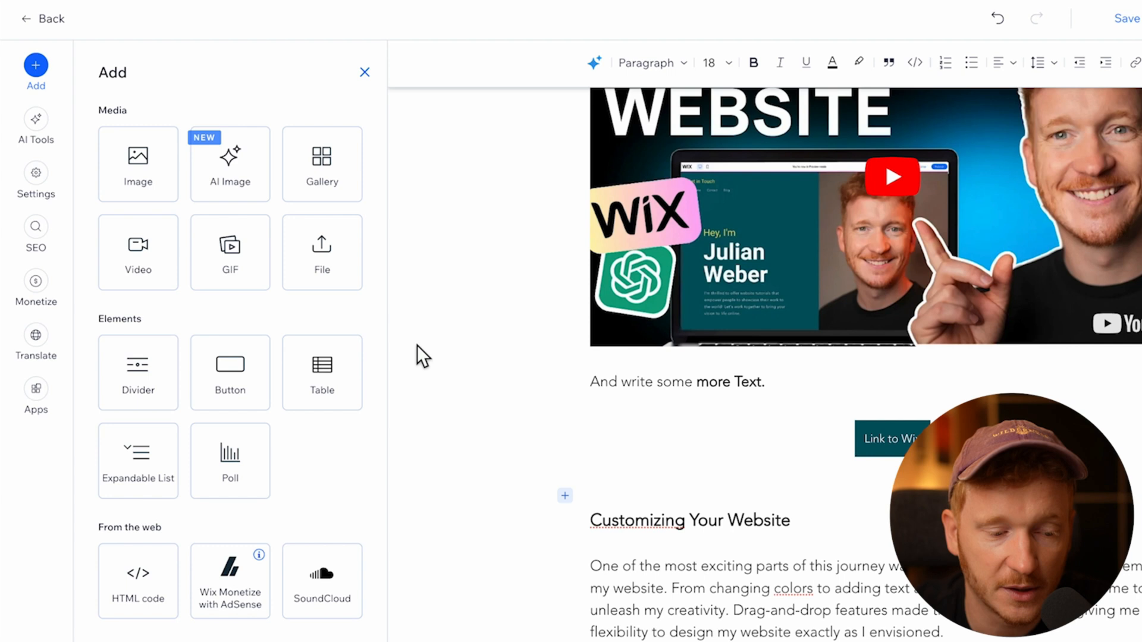
mouse_move(231, 248)
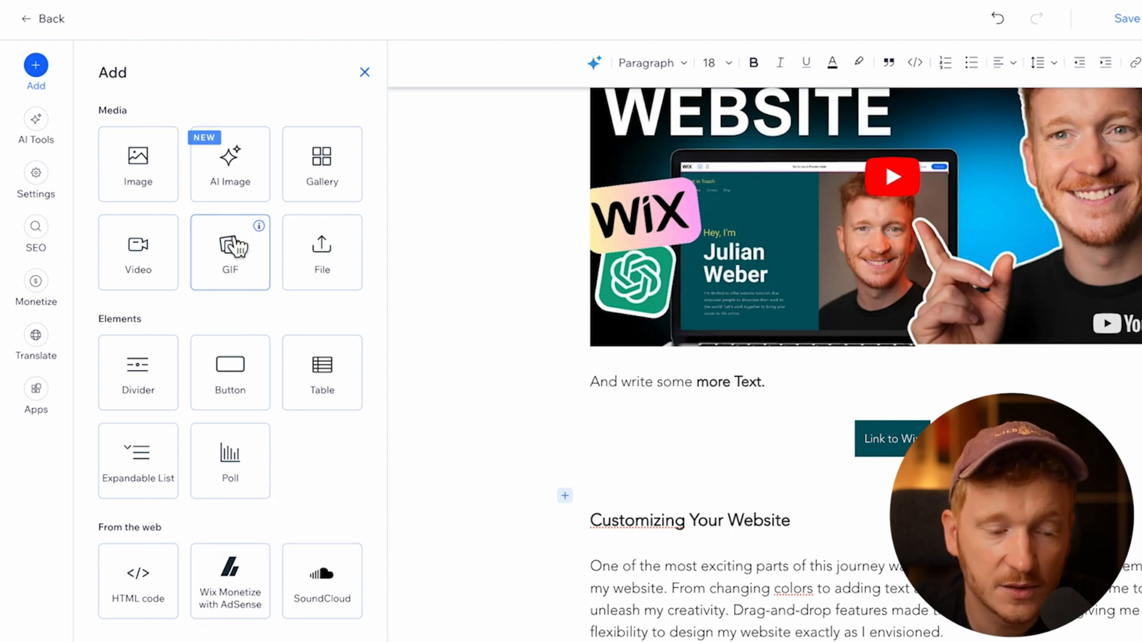
mouse_move(36, 174)
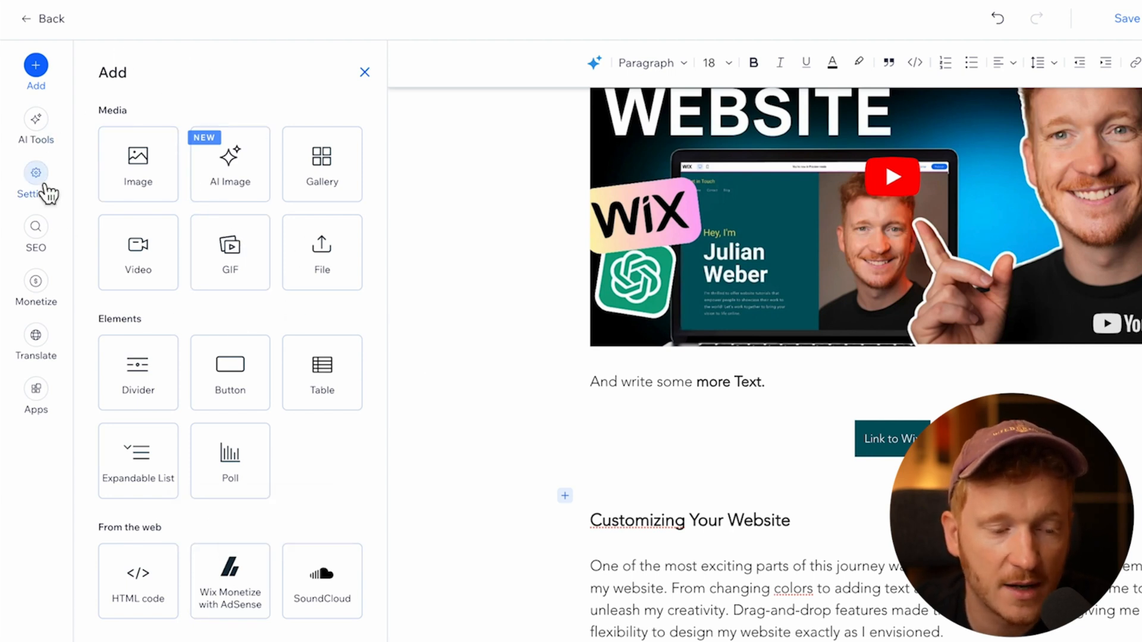
Review the post's general settings and keep the current writer unchanged.
left_click(36, 174)
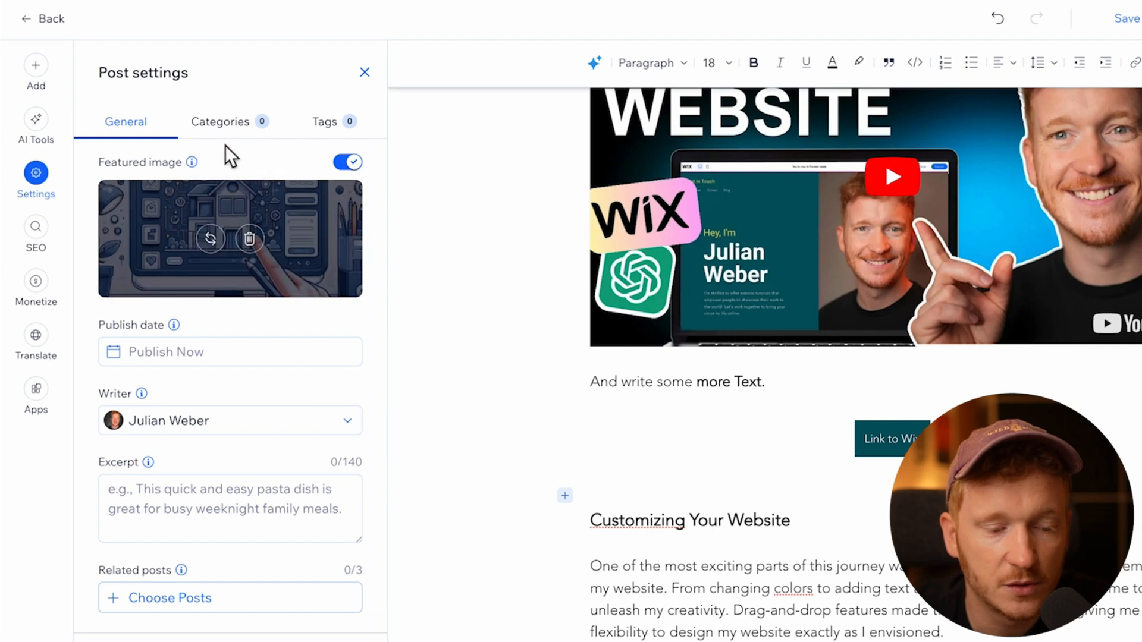
mouse_move(251, 200)
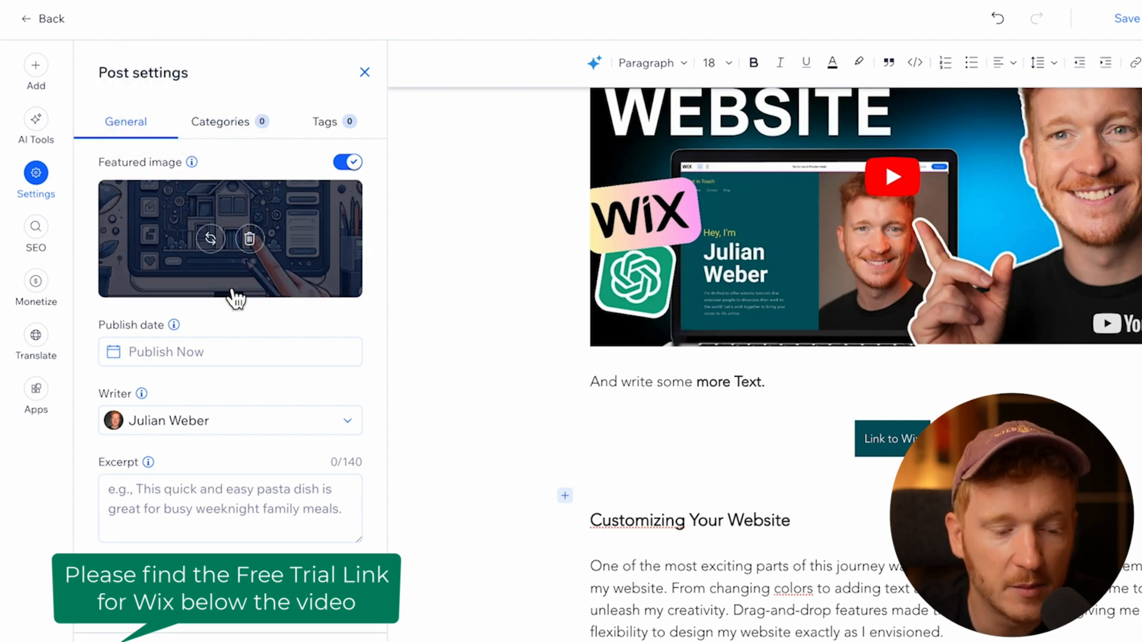
scroll("down", 3)
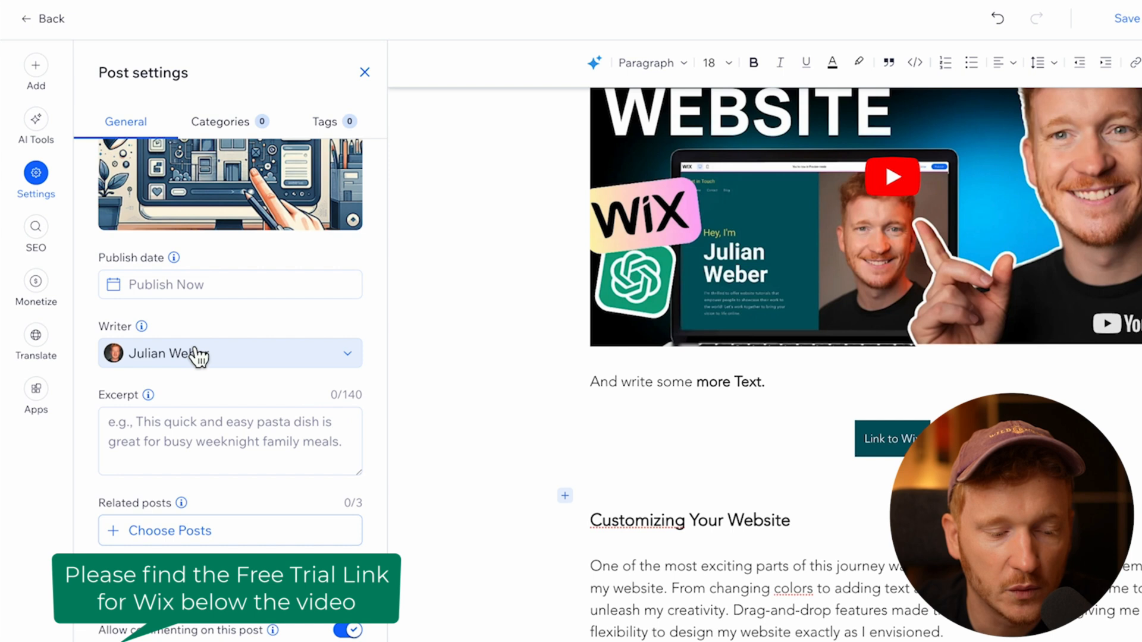
left_click(230, 352)
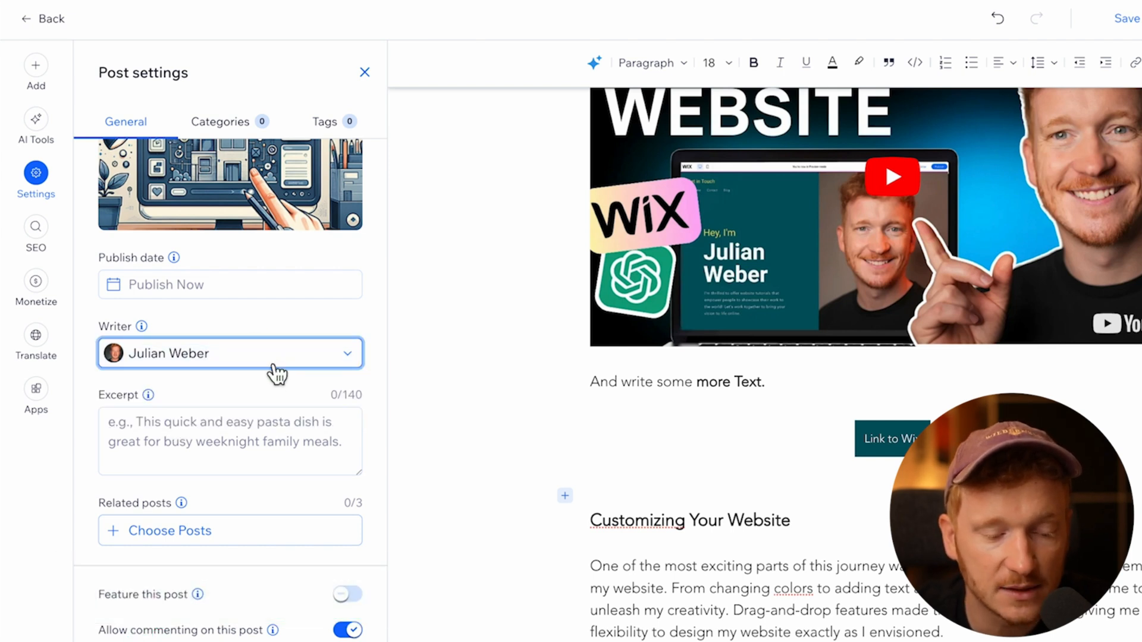
left_click(229, 442)
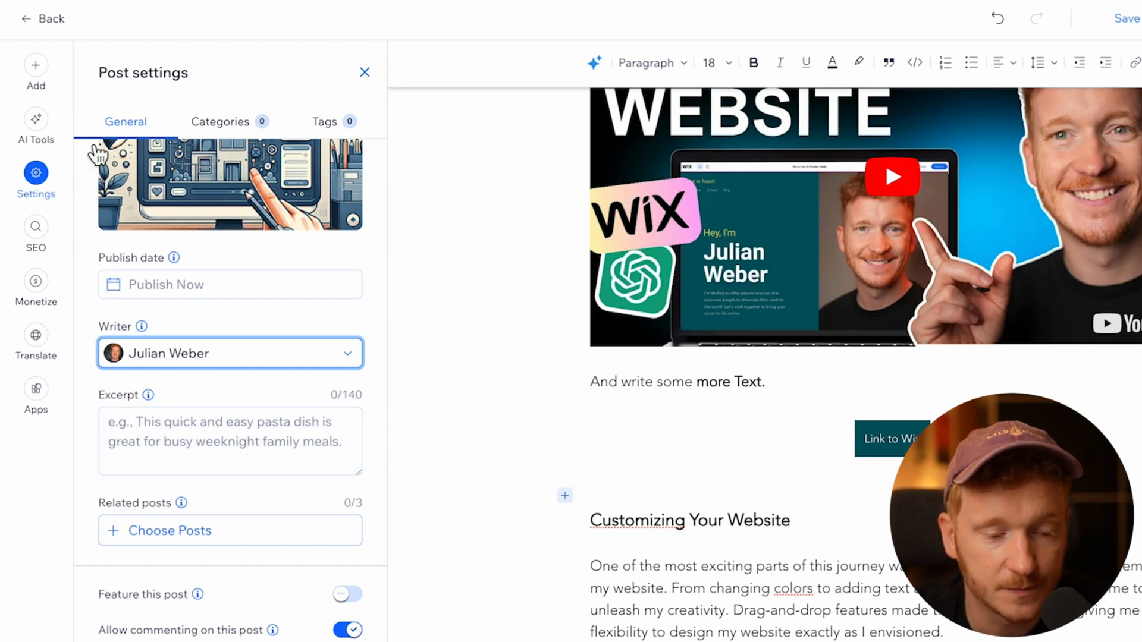
Show the post's basic SEO fields after checking the Google results tab.
left_click(36, 226)
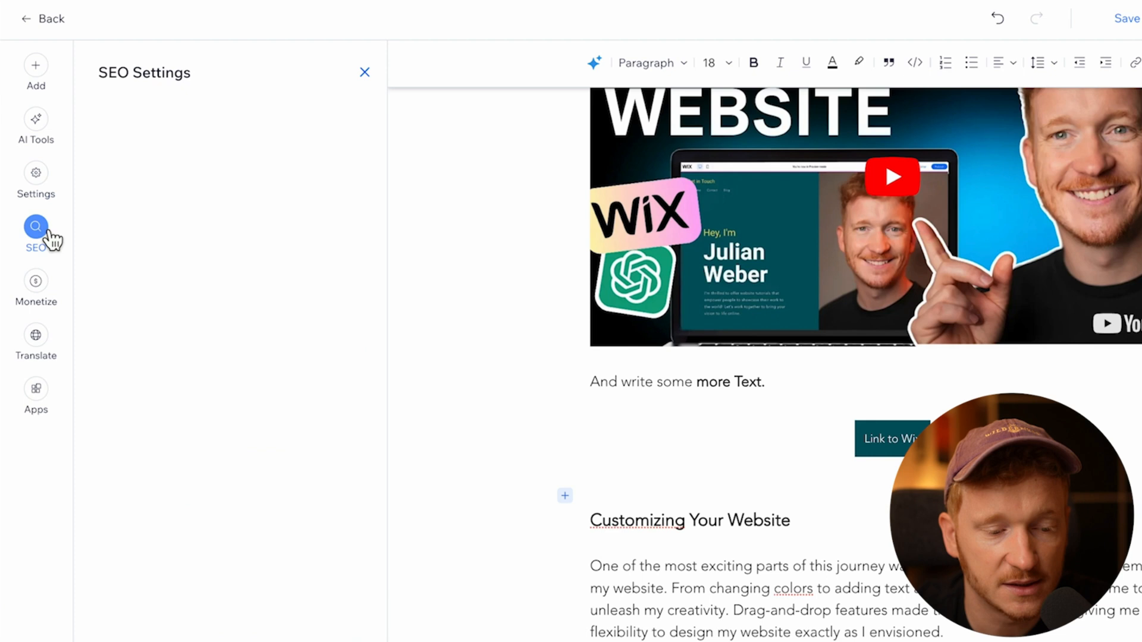
left_click(35, 227)
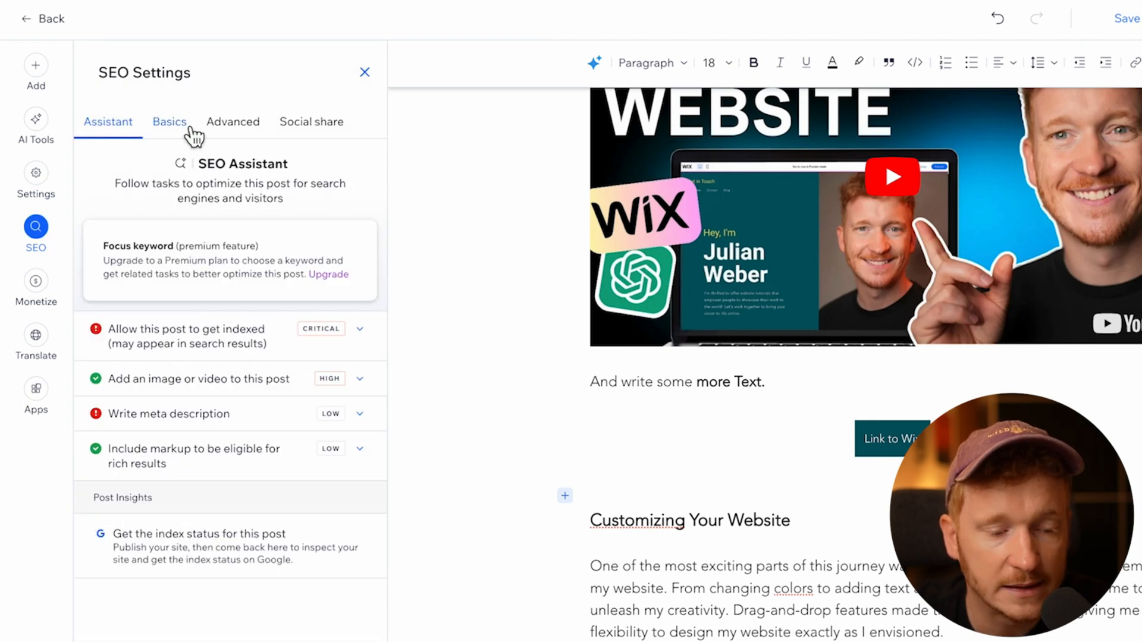
left_click(169, 121)
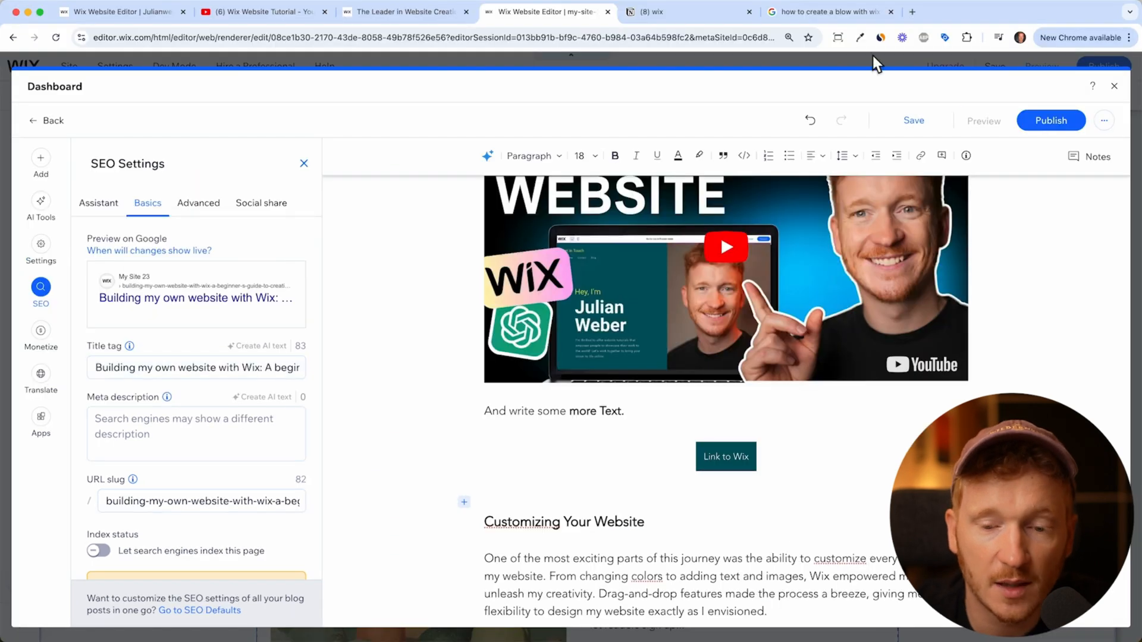
left_click(833, 11)
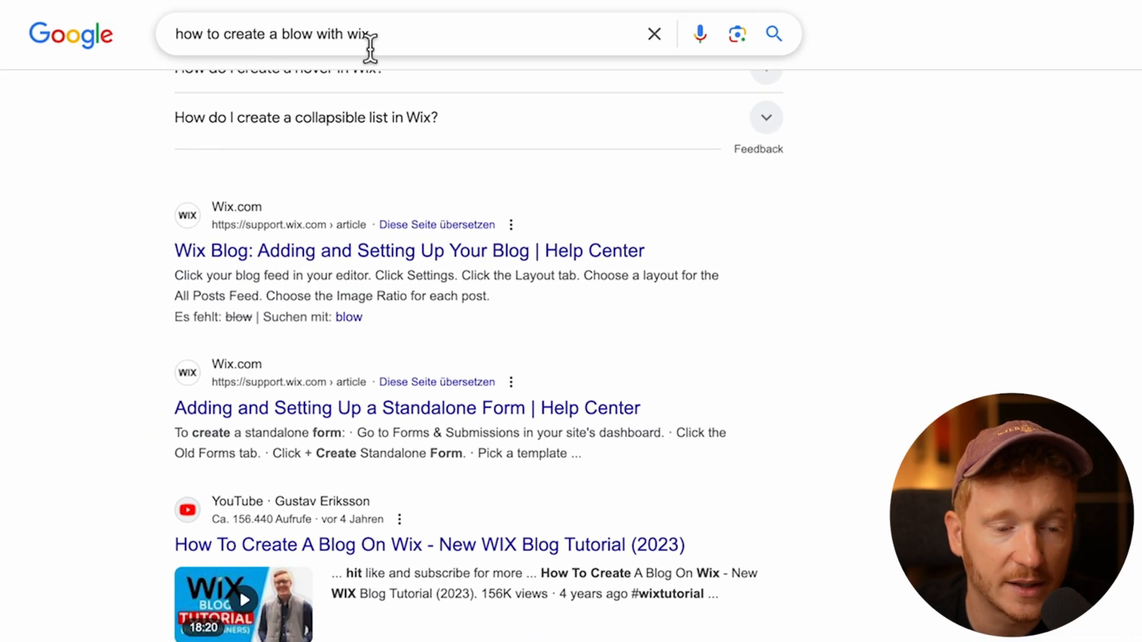
mouse_move(207, 273)
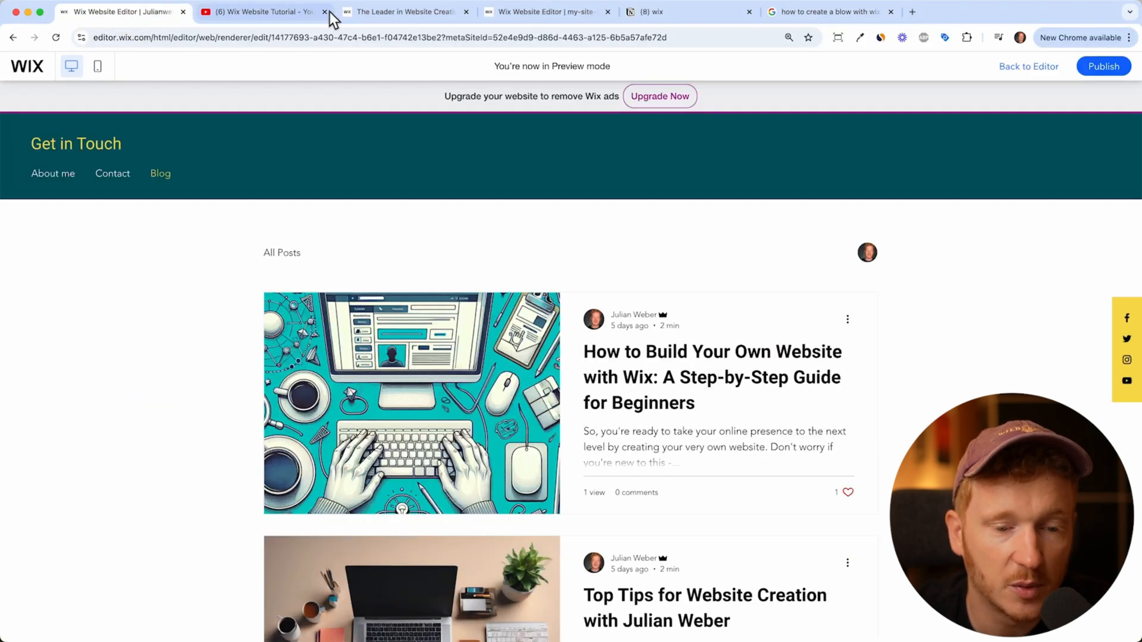
left_click(543, 12)
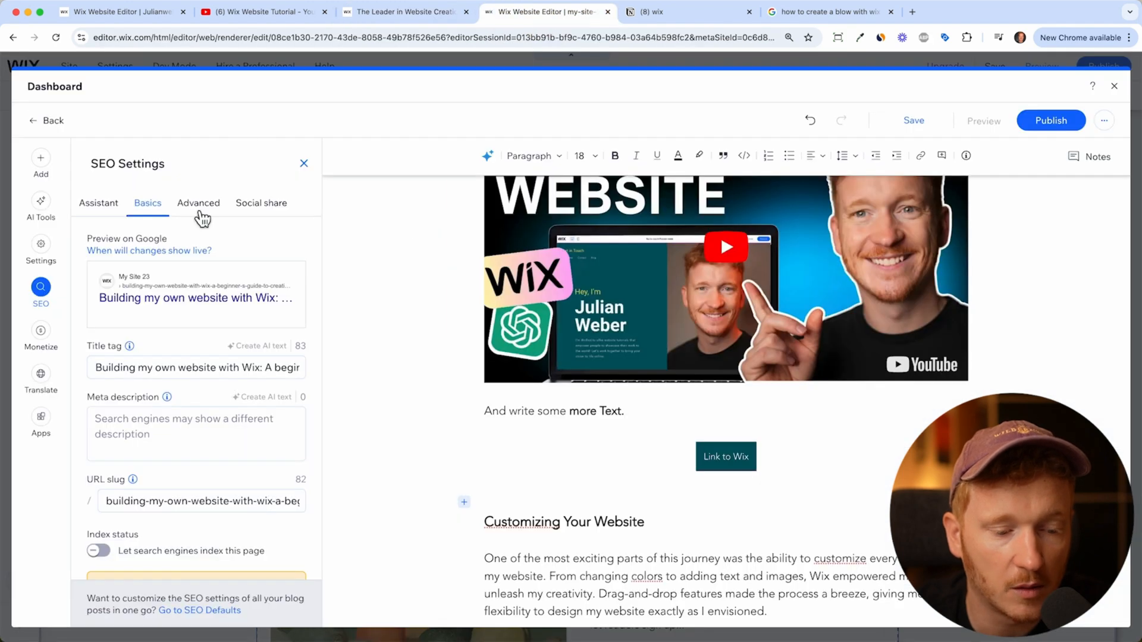
mouse_move(128, 362)
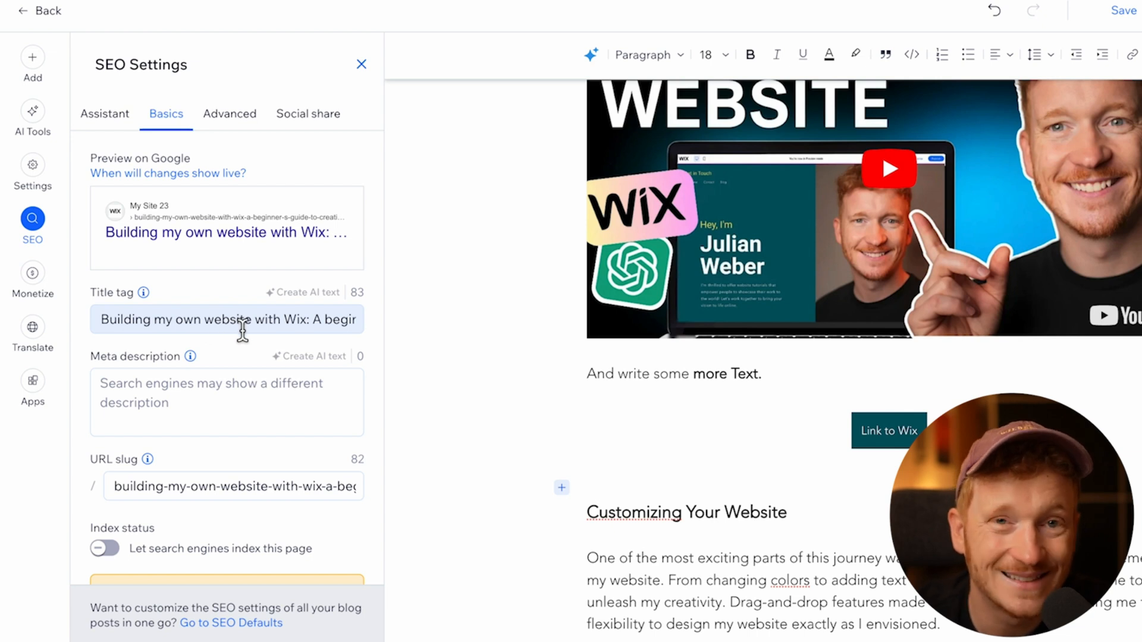
Replace the long URL slug with 'wix-website'.
left_click(192, 419)
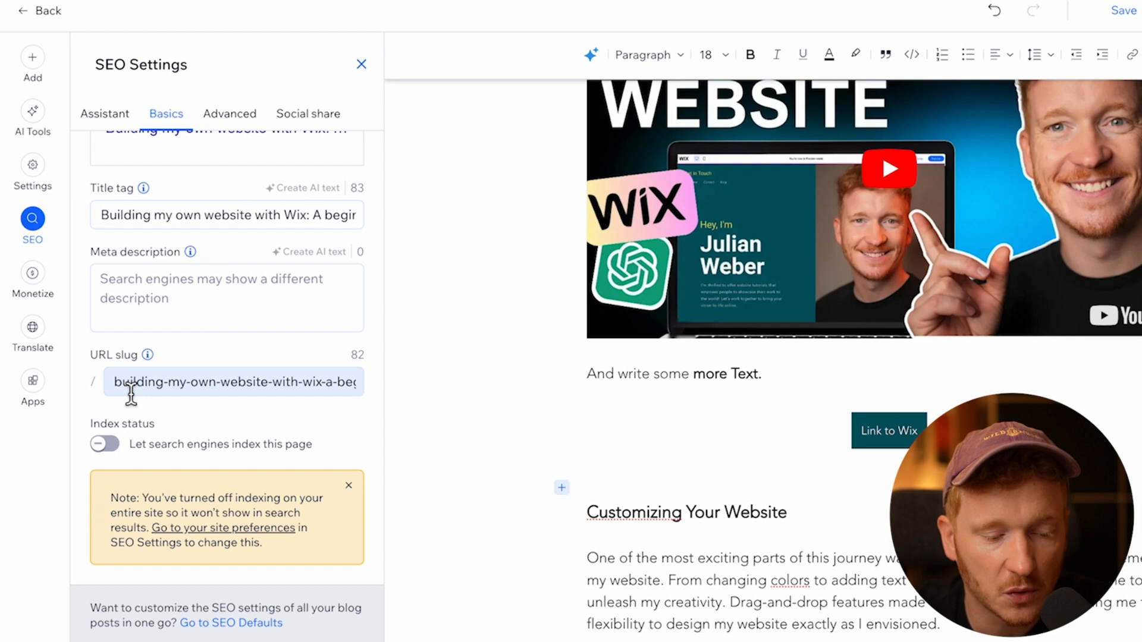
type("wix-web")
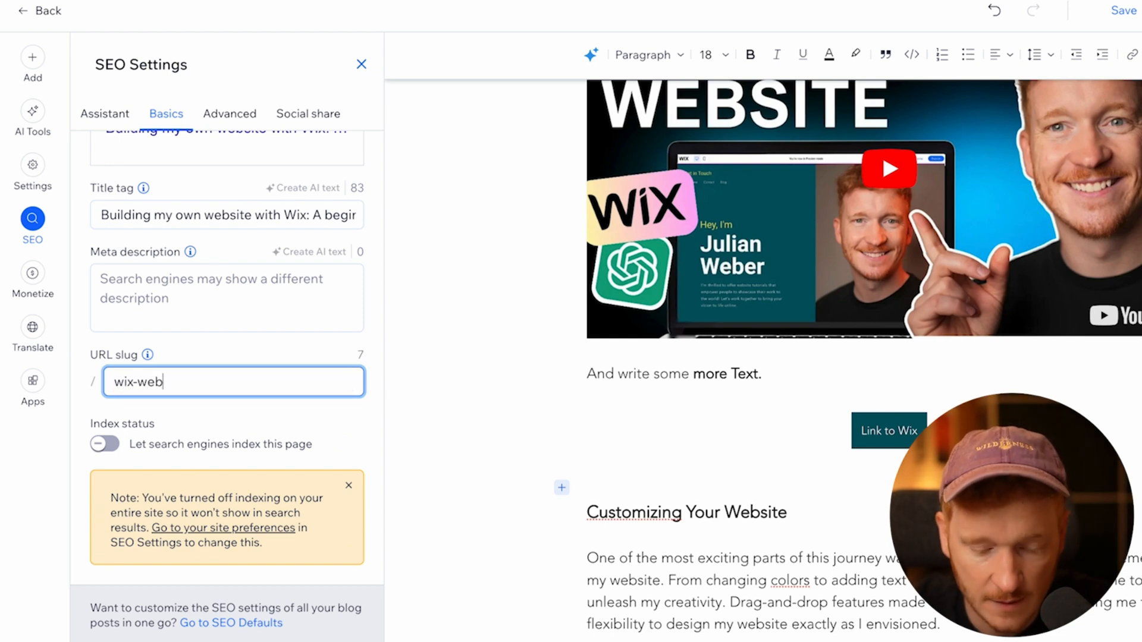
type("site")
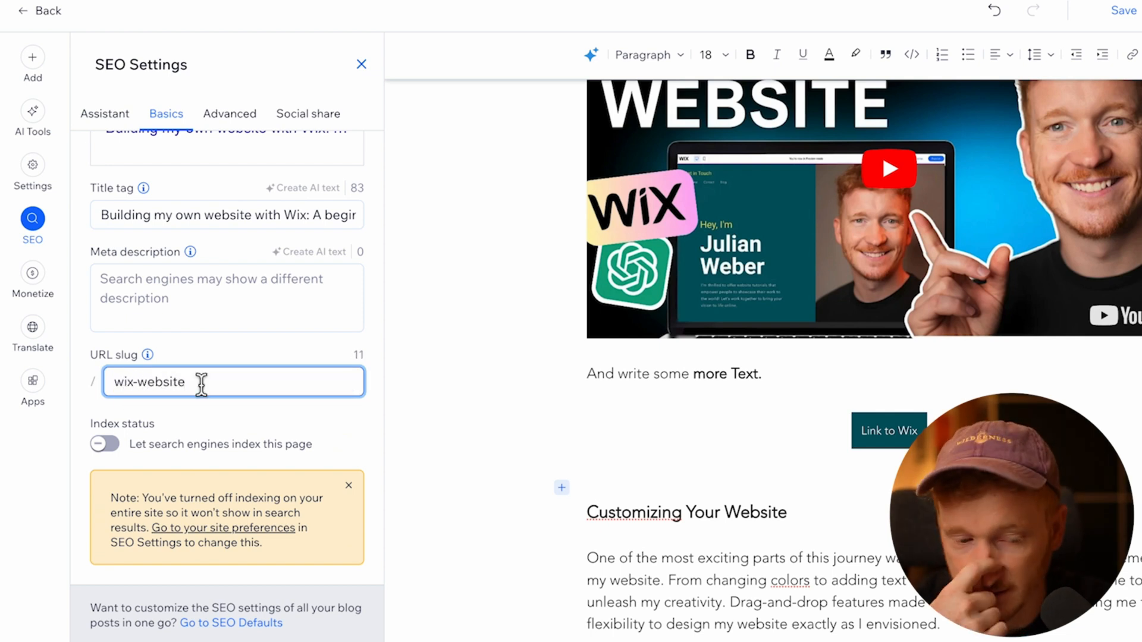
Look through the post's categories and tags settings, none assigned yet.
left_click(104, 114)
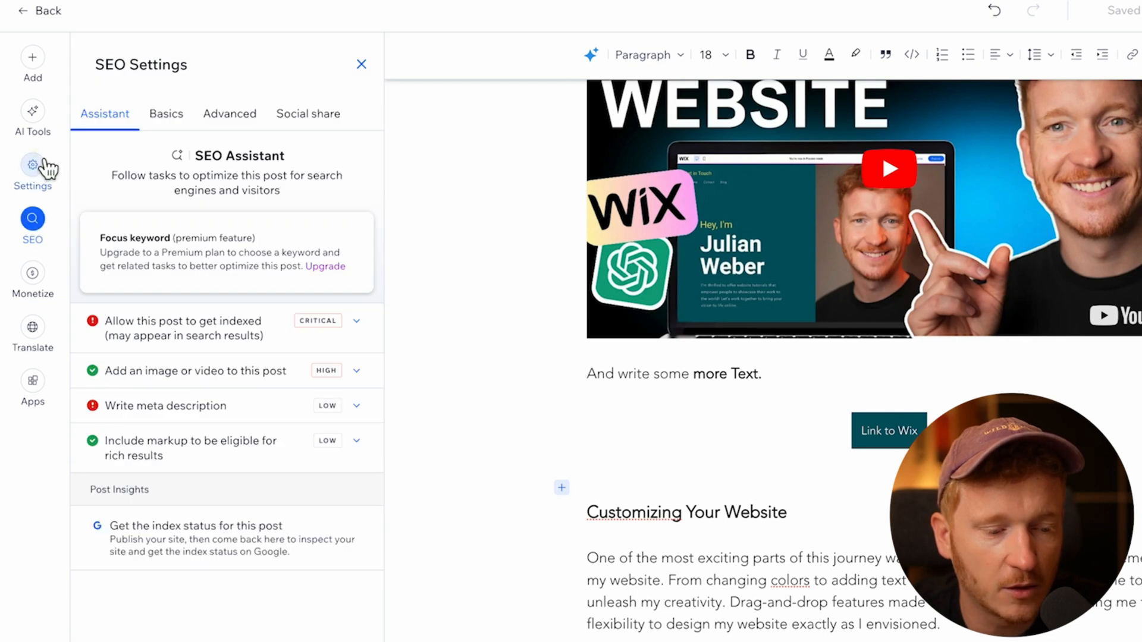
left_click(34, 164)
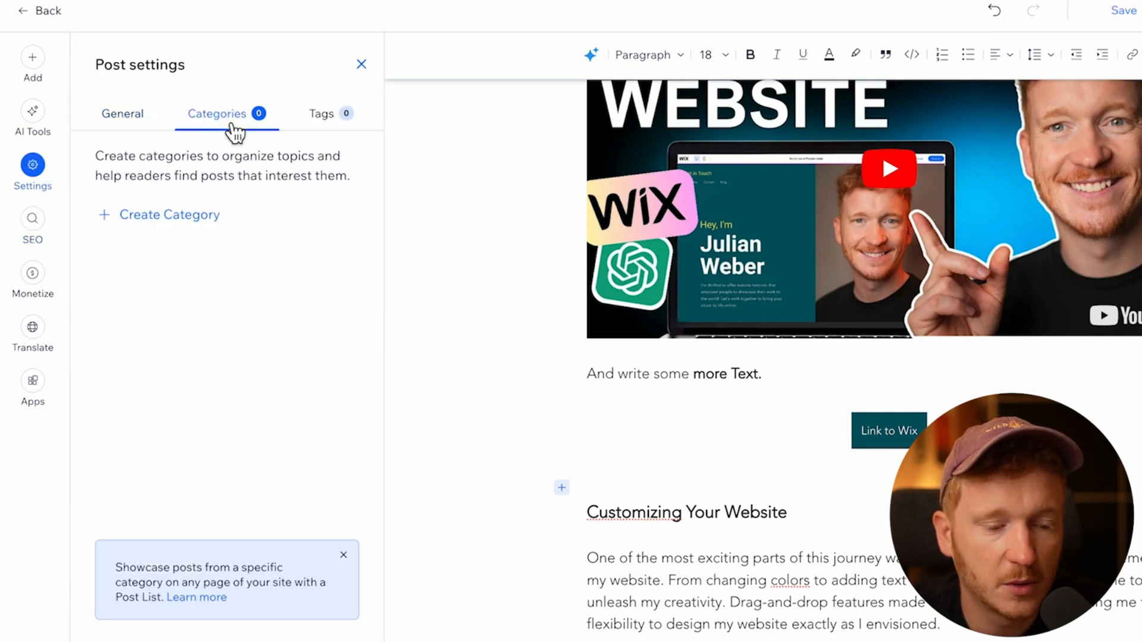
mouse_move(303, 201)
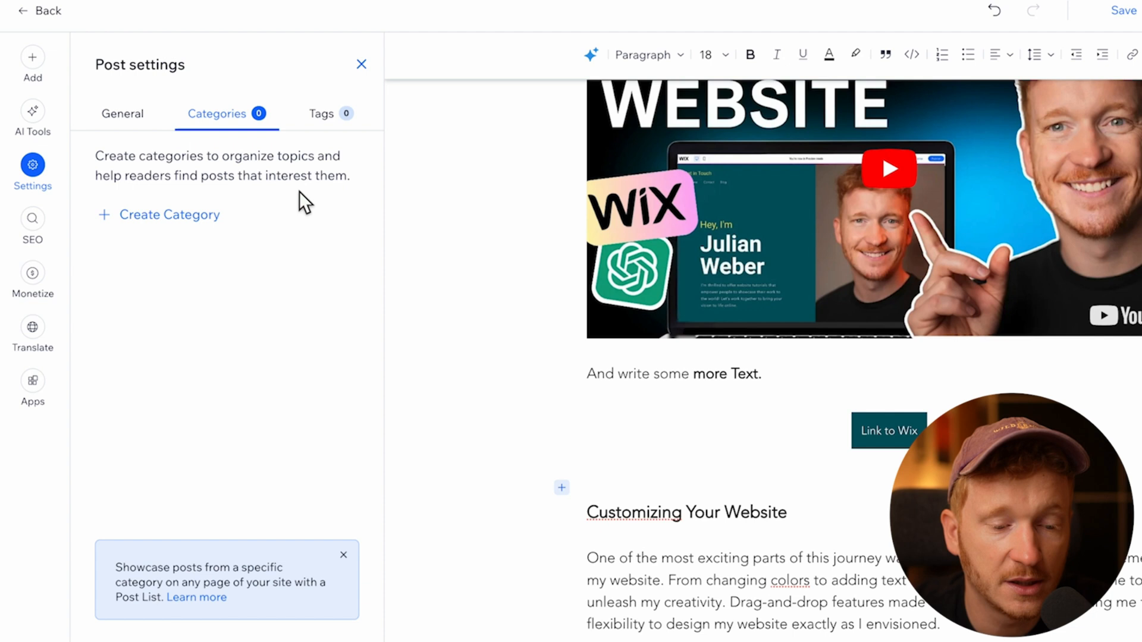
mouse_move(222, 129)
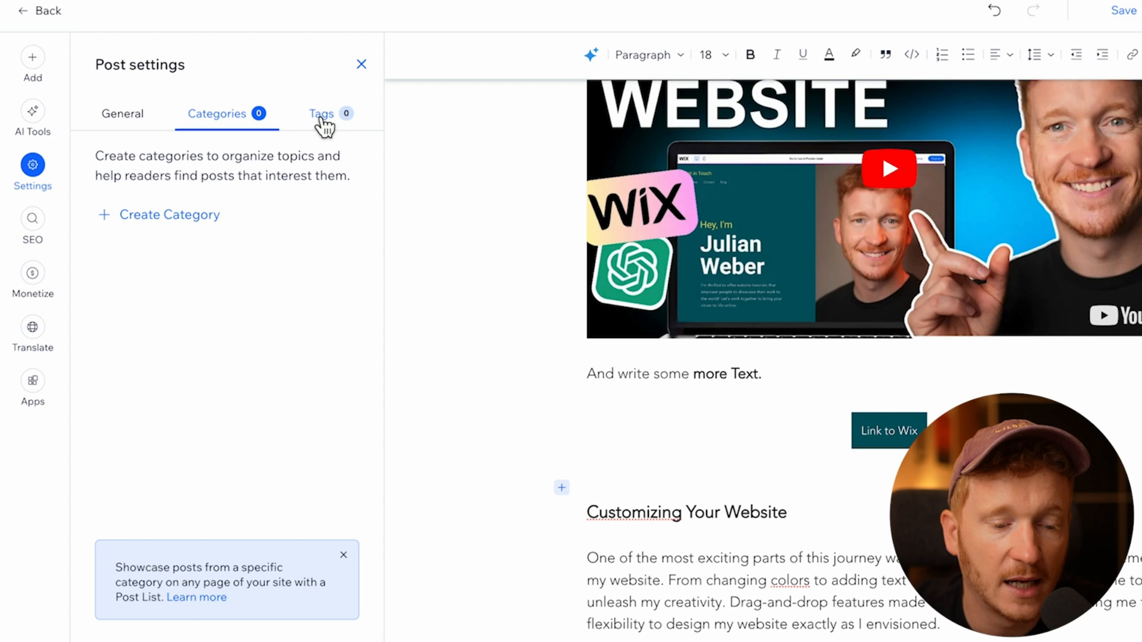
left_click(322, 115)
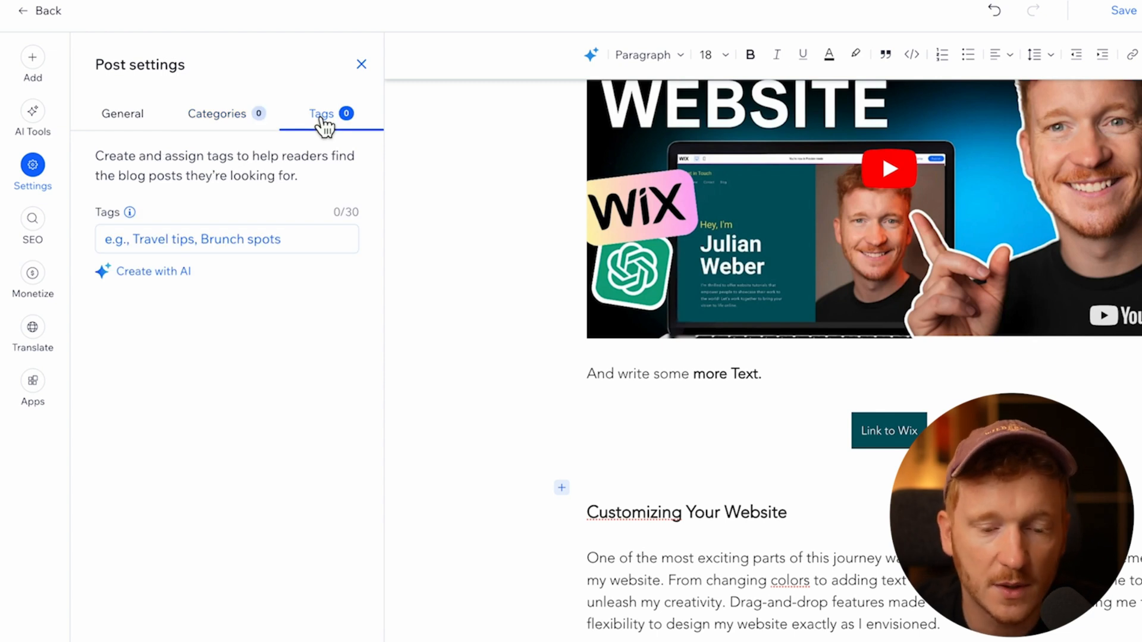
mouse_move(213, 138)
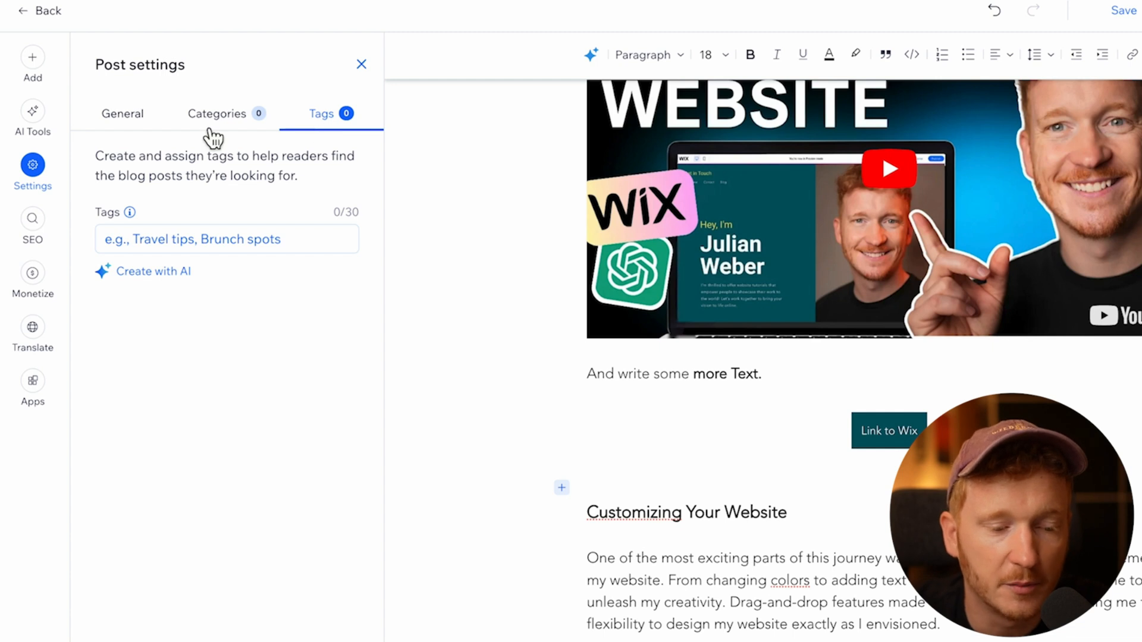
left_click(226, 239)
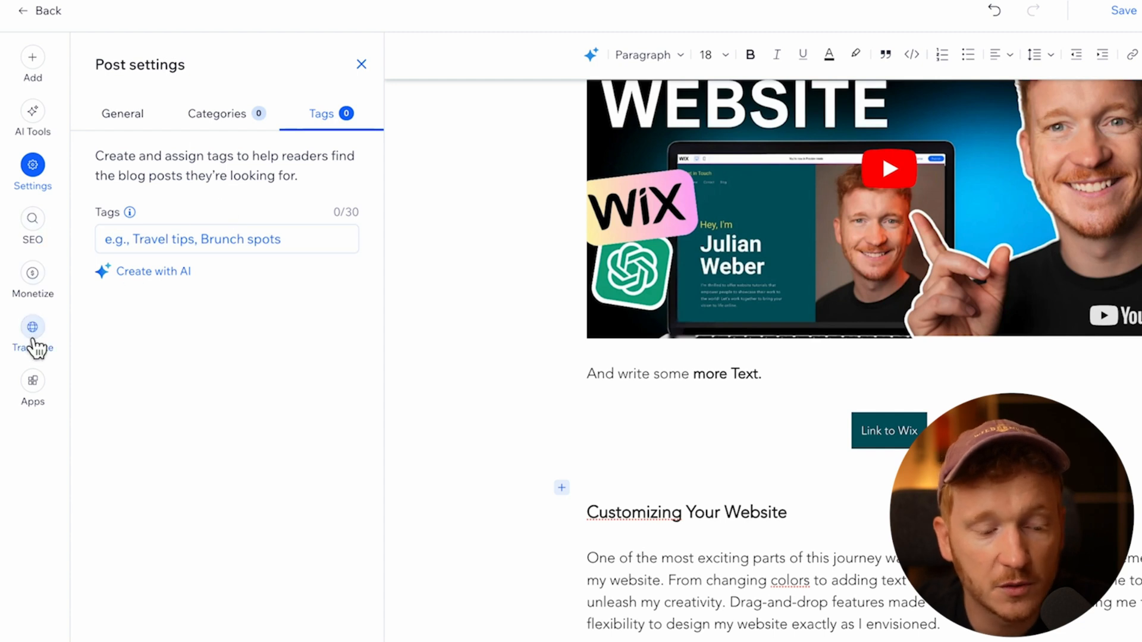
View the Translate panel, then the Monetize subscription plans offer.
left_click(33, 328)
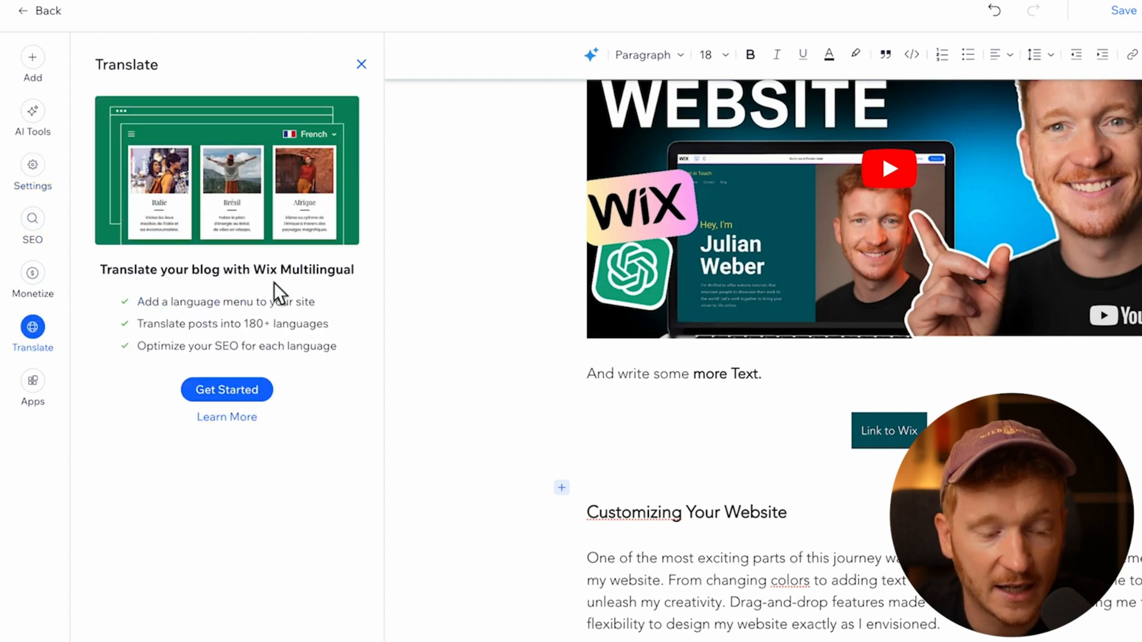
left_click(33, 273)
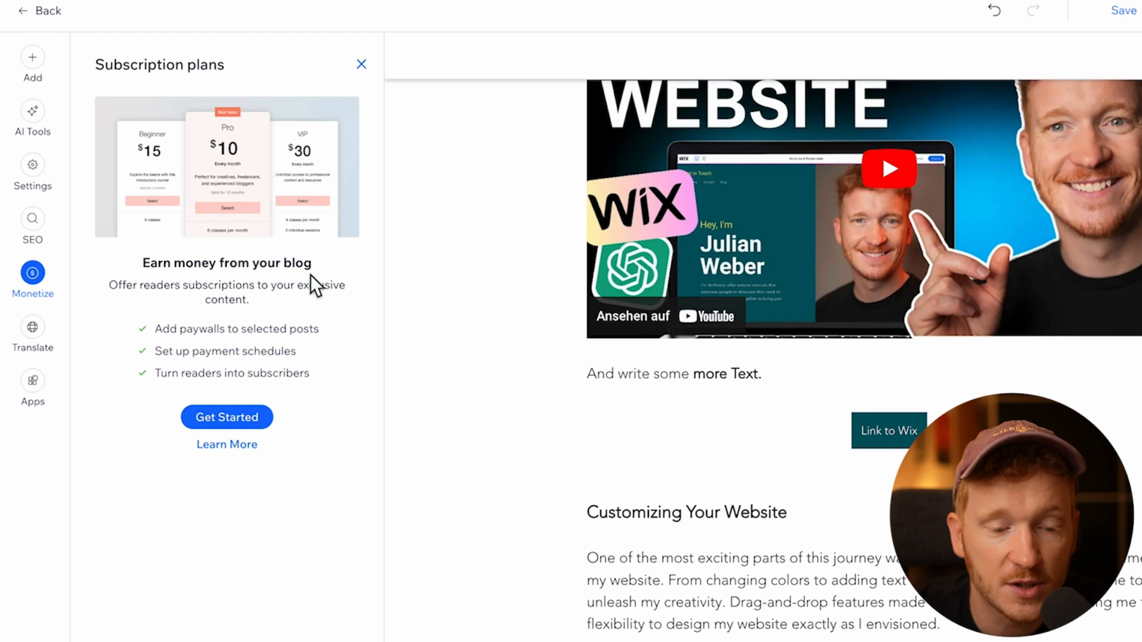
mouse_move(389, 226)
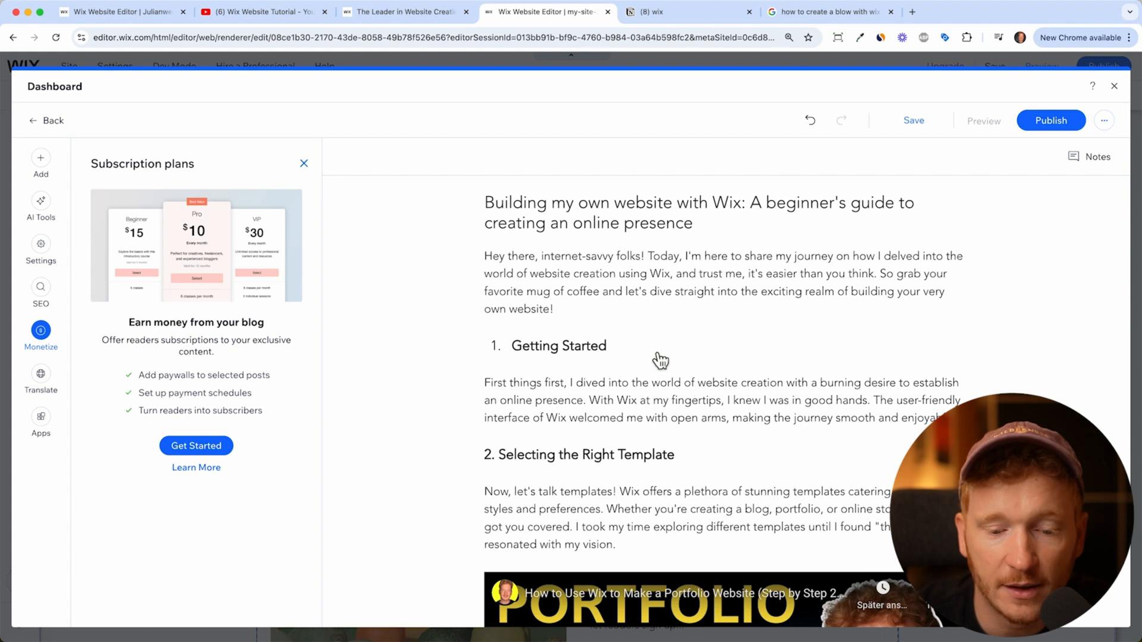
mouse_move(745, 359)
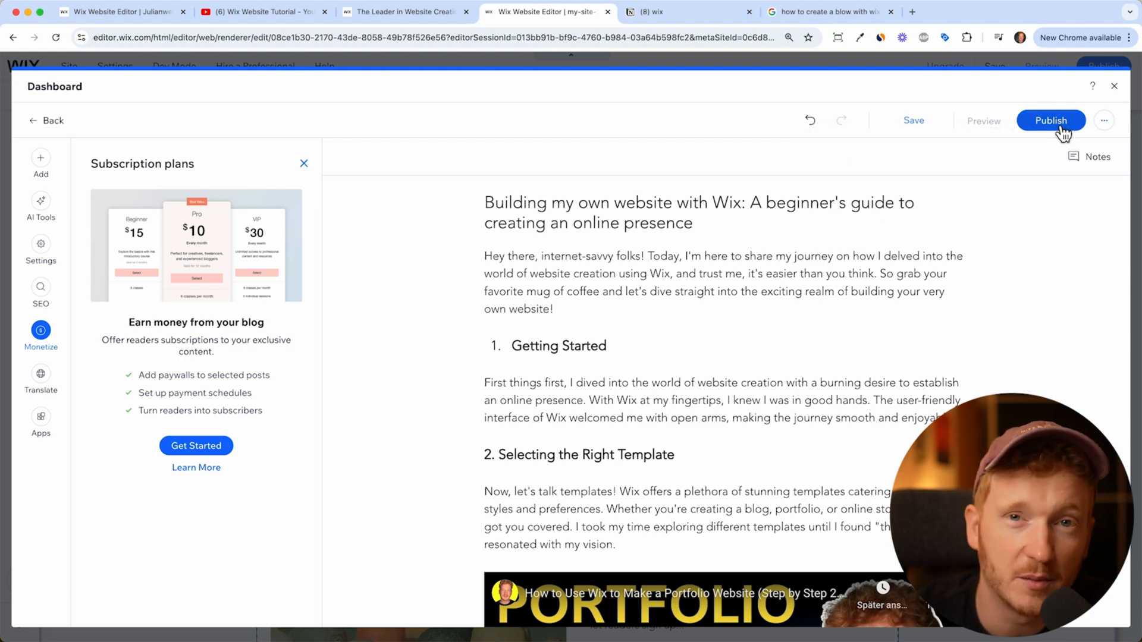
Schedule the post to publish on September 13, 2024 at 12:00 PM.
left_click(1104, 120)
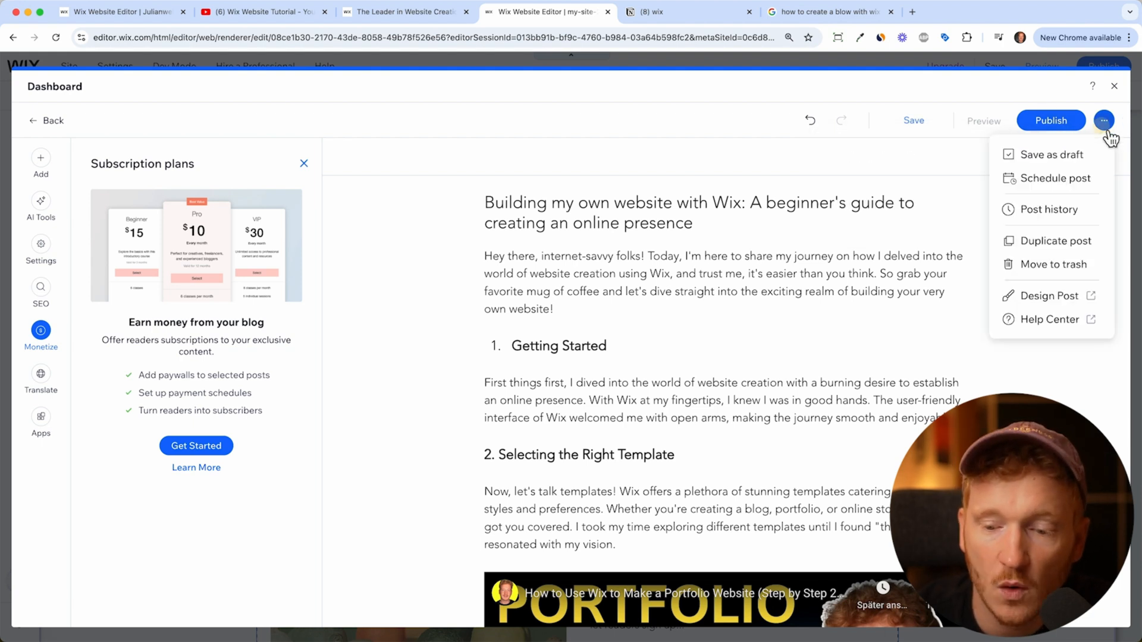
left_click(1053, 179)
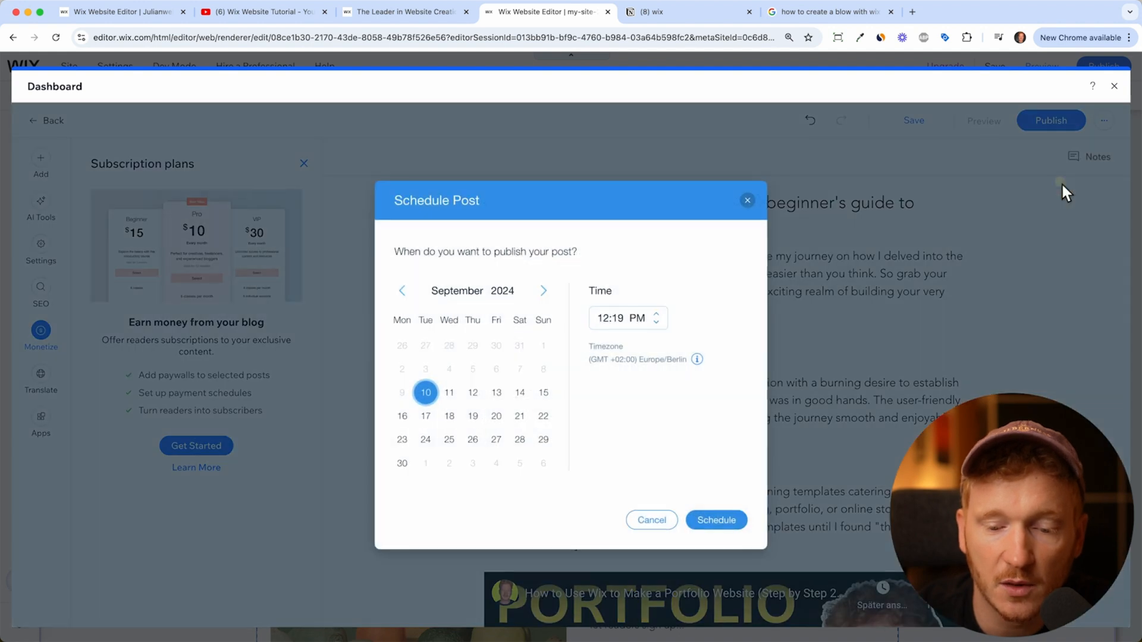
left_click(497, 392)
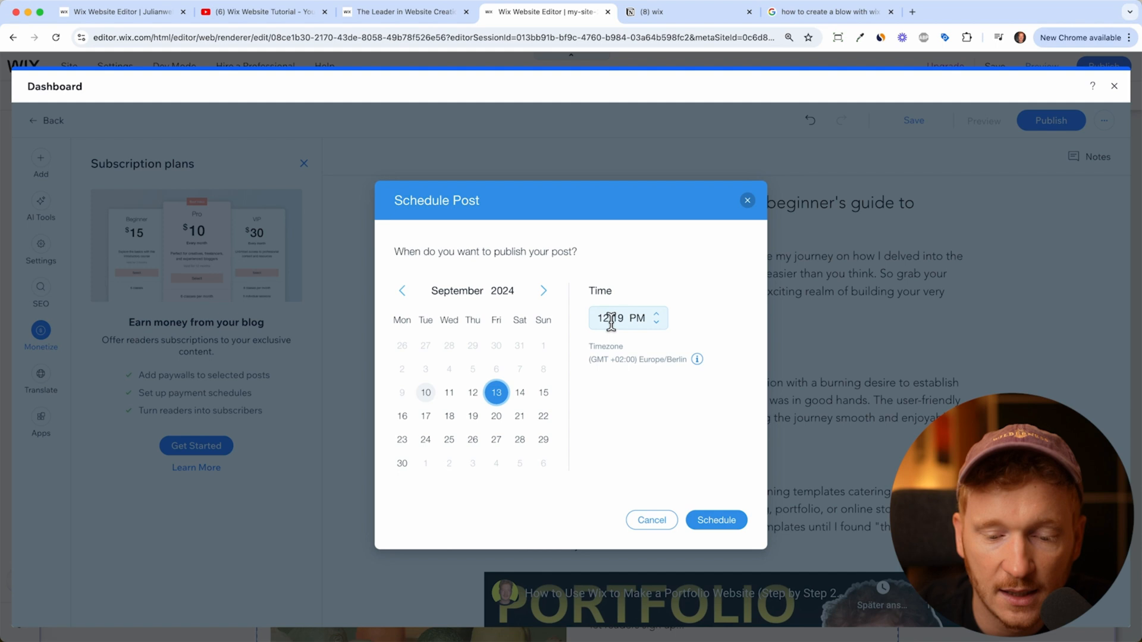
left_click(716, 520)
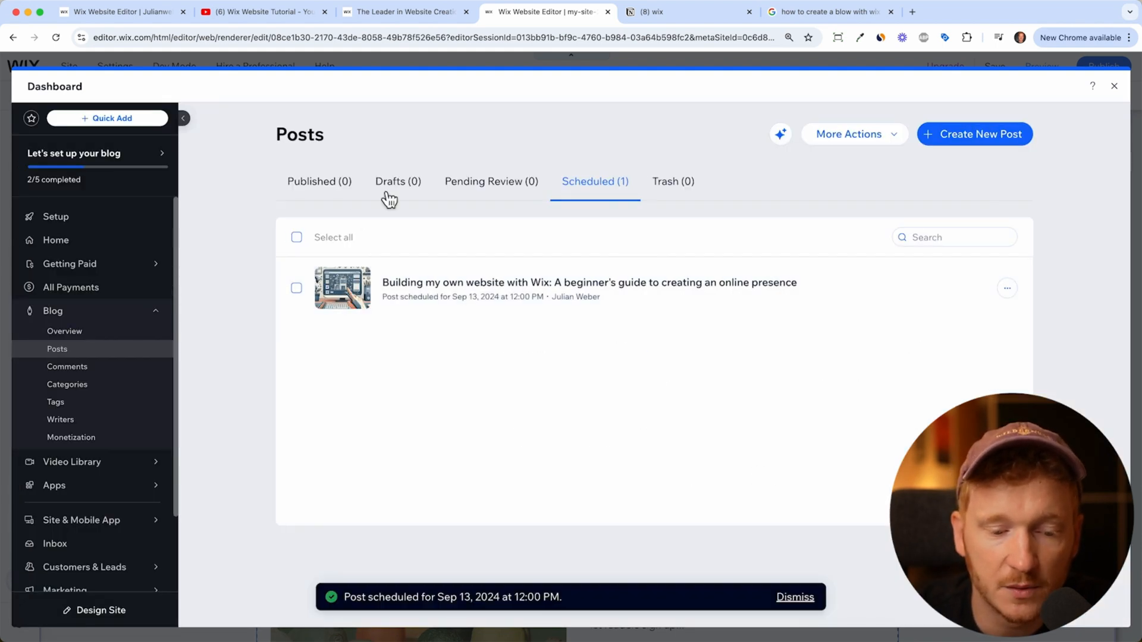
mouse_move(345, 132)
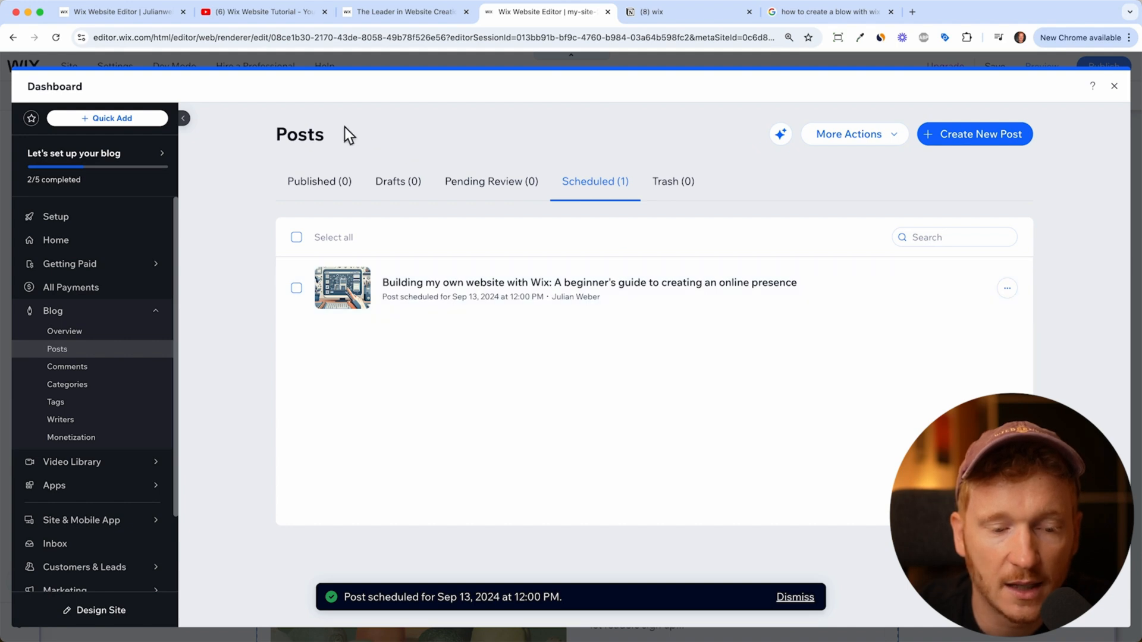
mouse_move(598, 213)
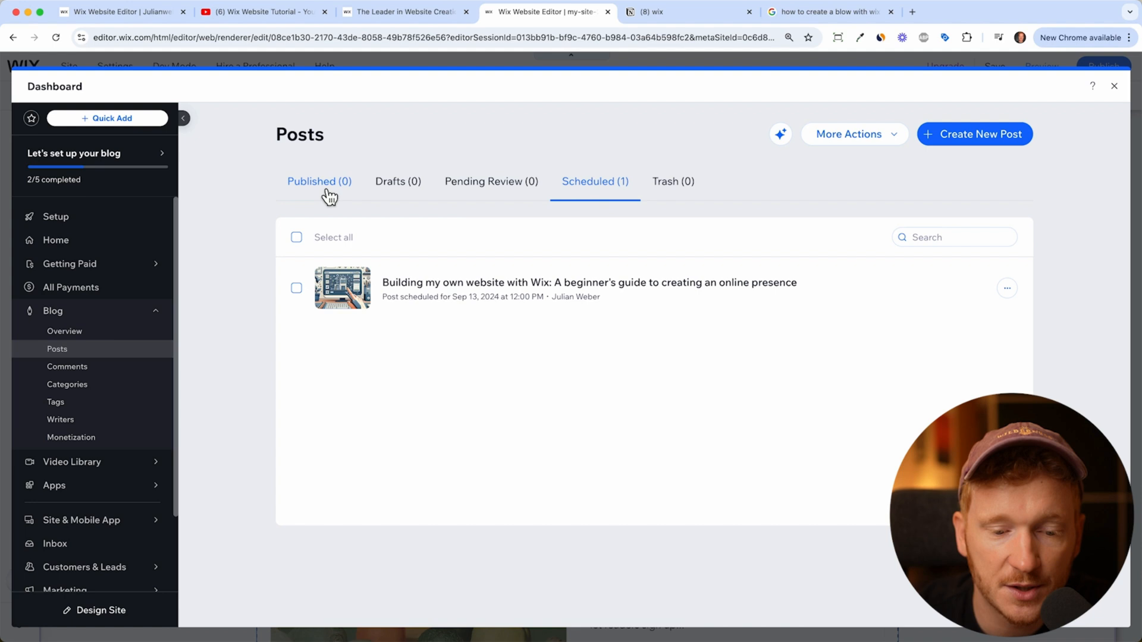
mouse_move(421, 195)
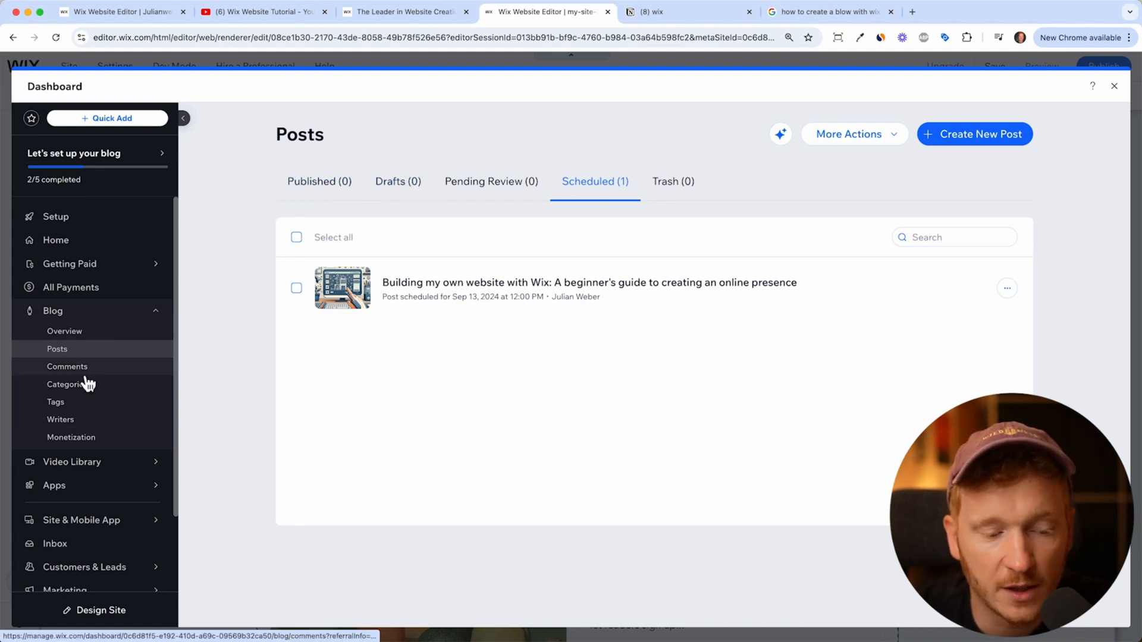
Browse the blog's Comments, Categories, Tags and Writers pages, ending on Monetization.
left_click(67, 366)
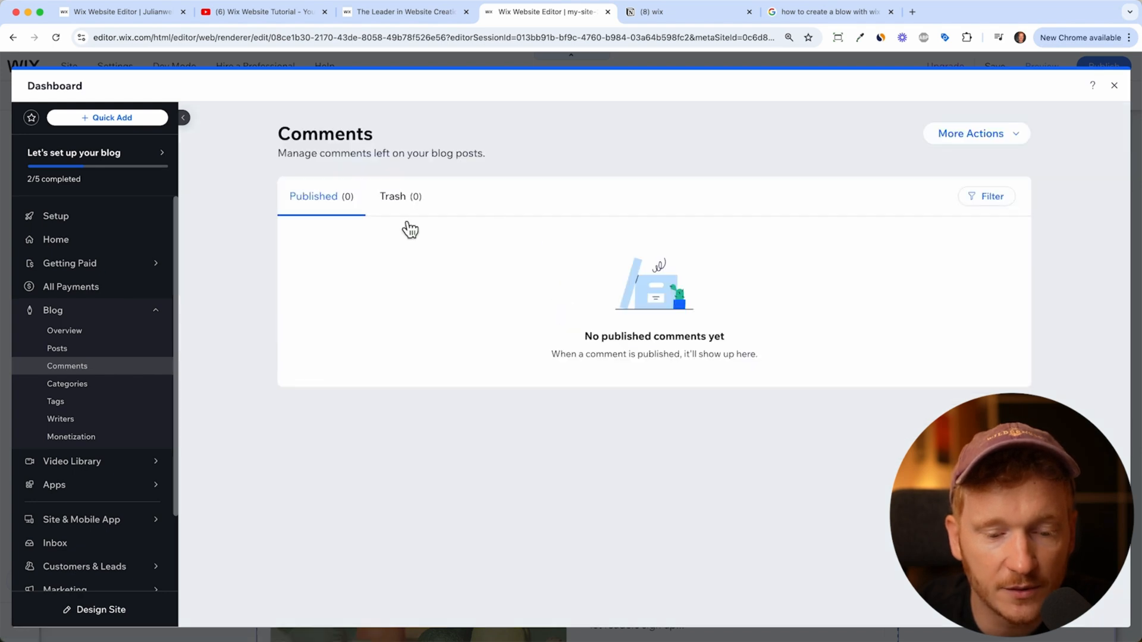
mouse_move(152, 393)
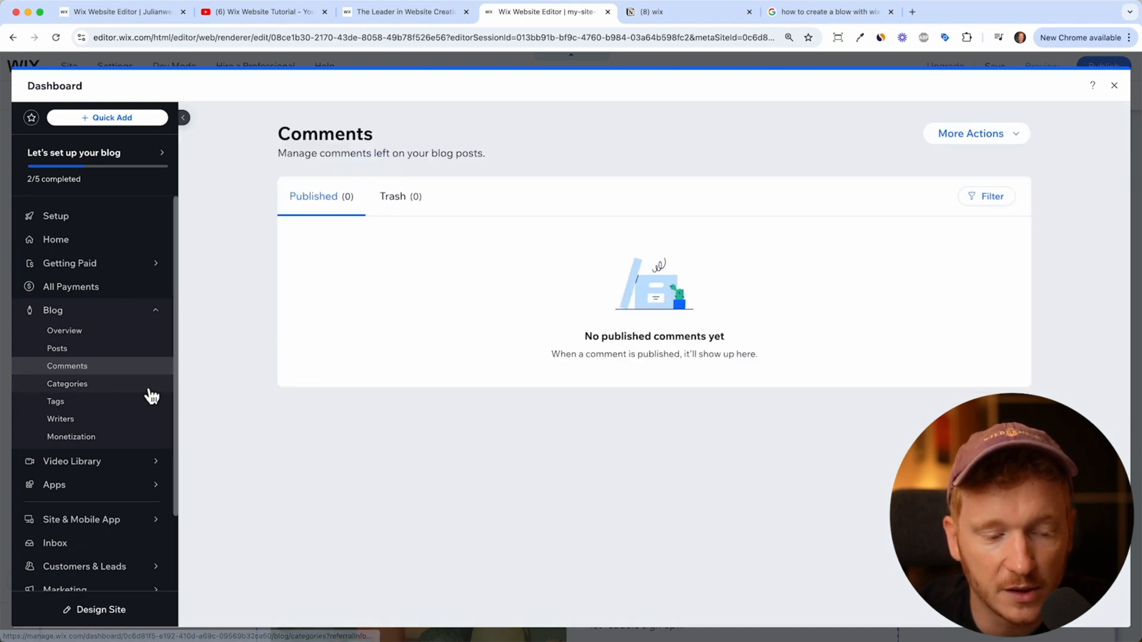
left_click(67, 383)
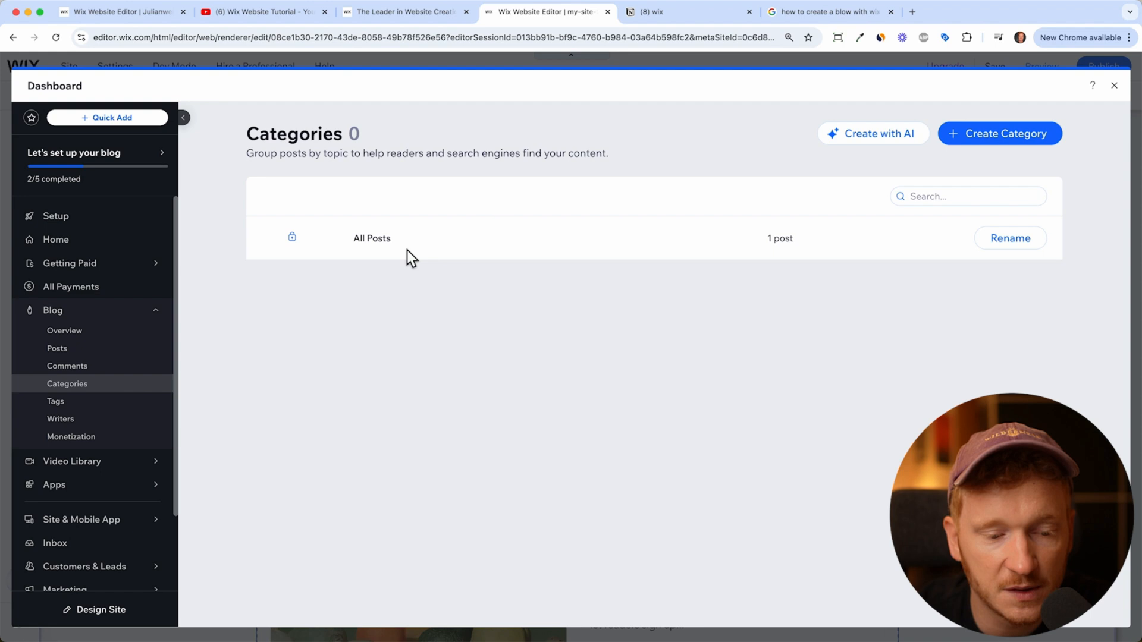
left_click(55, 402)
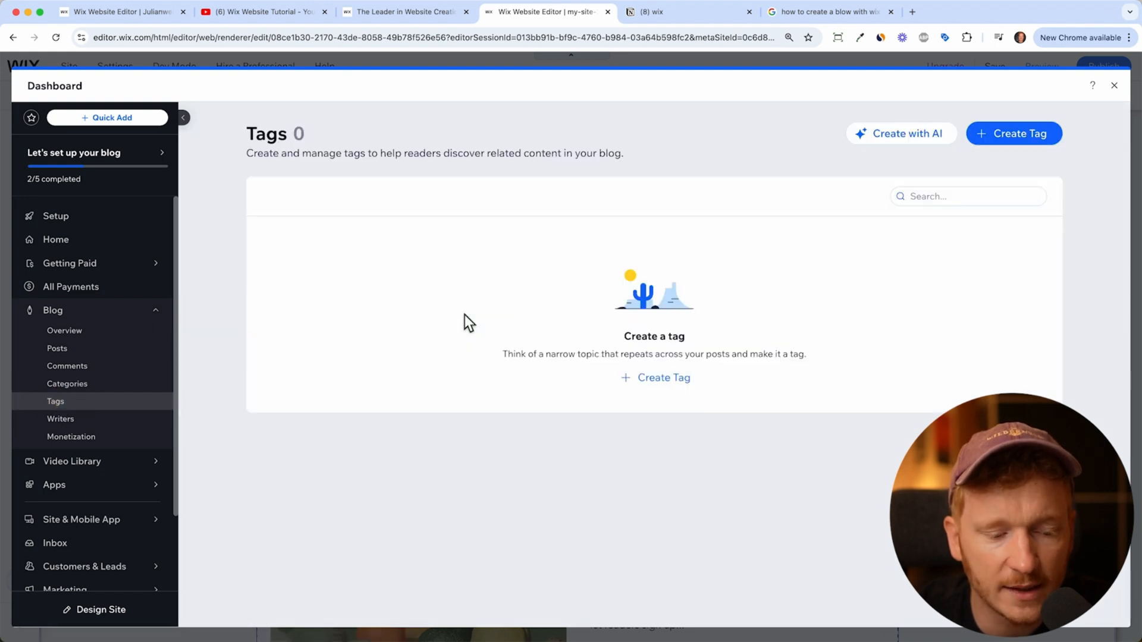
left_click(59, 419)
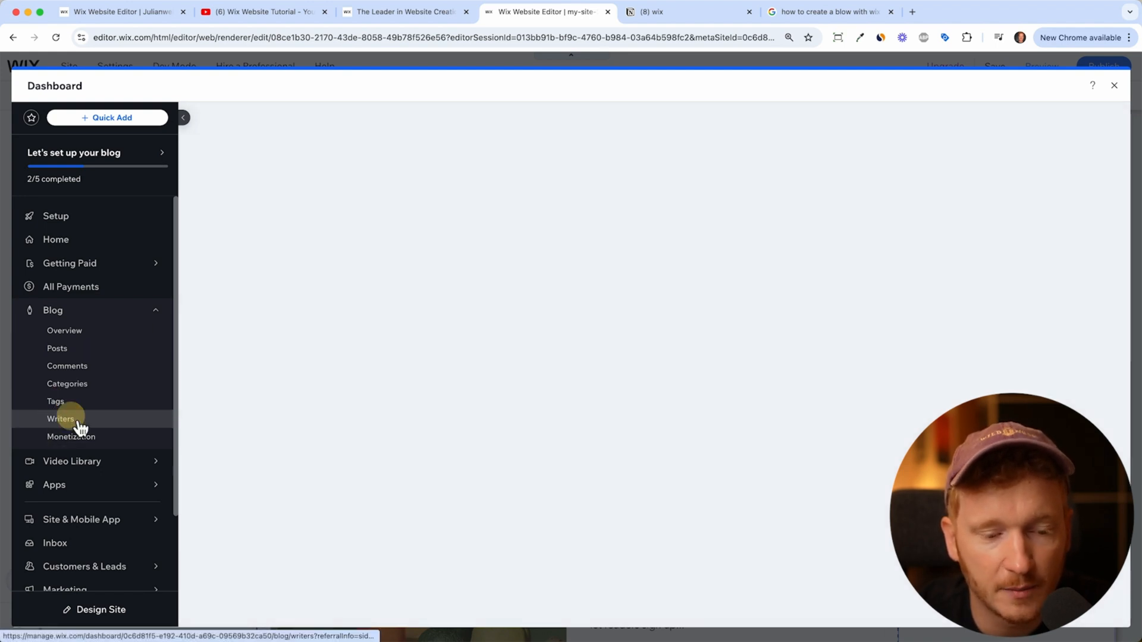
left_click(59, 418)
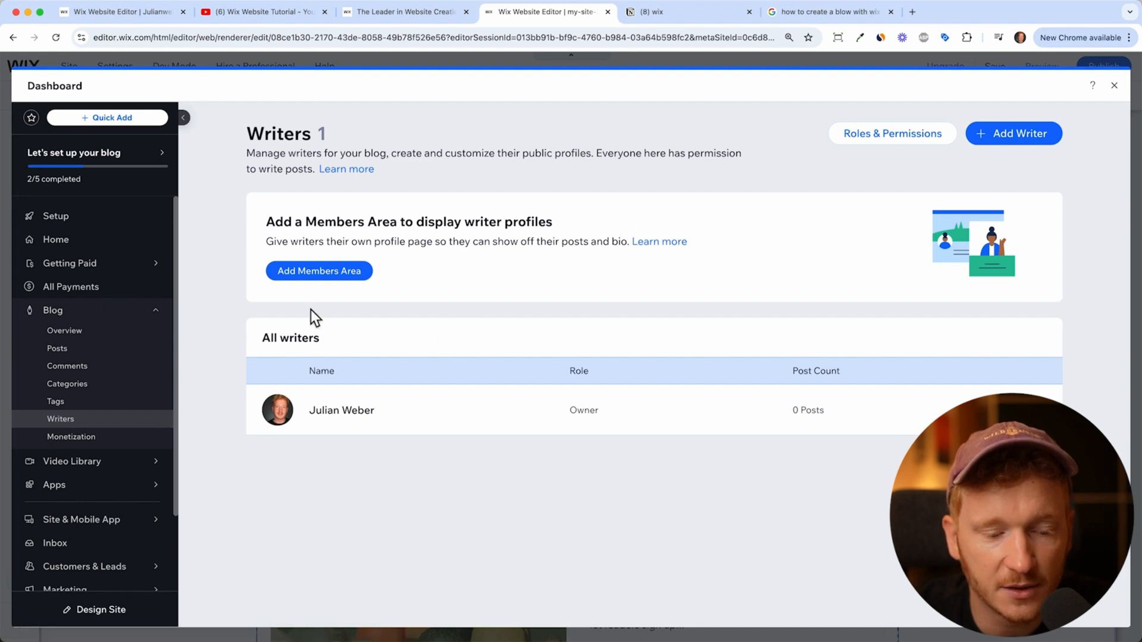
left_click(72, 437)
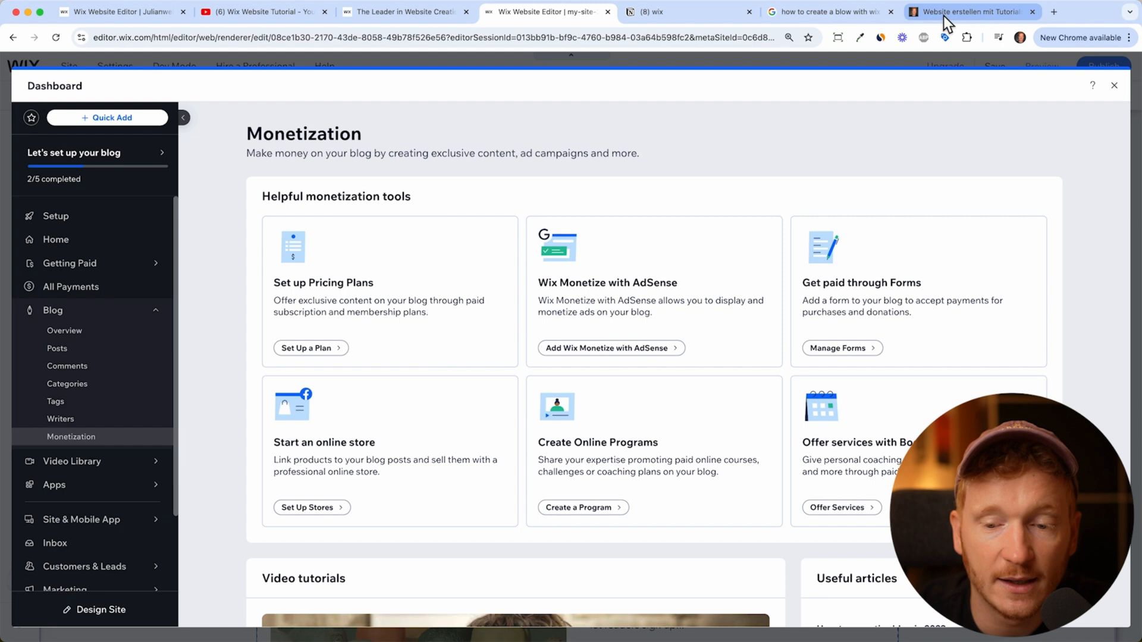
View the live julianweber.com/blog page and scroll through its tutorial posts.
left_click(967, 10)
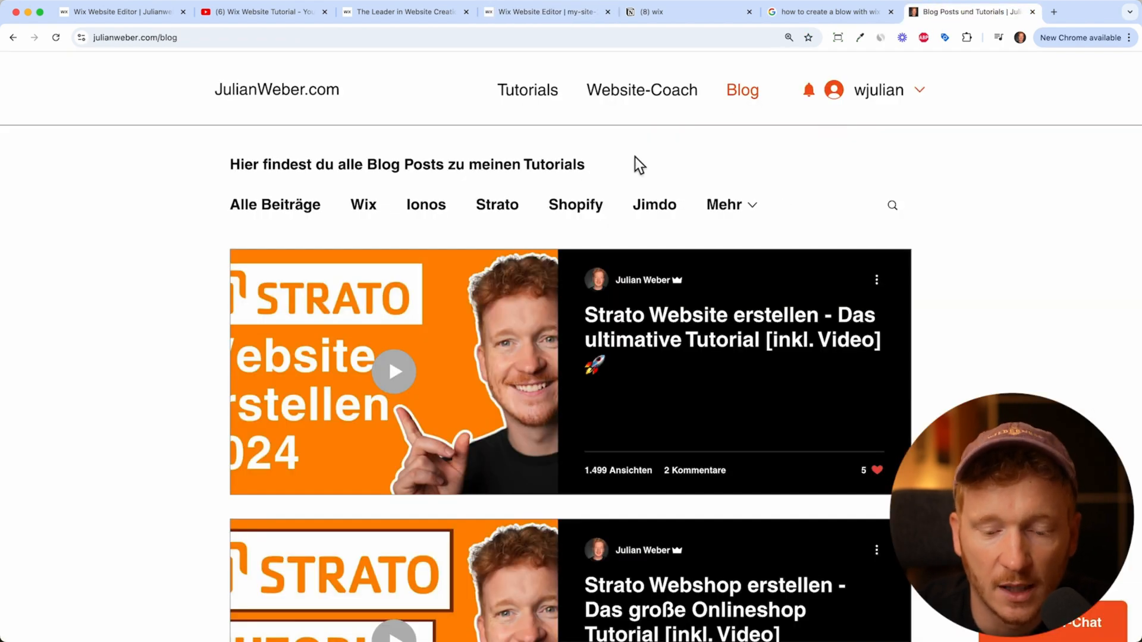
scroll("down", 3)
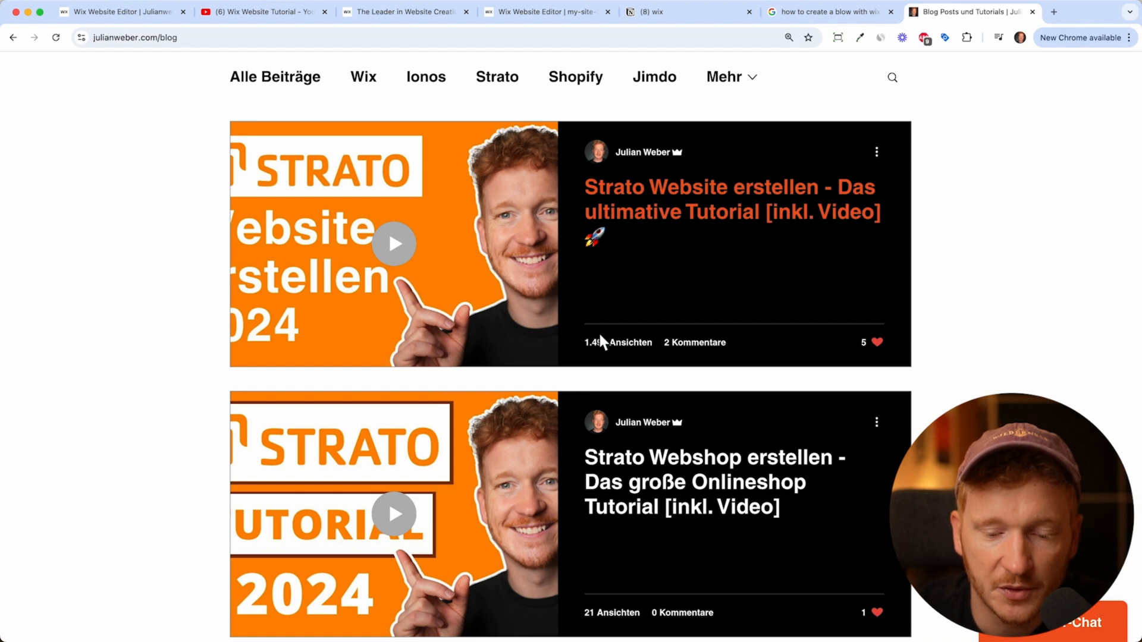
mouse_move(981, 276)
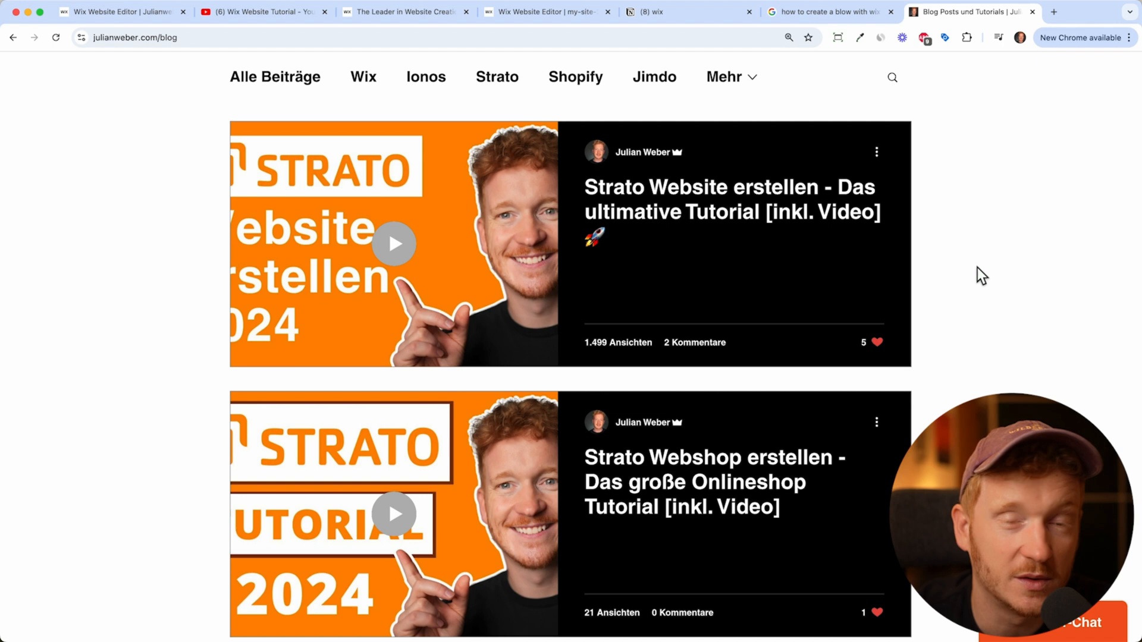
mouse_move(609, 340)
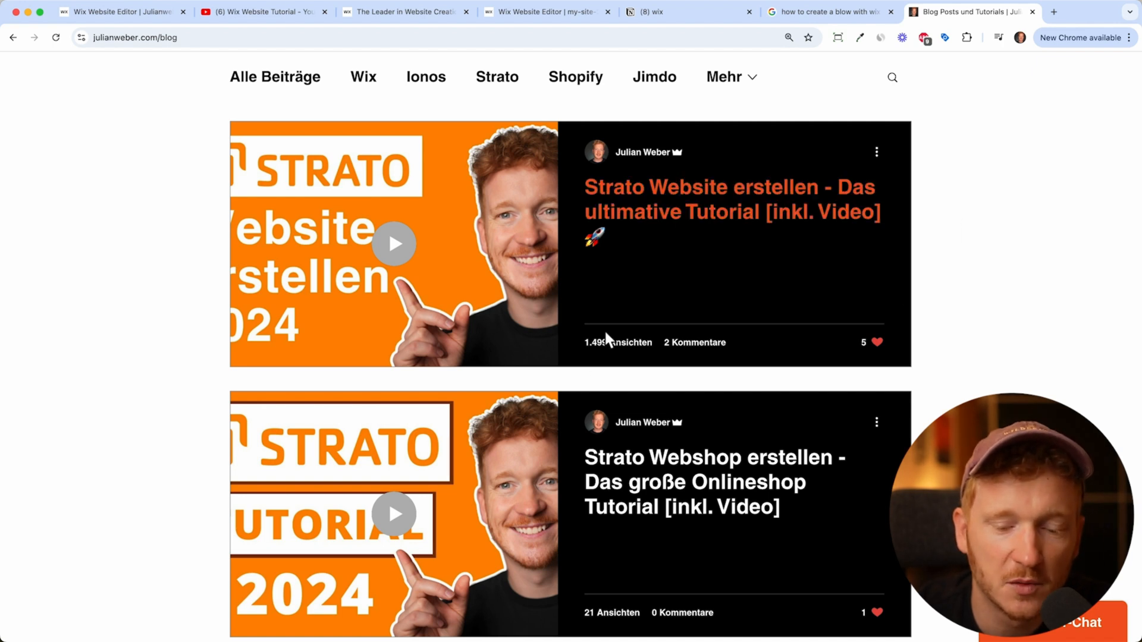
scroll("up", 3)
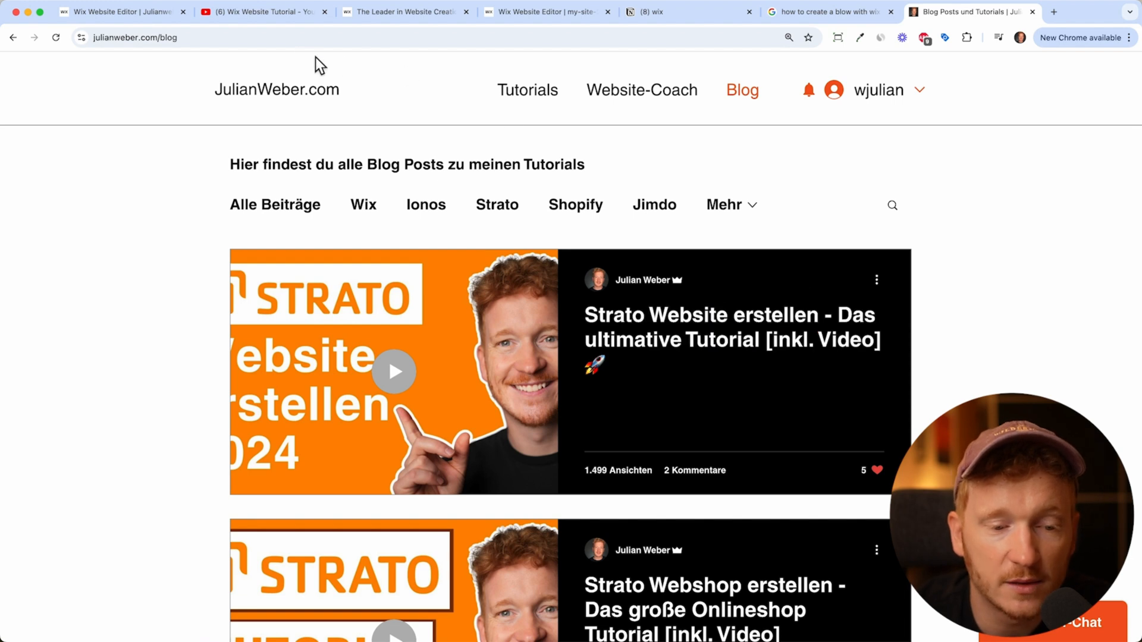
Switch to the YouTube Wix Website Tutorial video tab.
left_click(262, 12)
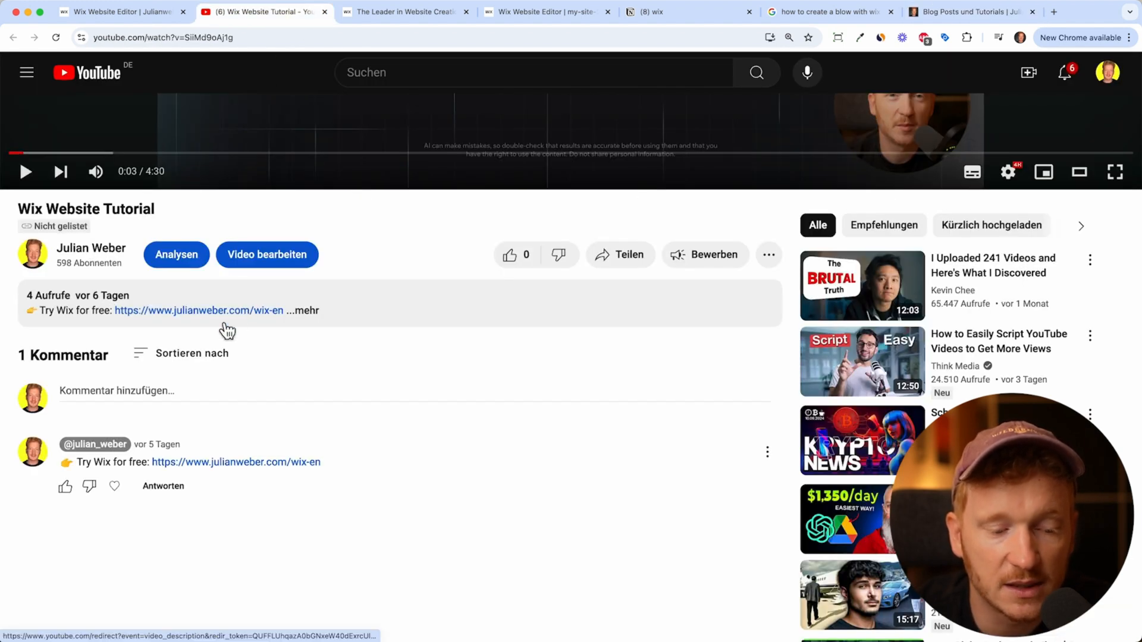
mouse_move(205, 325)
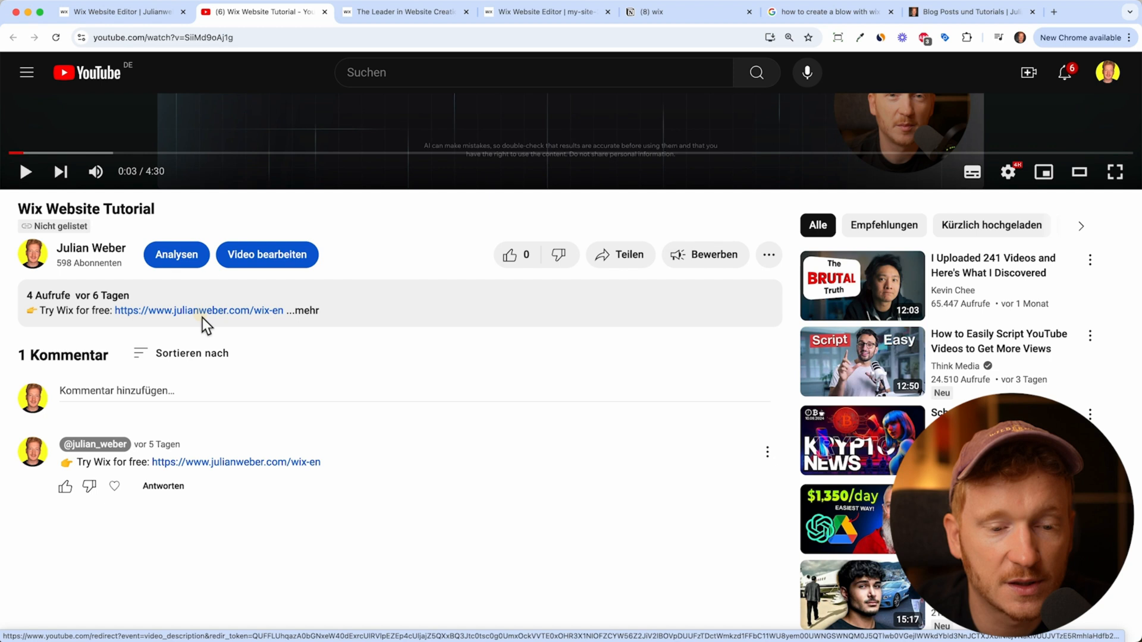